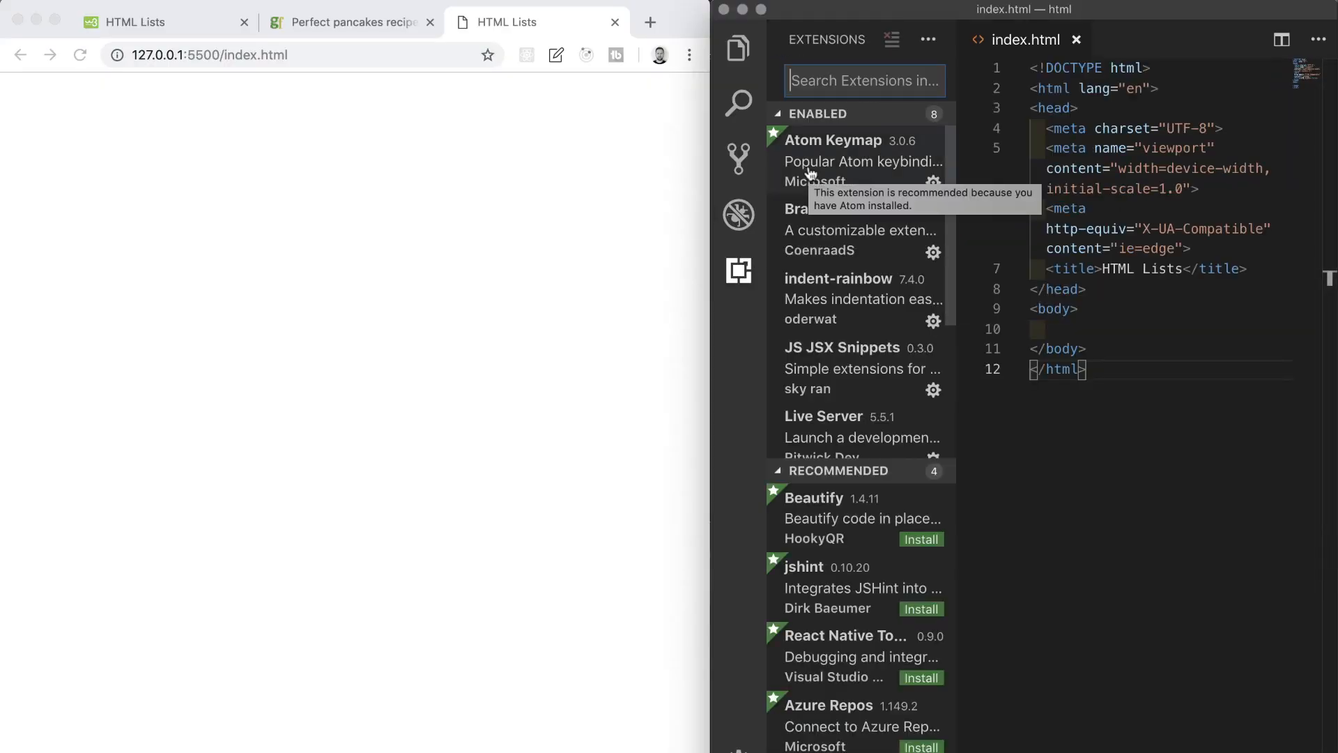
Step: Search extensions for 'live server' and select the Live Server result
{"action": "type", "text": "li"}
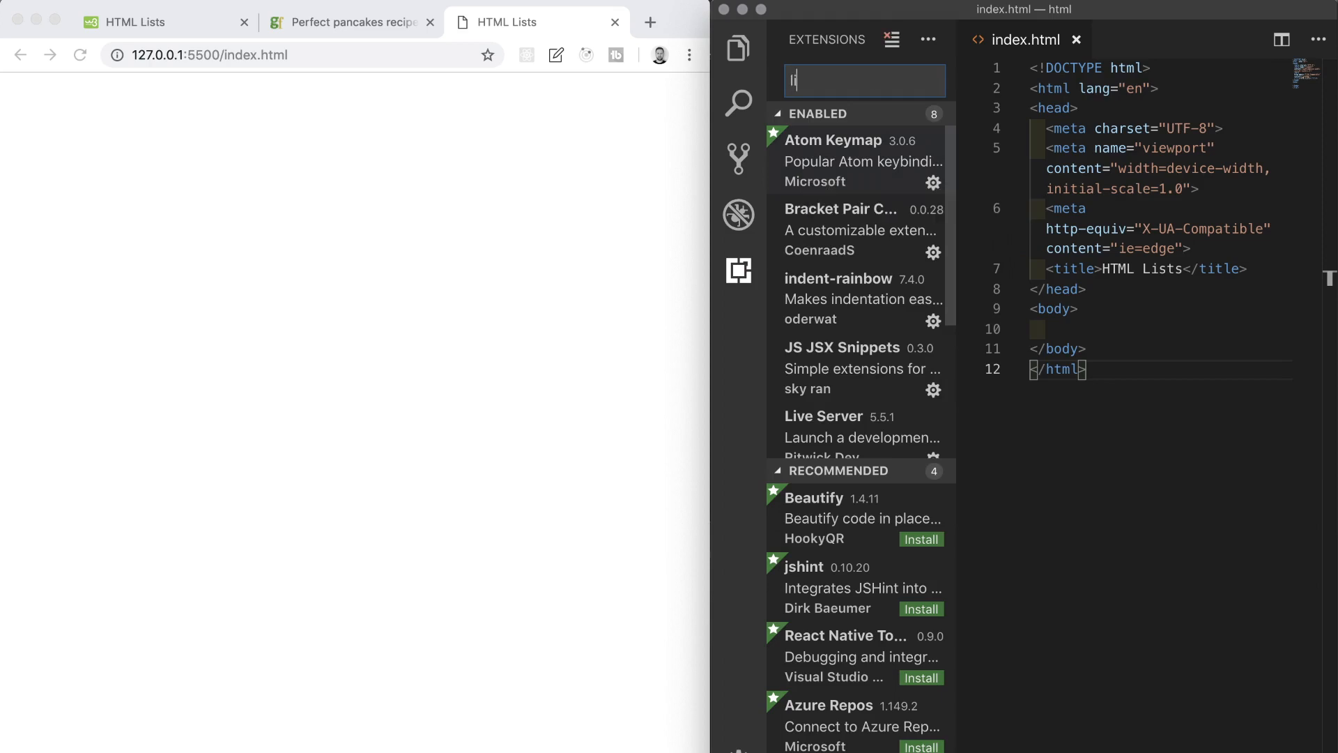
{"action": "type", "text": "ive server"}
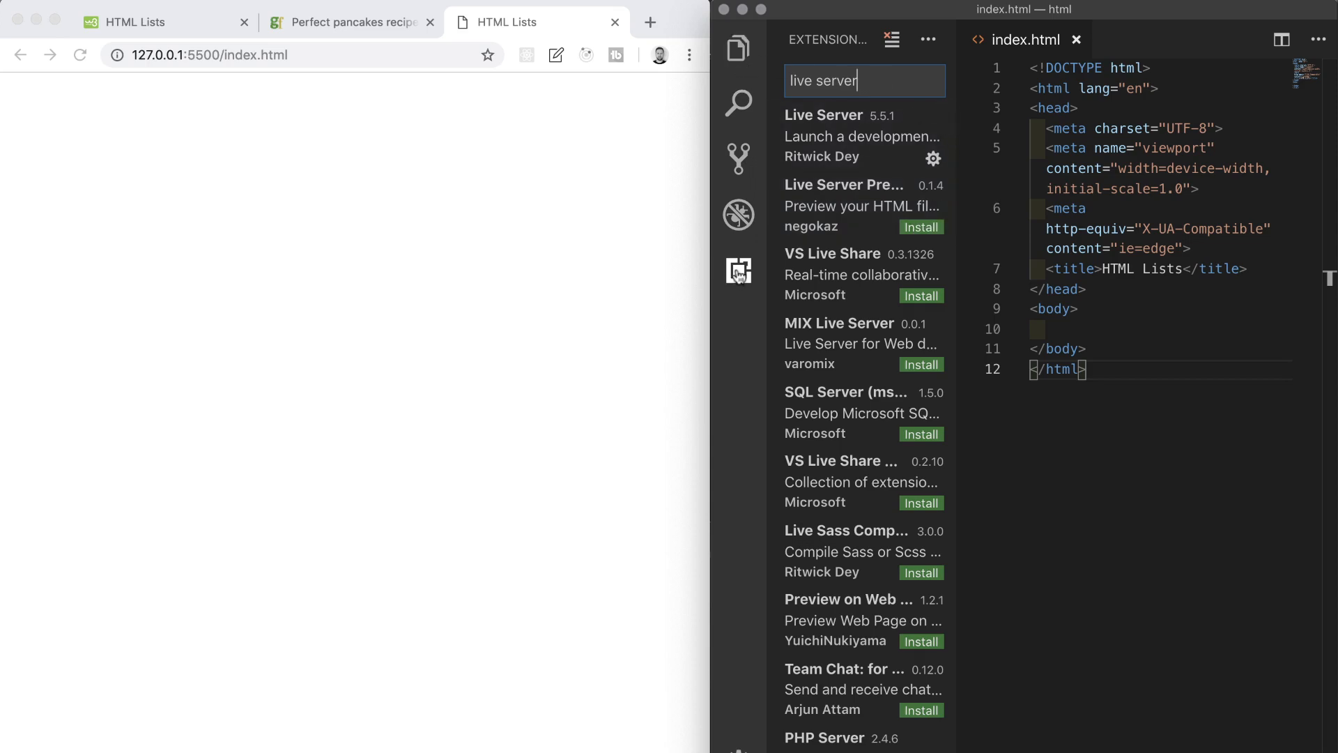
{"action": "left_click", "coordinate": [738, 270]}
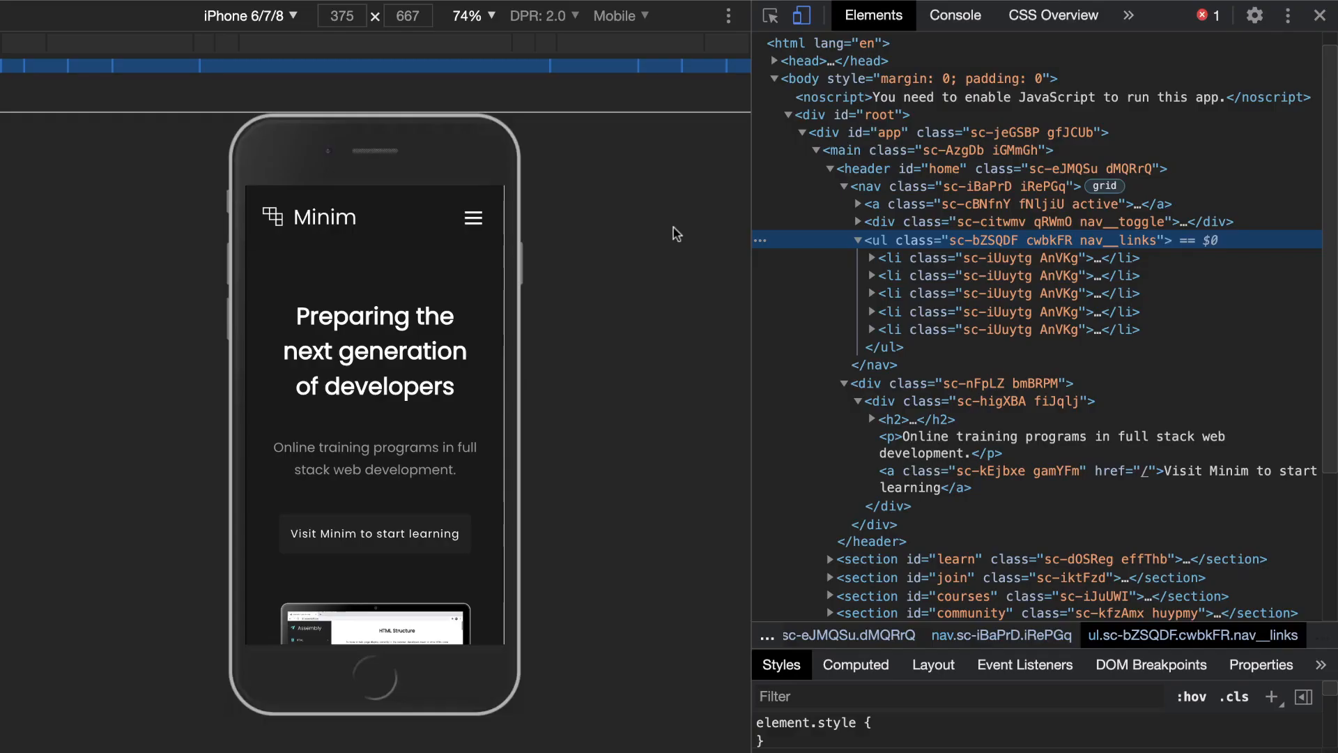
{"action": "mouse_move", "coordinate": [869, 250]}
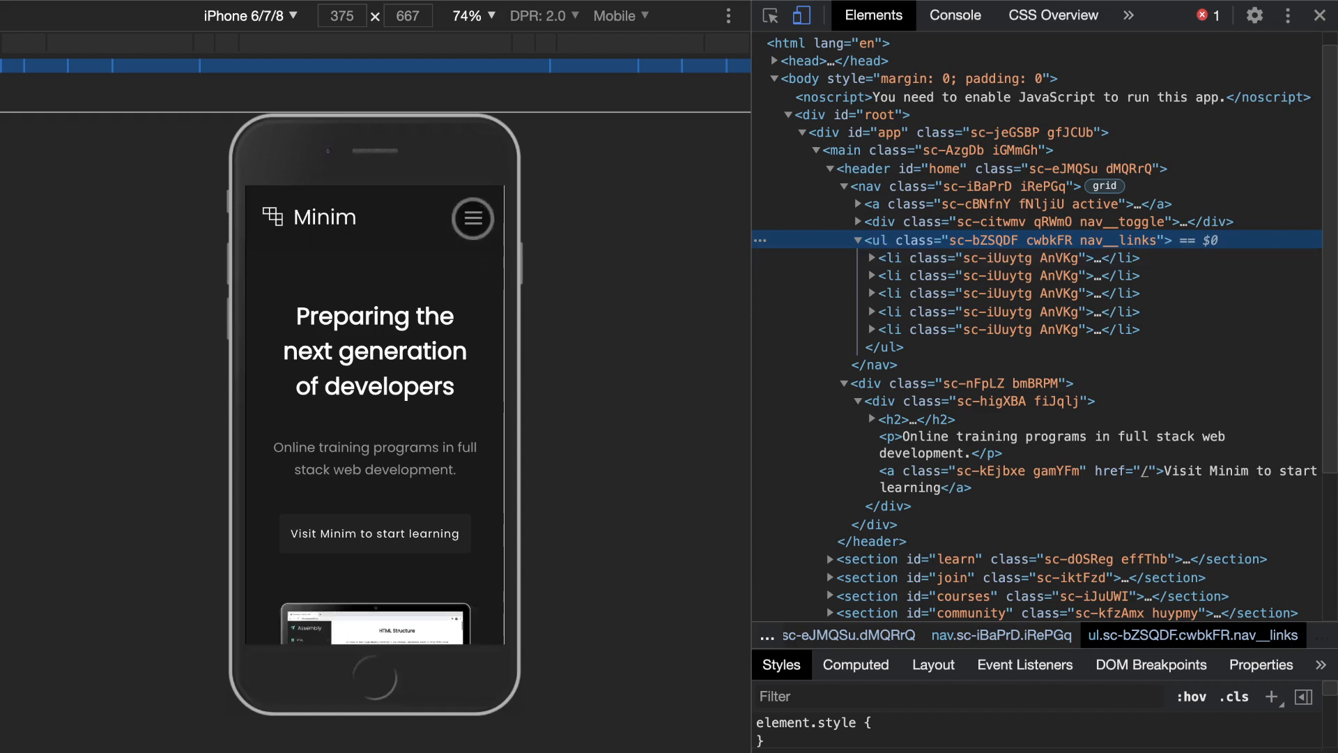
Step: Inspect the Minim mobile menu's li nodes, following its About and Courses links
{"action": "left_click", "coordinate": [472, 217]}
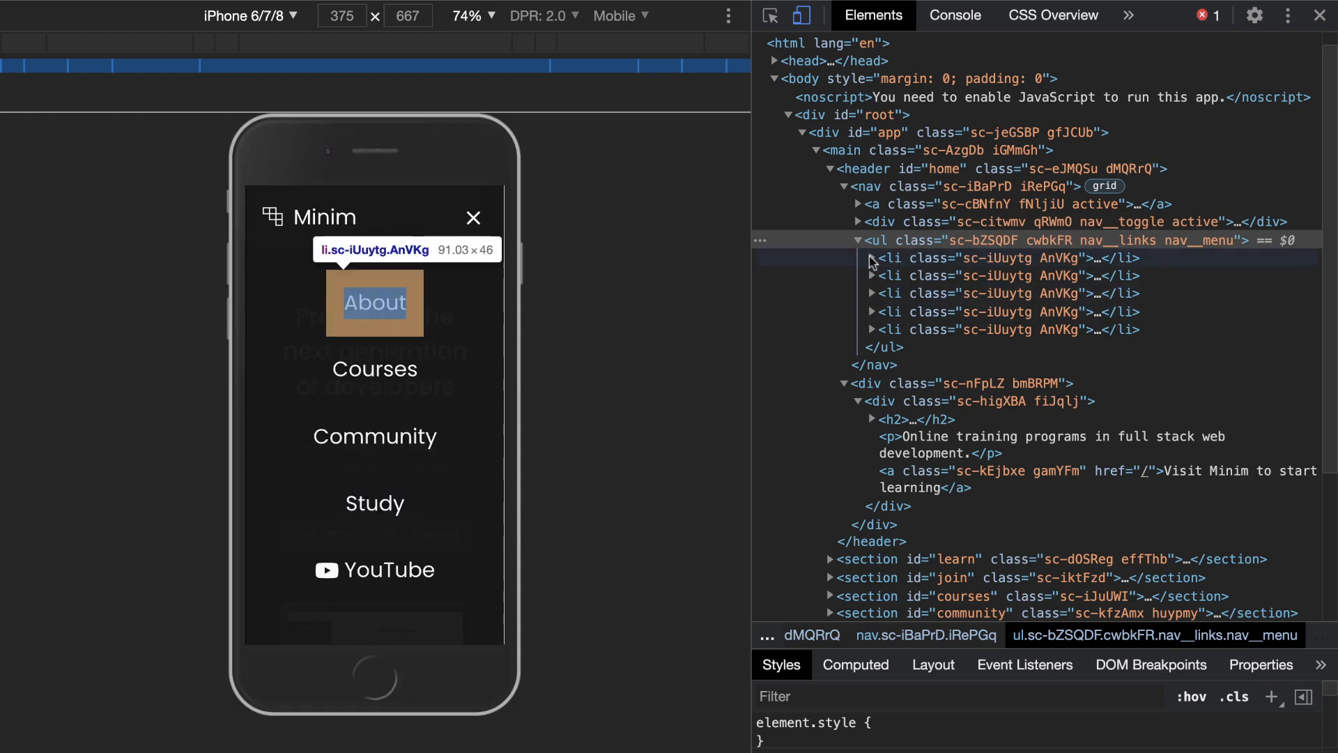
{"action": "left_click", "coordinate": [872, 258]}
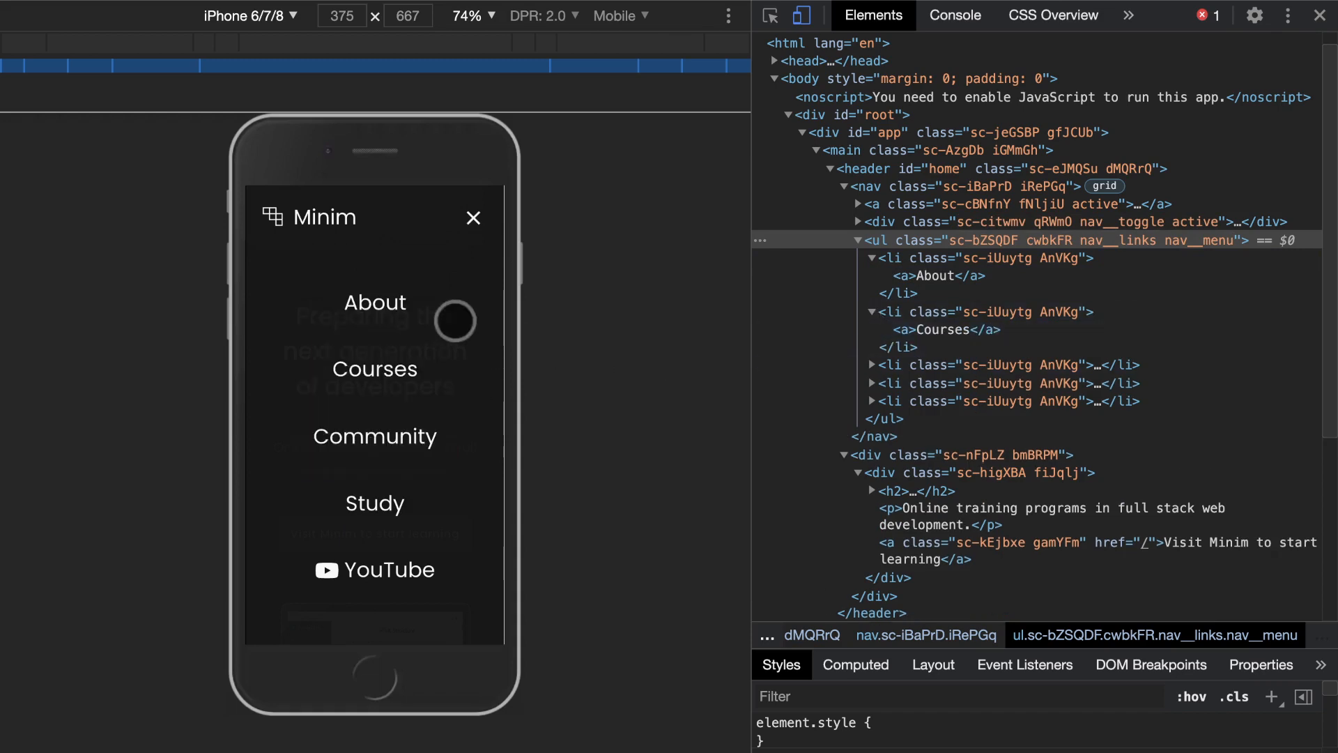
{"action": "left_click", "coordinate": [472, 217]}
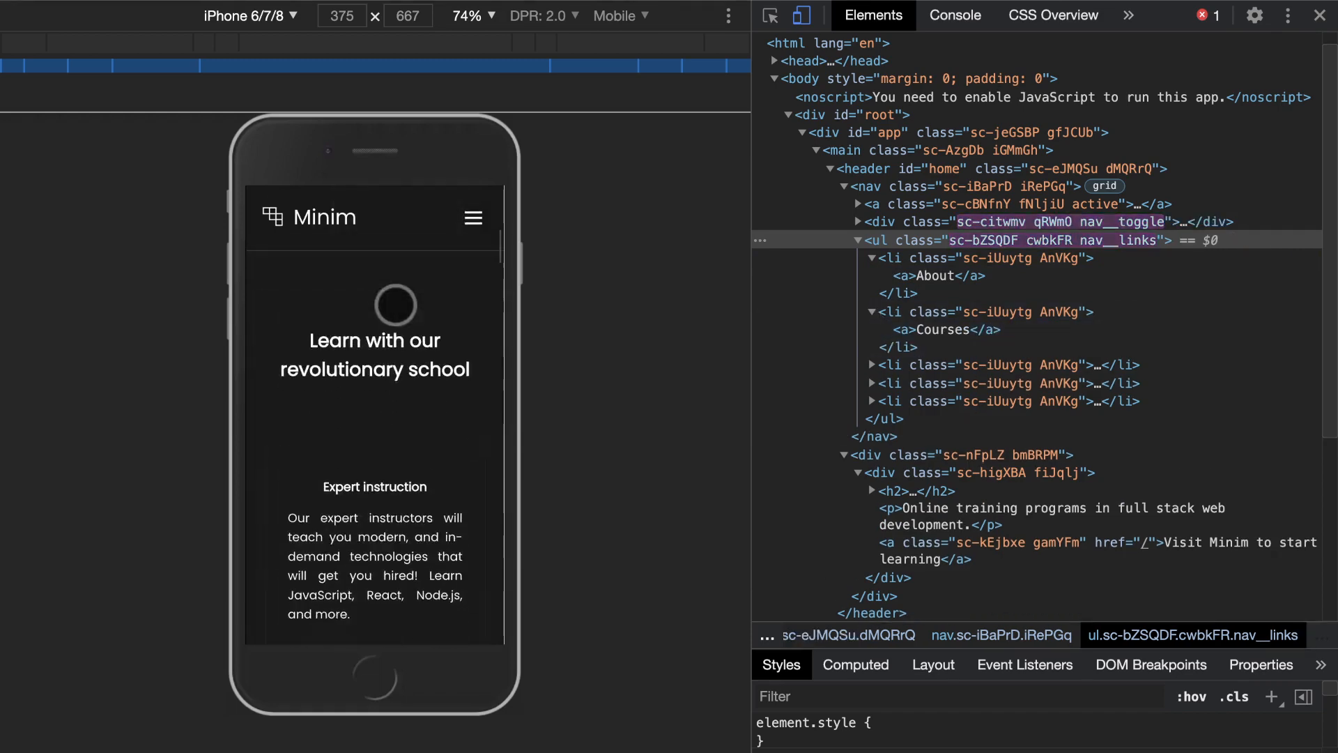
{"action": "left_click", "coordinate": [472, 217]}
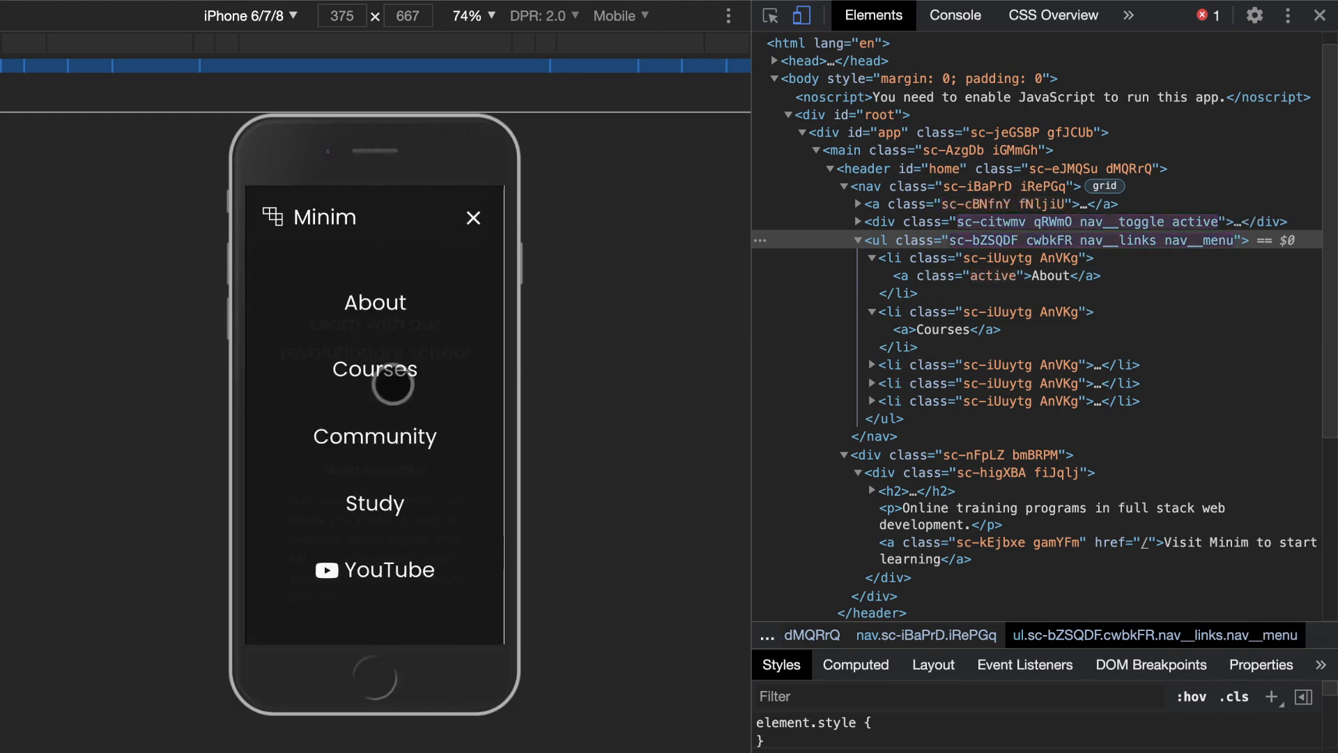
{"action": "left_click", "coordinate": [472, 216]}
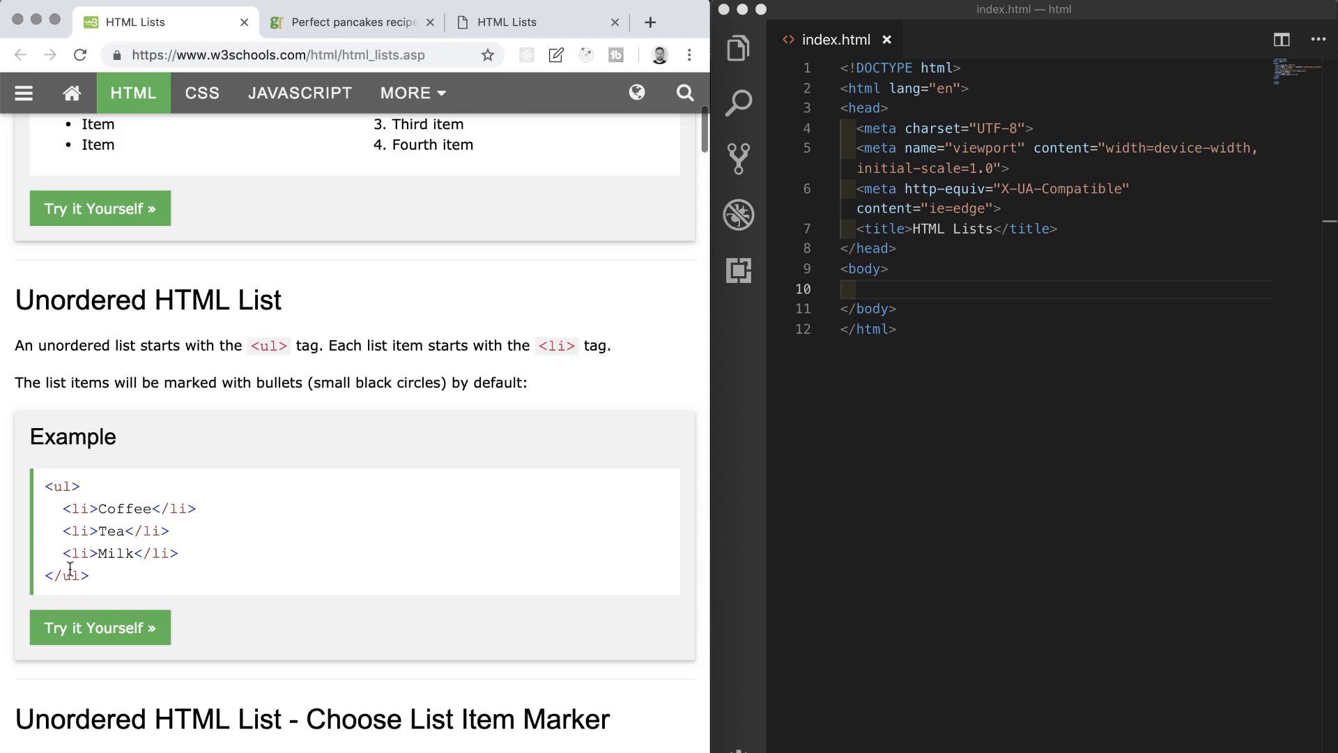
Step: Highlight the Coffee, Tea and Milk li lines in W3Schools' unordered list example
{"action": "left_click_drag", "start_coordinate": [46, 487], "coordinate": [90, 575]}
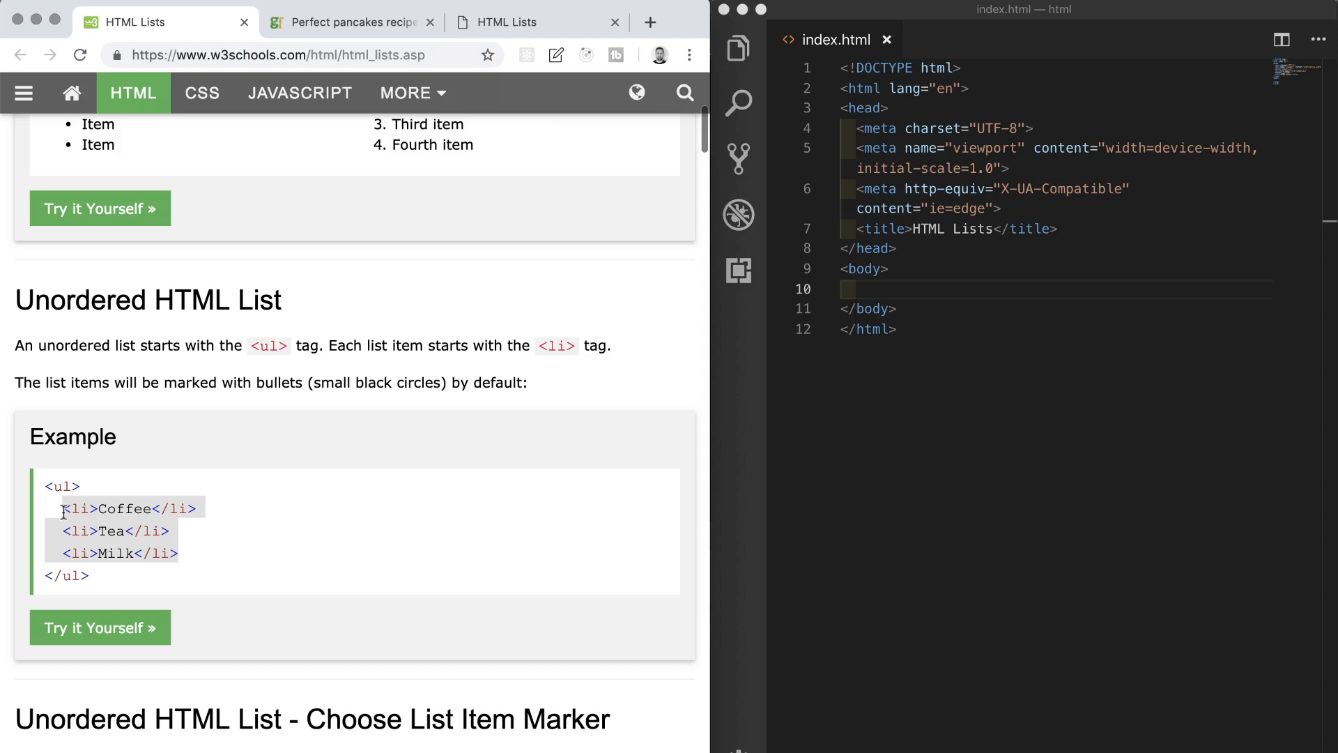
{"action": "mouse_move", "coordinate": [216, 515]}
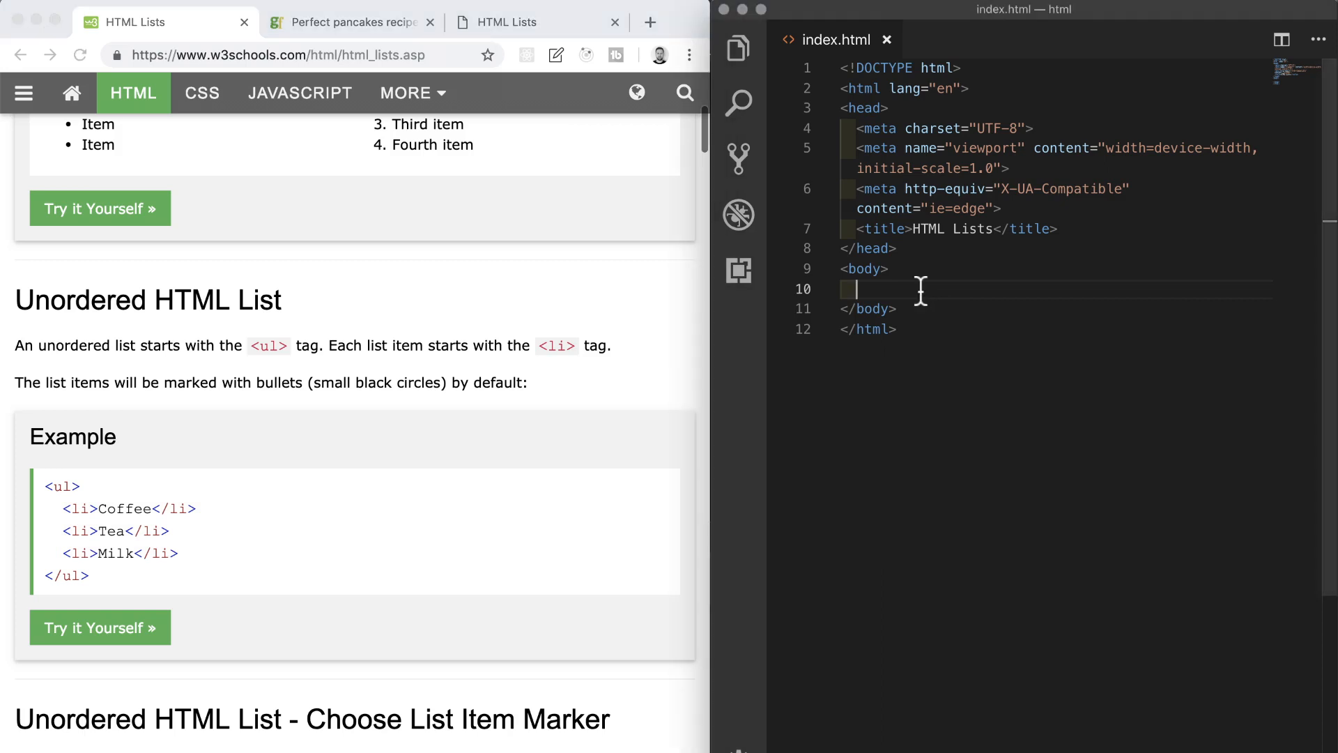
Step: Type the Emmet abbreviation ul>li*3{This is a list item} on line 10, then view the local page
{"action": "type", "text": "ul"}
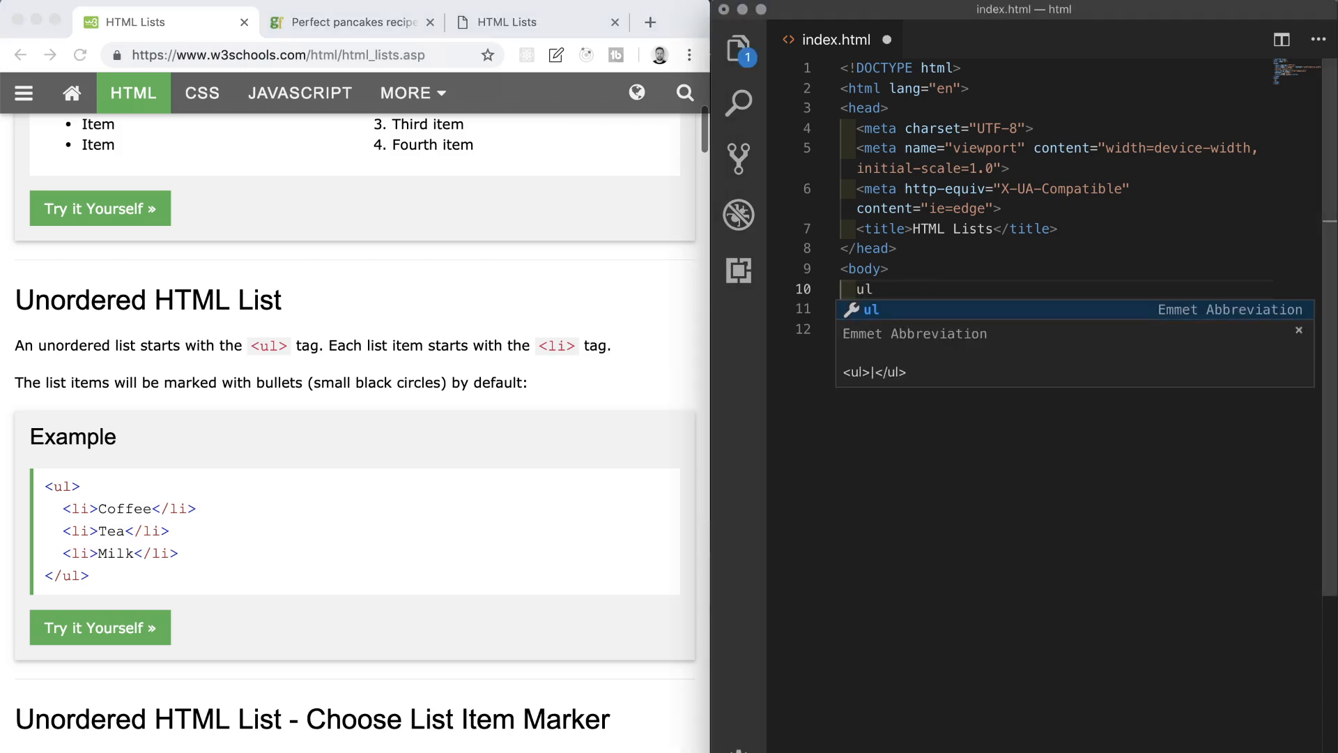
{"action": "type", "text": ">li"}
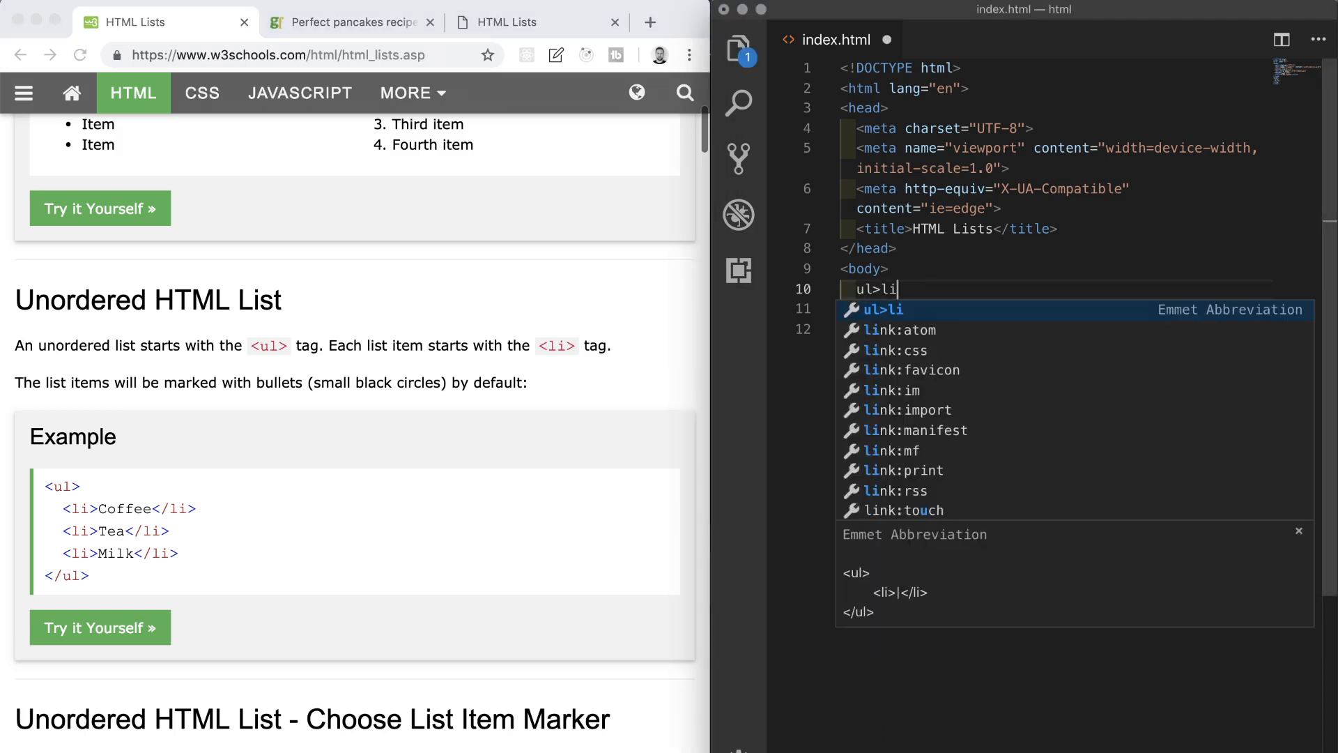
{"action": "type", "text": "*3{"}
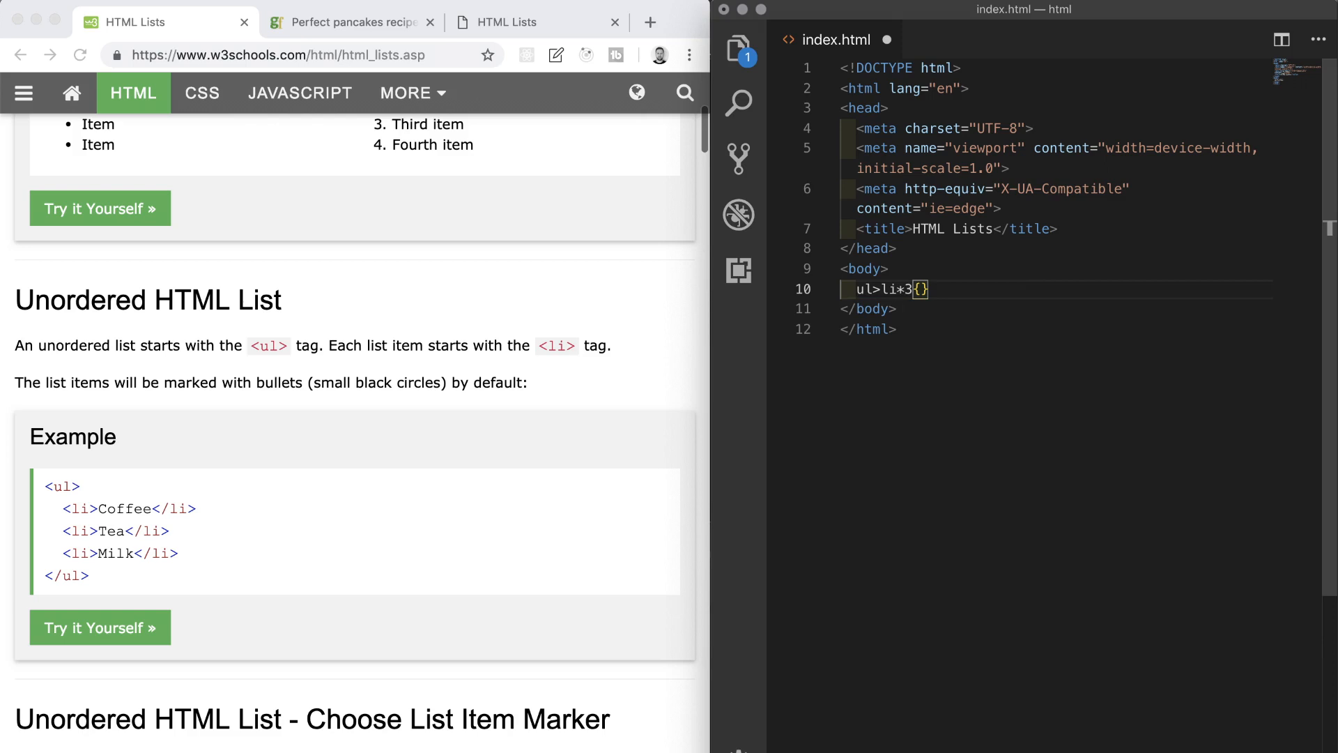
{"action": "type", "text": "This is"}
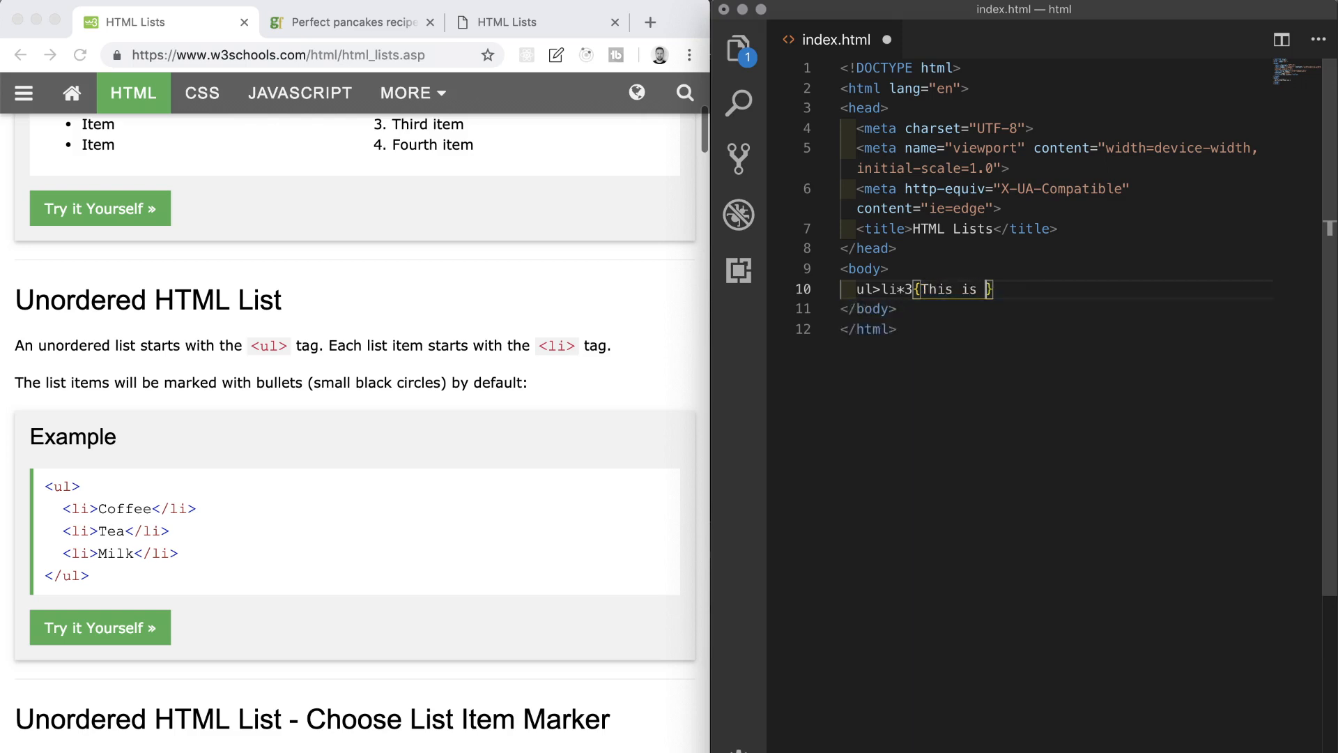
{"action": "type", "text": "a list item"}
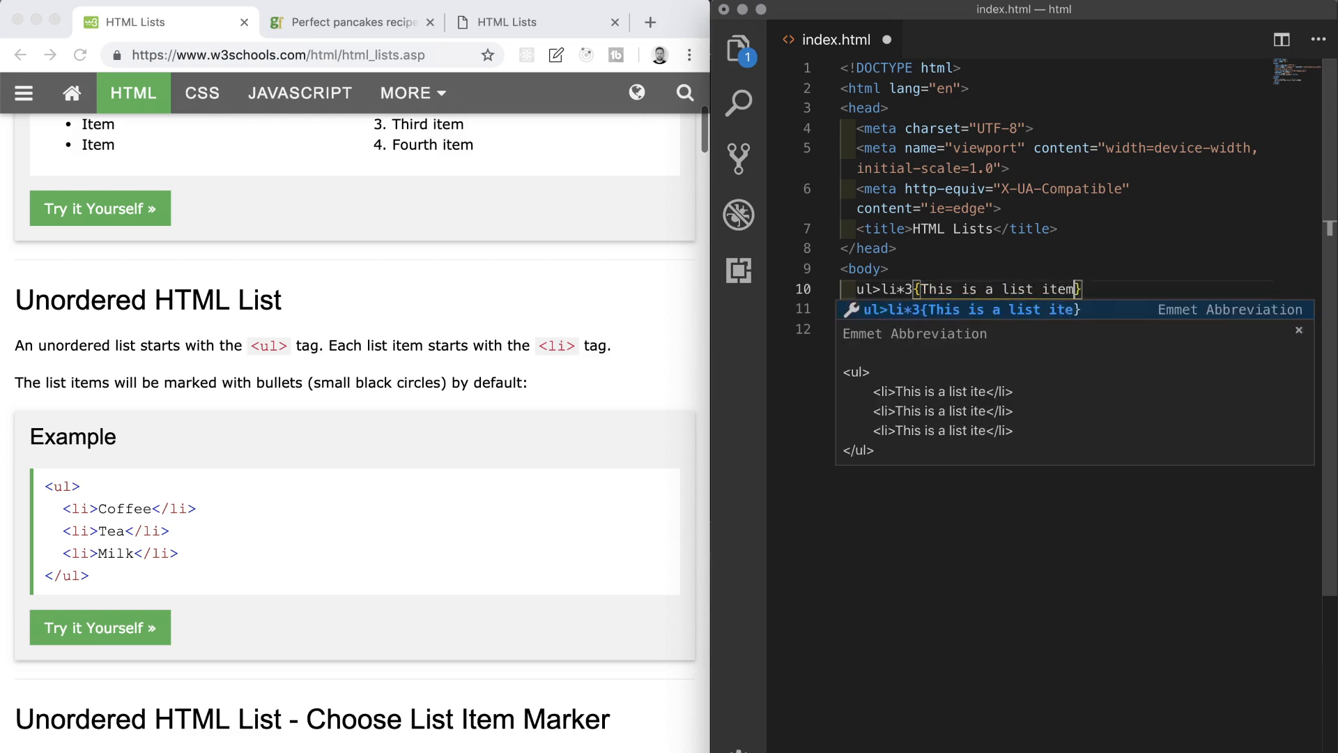
{"action": "type", "text": "m"}
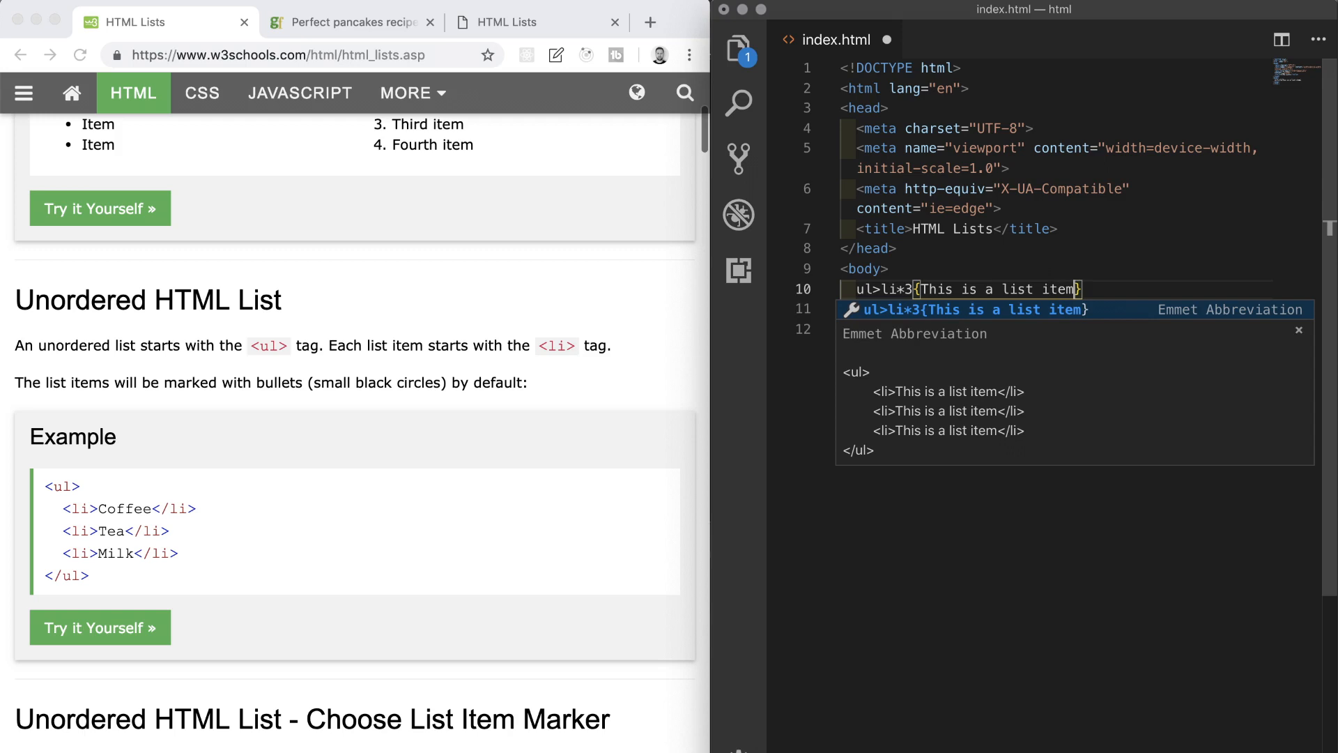
{"action": "left_click", "coordinate": [506, 21]}
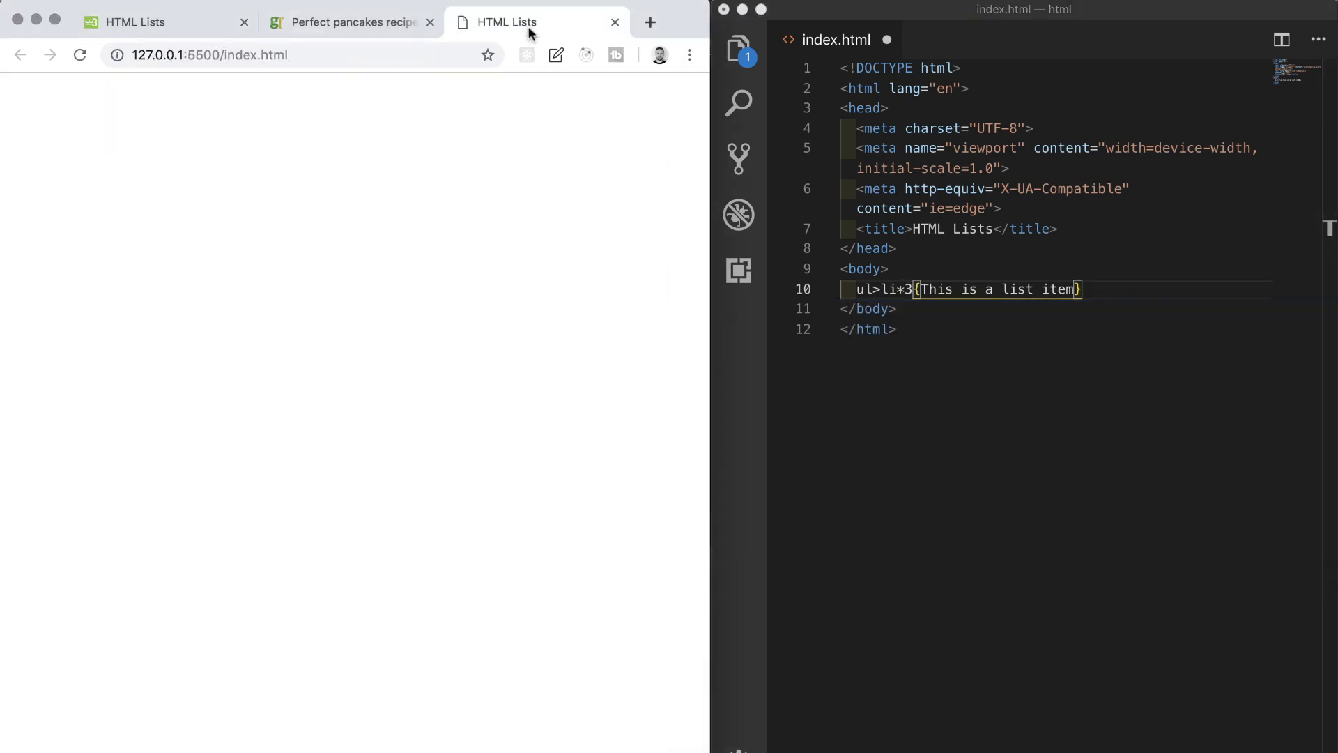
Step: Expand the abbreviation into a ul of three 'This is a list item' entries
{"action": "left_click", "coordinate": [1088, 289]}
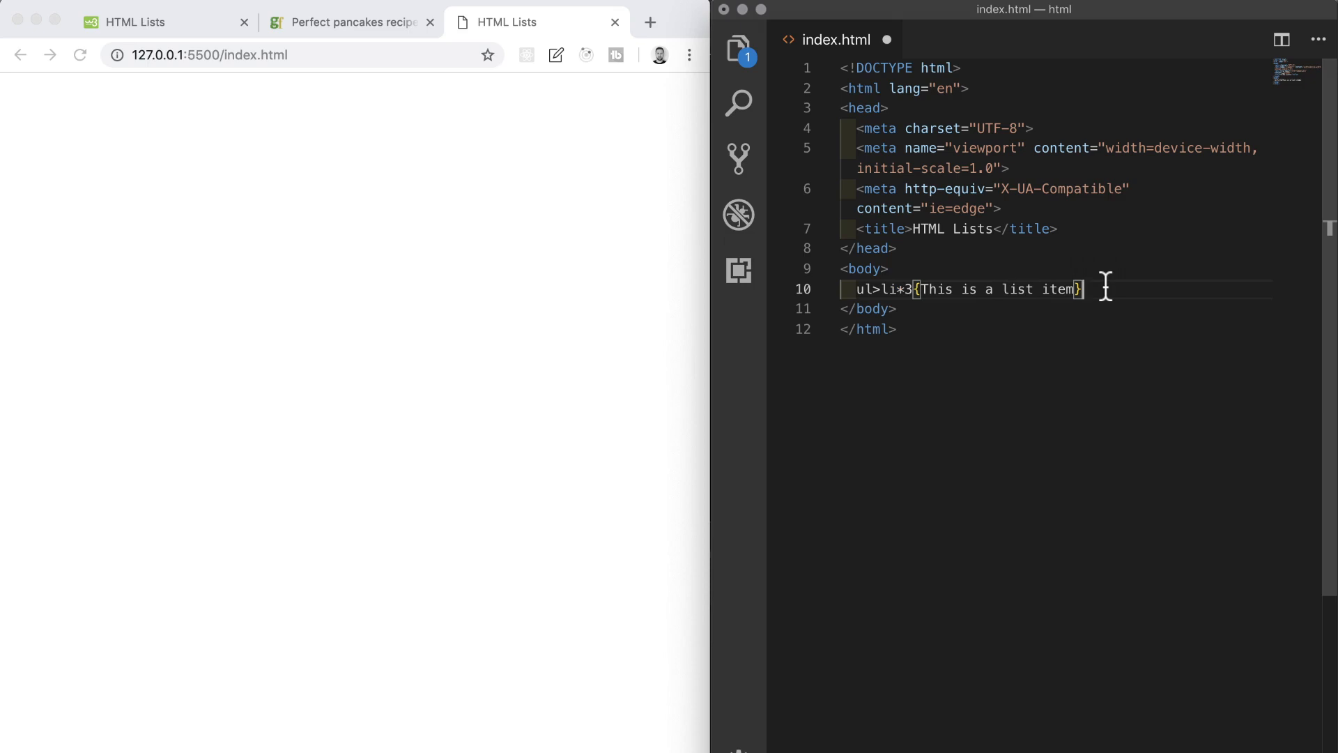
{"action": "key", "text": "Tab"}
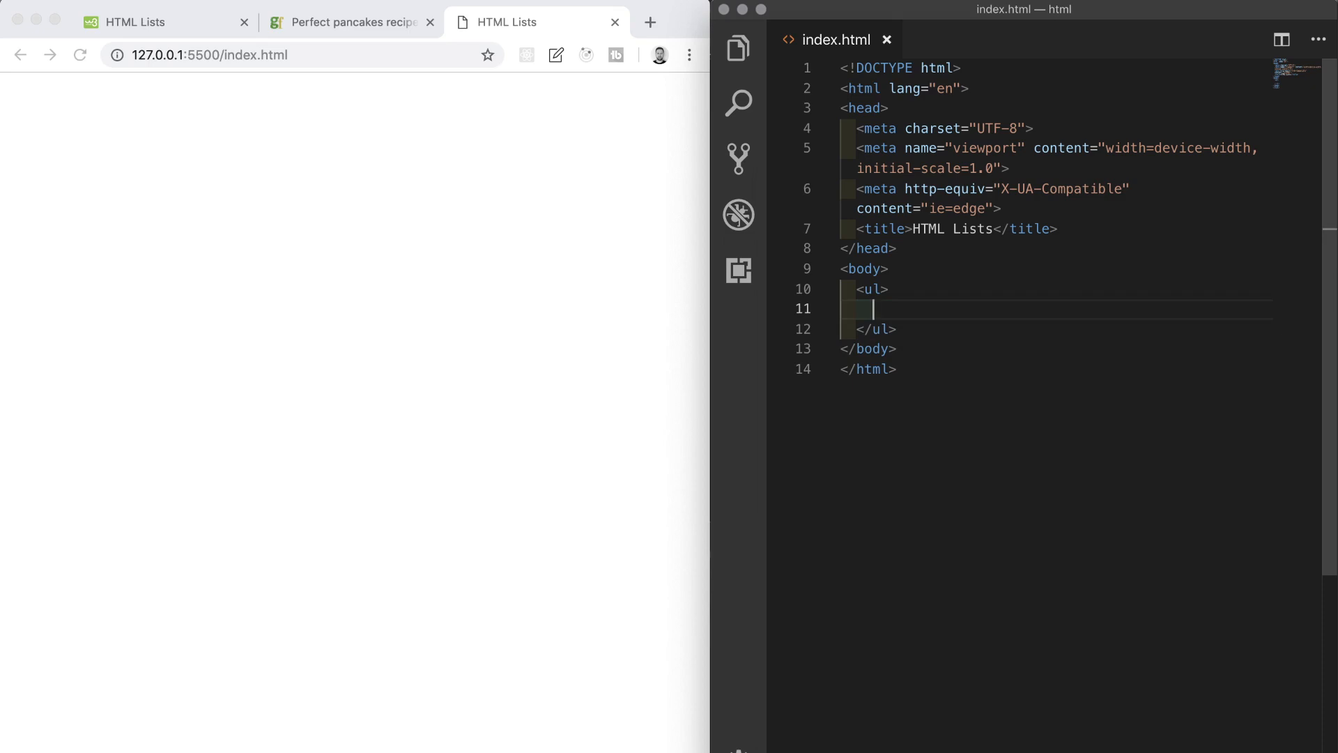
{"action": "type", "text": "<li>This is a list item</li>"}
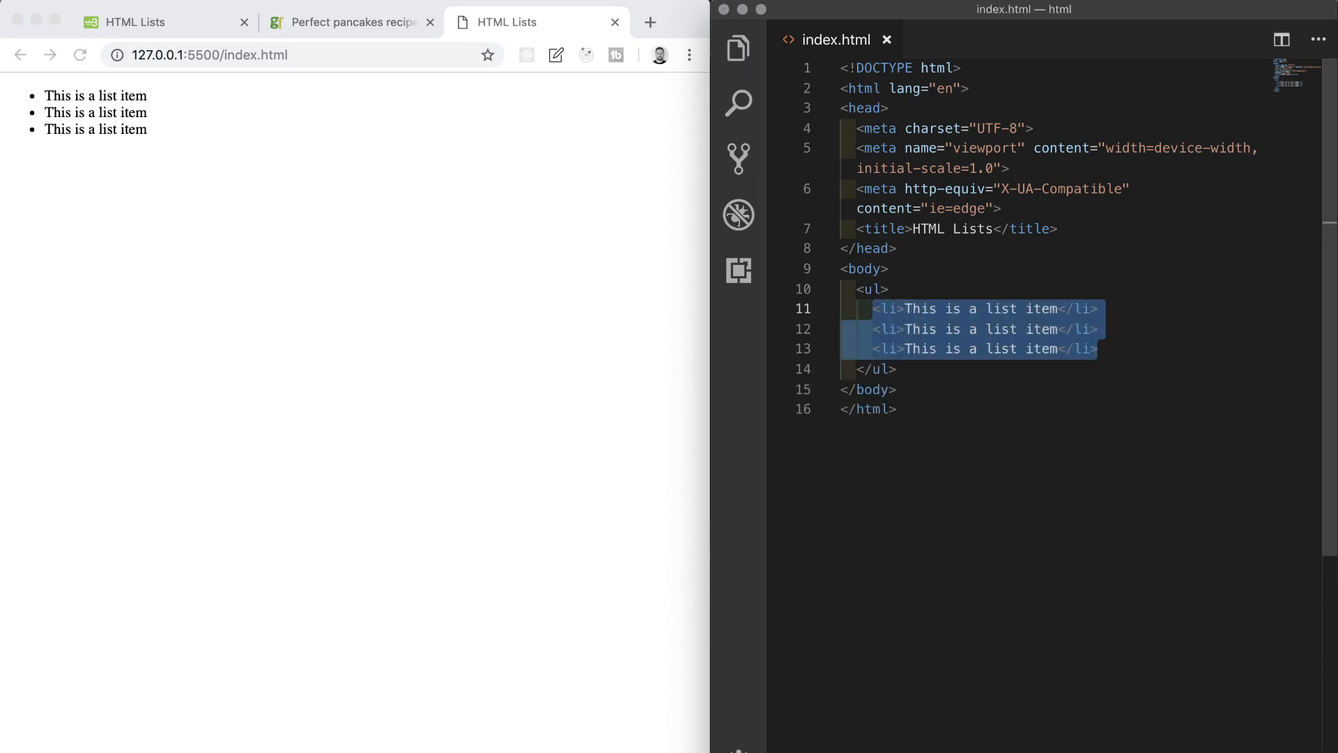
{"action": "left_click", "coordinate": [872, 308]}
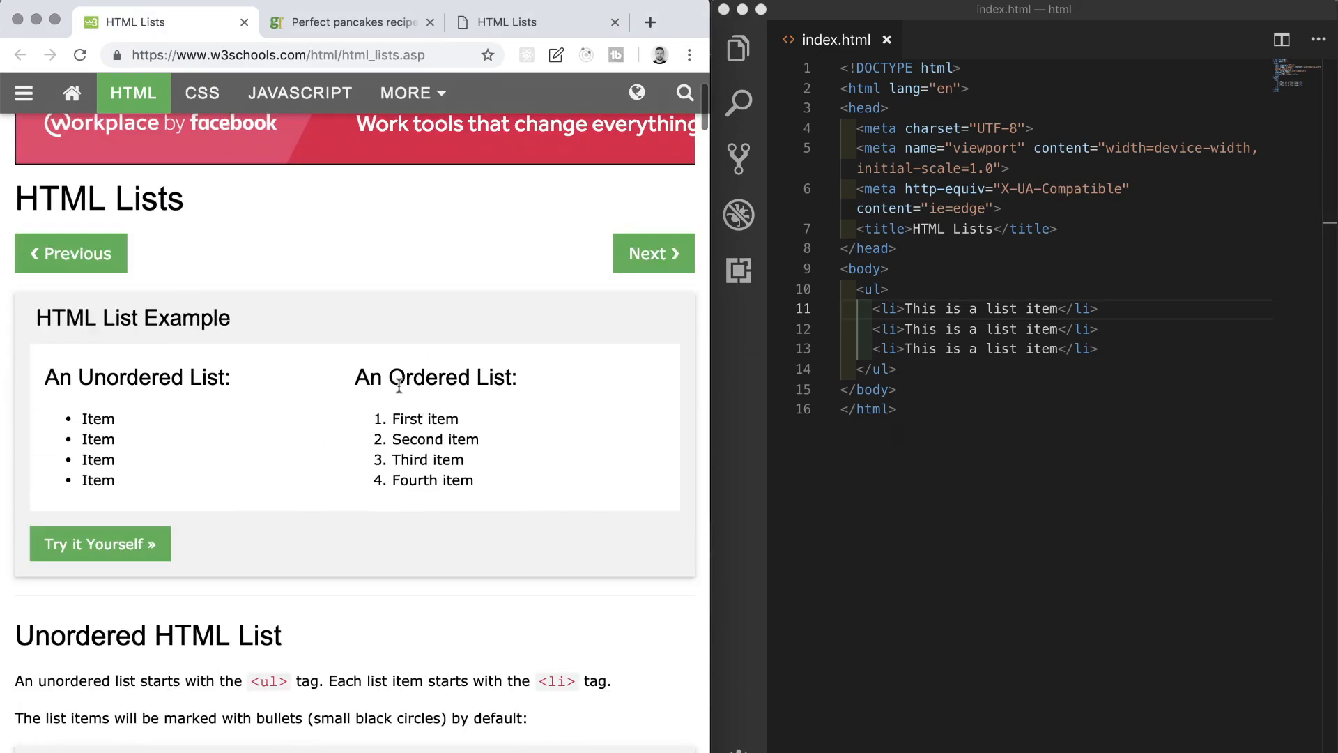
Step: Scroll W3Schools to the Ordered HTML List example and type attribute table, then select ul
{"action": "left_click_drag", "start_coordinate": [396, 377], "coordinate": [486, 476]}
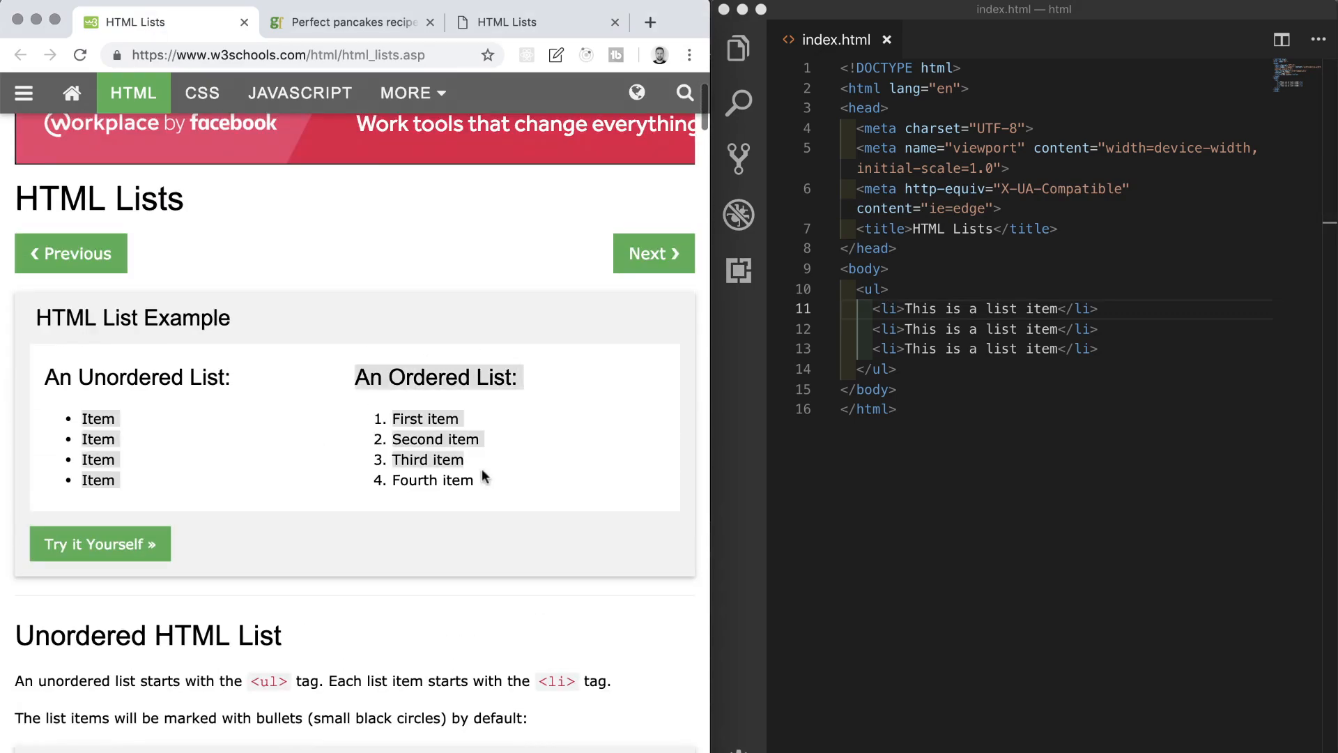
{"action": "scroll", "scroll_direction": "down", "scroll_amount": 3}
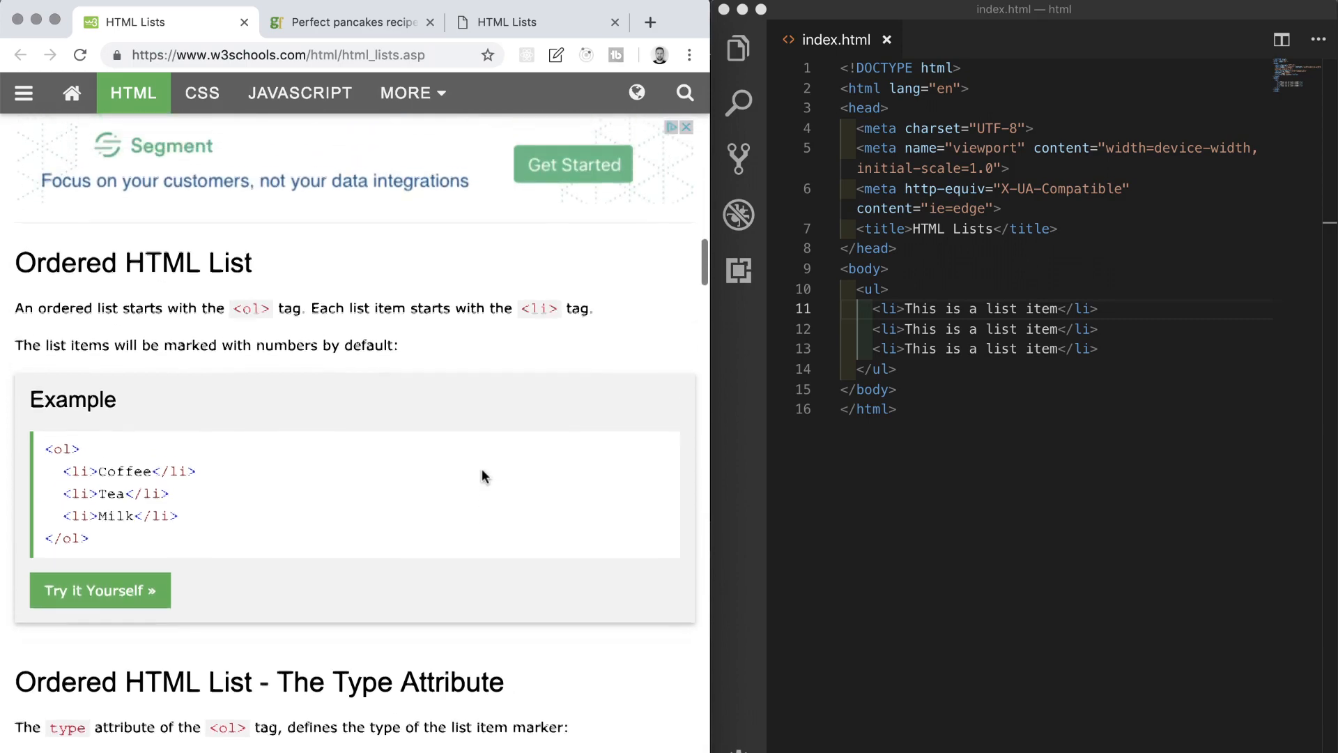
{"action": "scroll", "scroll_direction": "down", "scroll_amount": 3}
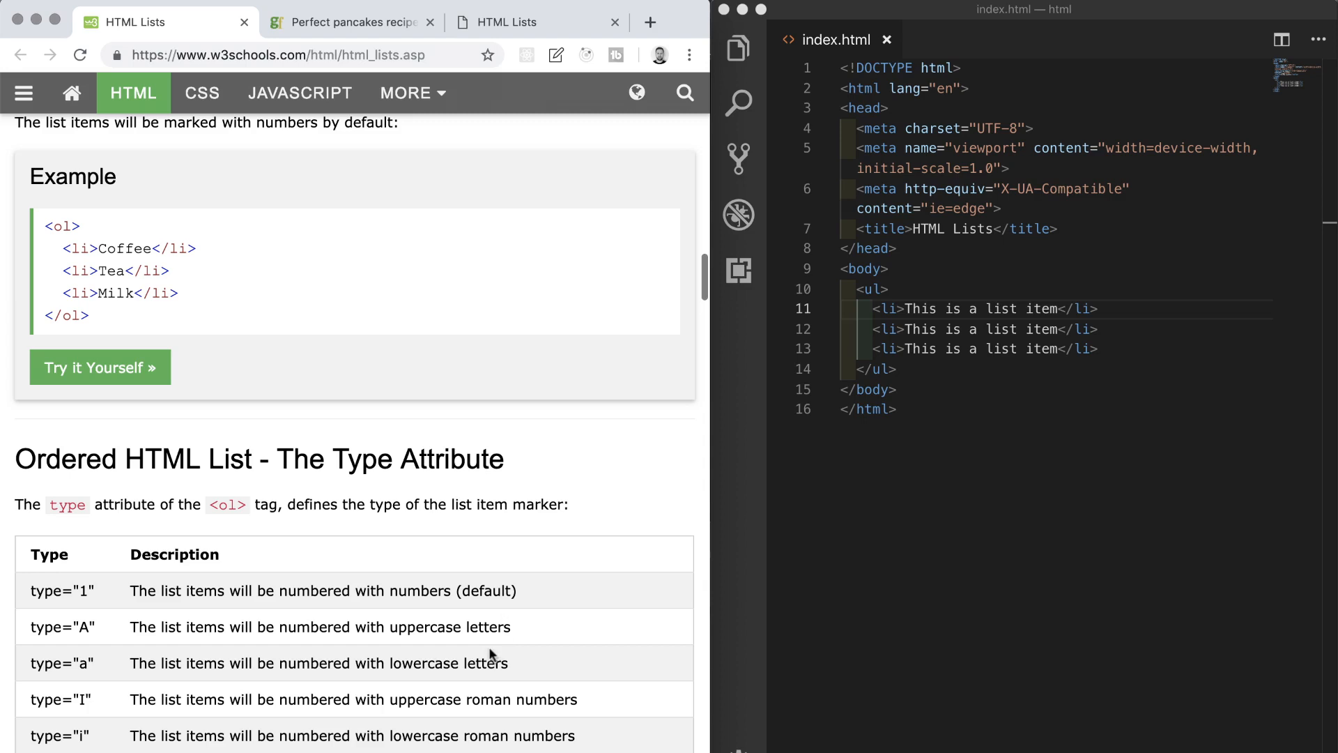
{"action": "mouse_move", "coordinate": [350, 620]}
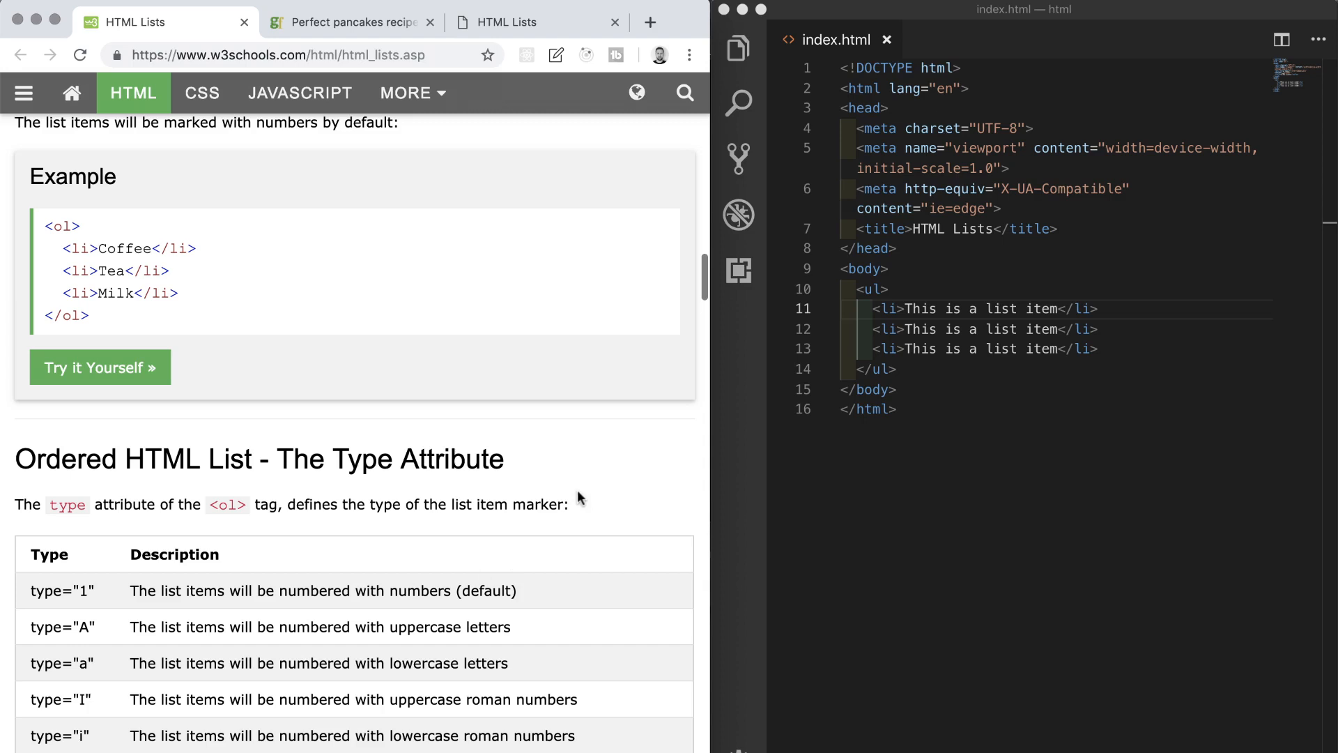
{"action": "mouse_move", "coordinate": [639, 498]}
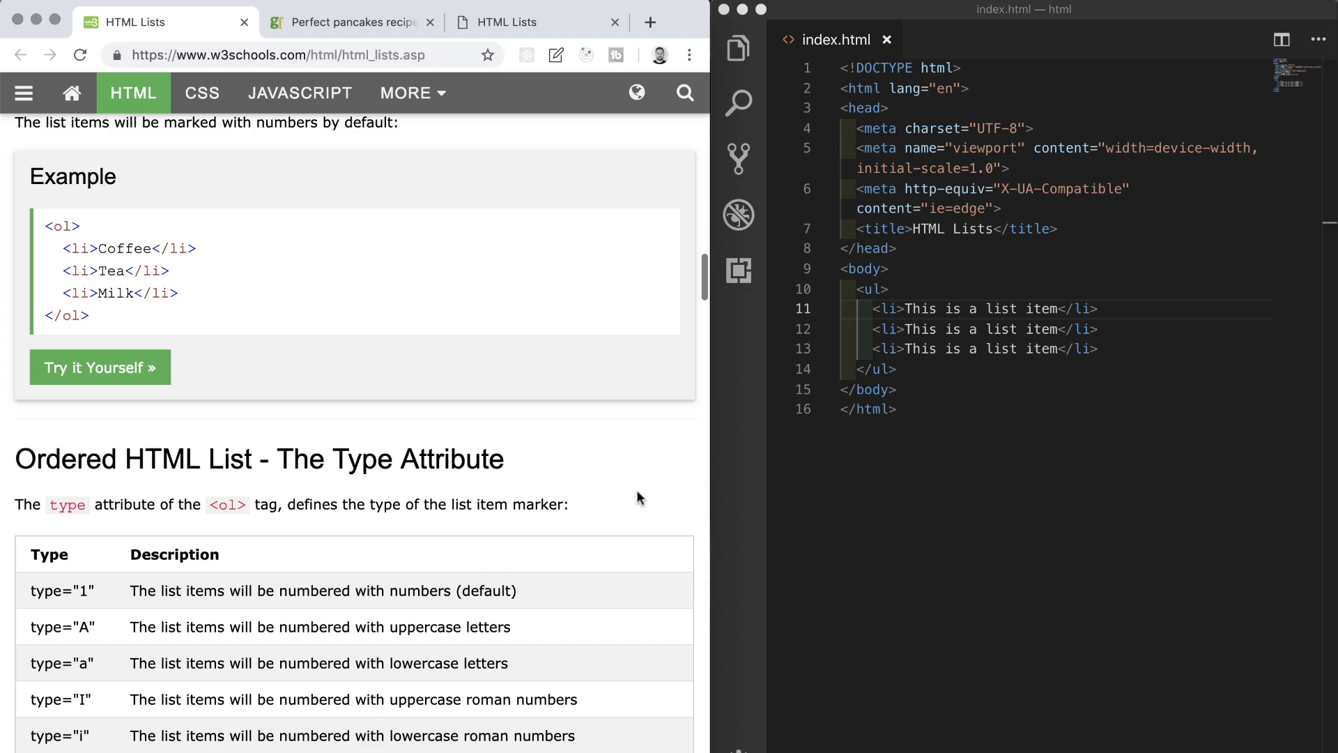
{"action": "mouse_move", "coordinate": [451, 351]}
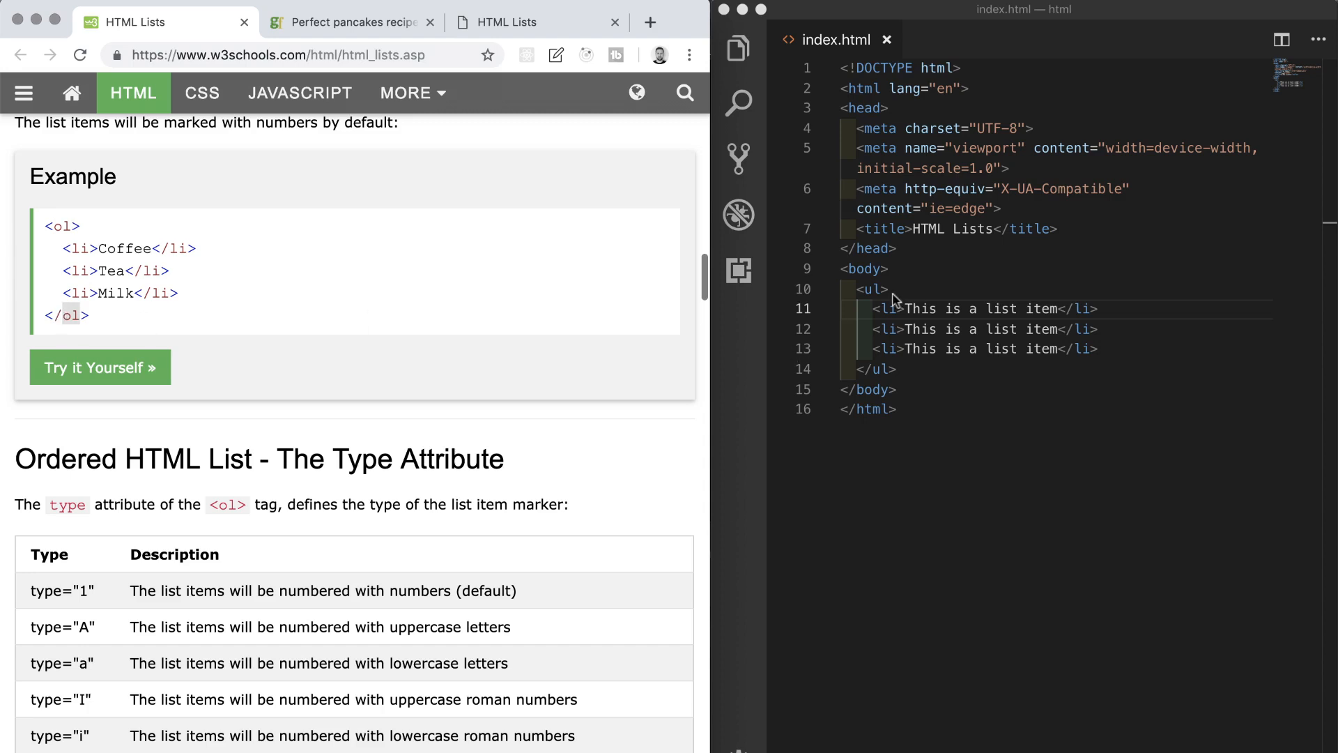
{"action": "double_click", "coordinate": [875, 289]}
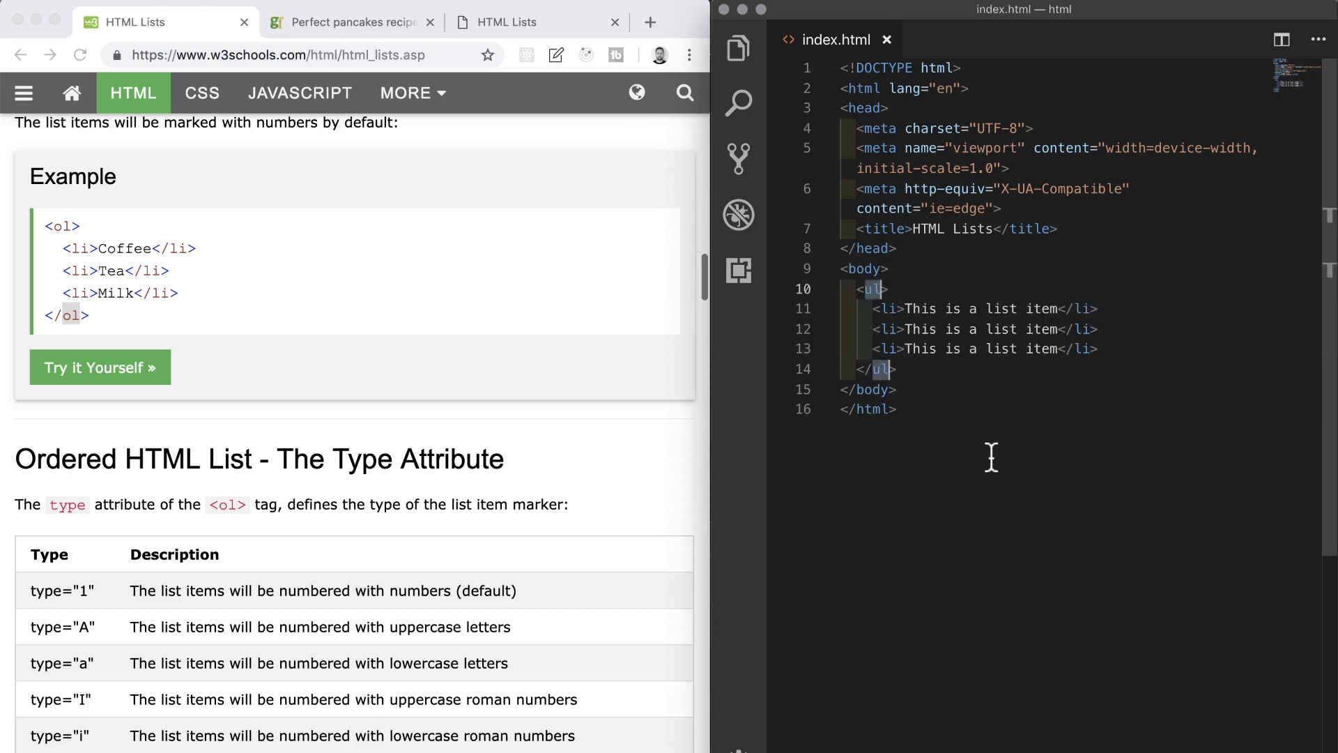
{"action": "mouse_move", "coordinate": [943, 395]}
{"action": "type", "text": "o"}
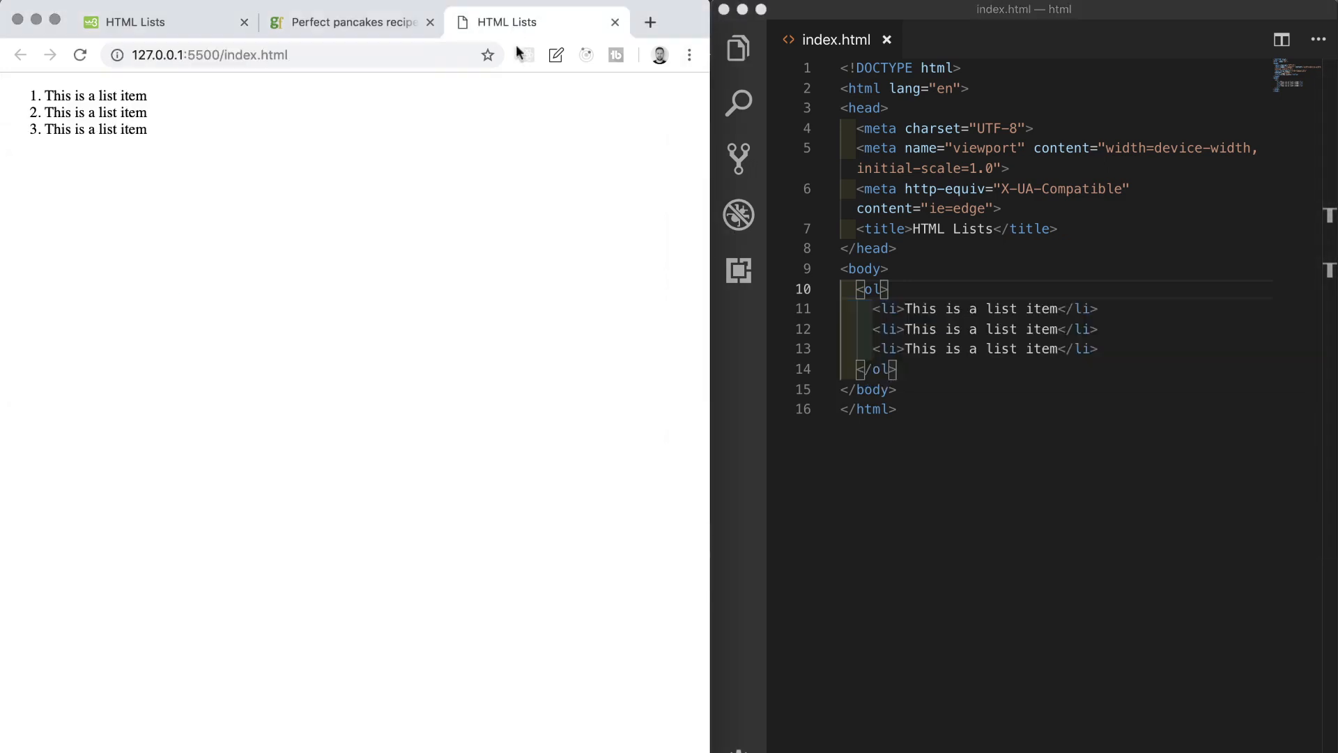
{"action": "mouse_move", "coordinate": [134, 161]}
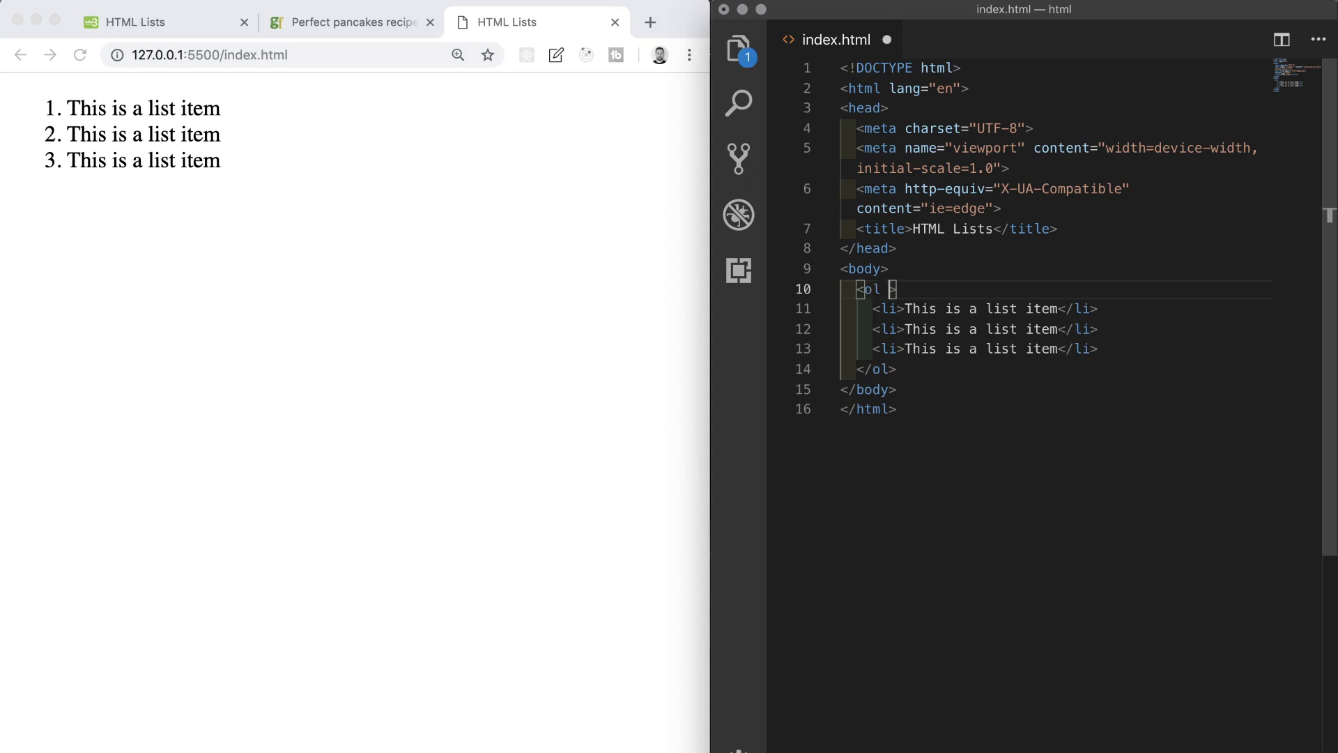
Step: Add start="100" to the ol tag so items number from 100
{"action": "type", "text": "start=\""}
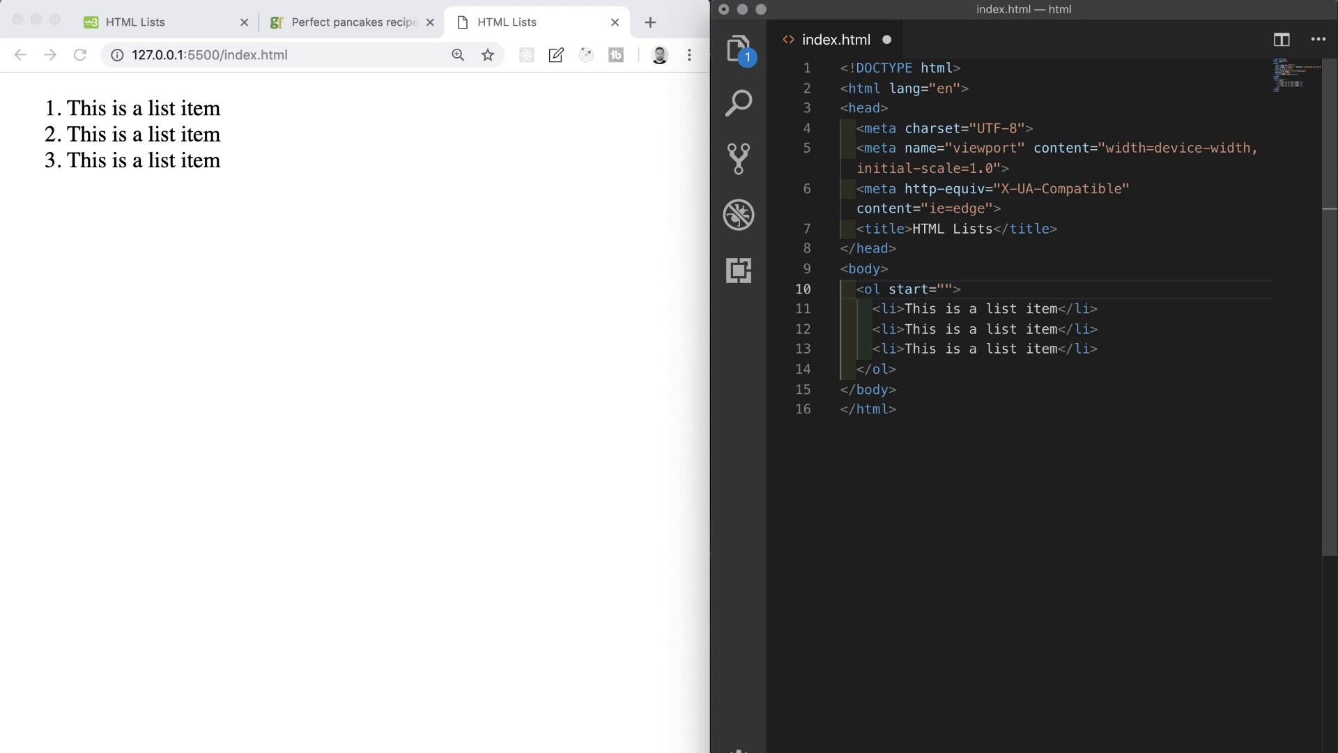
{"action": "type", "text": "100"}
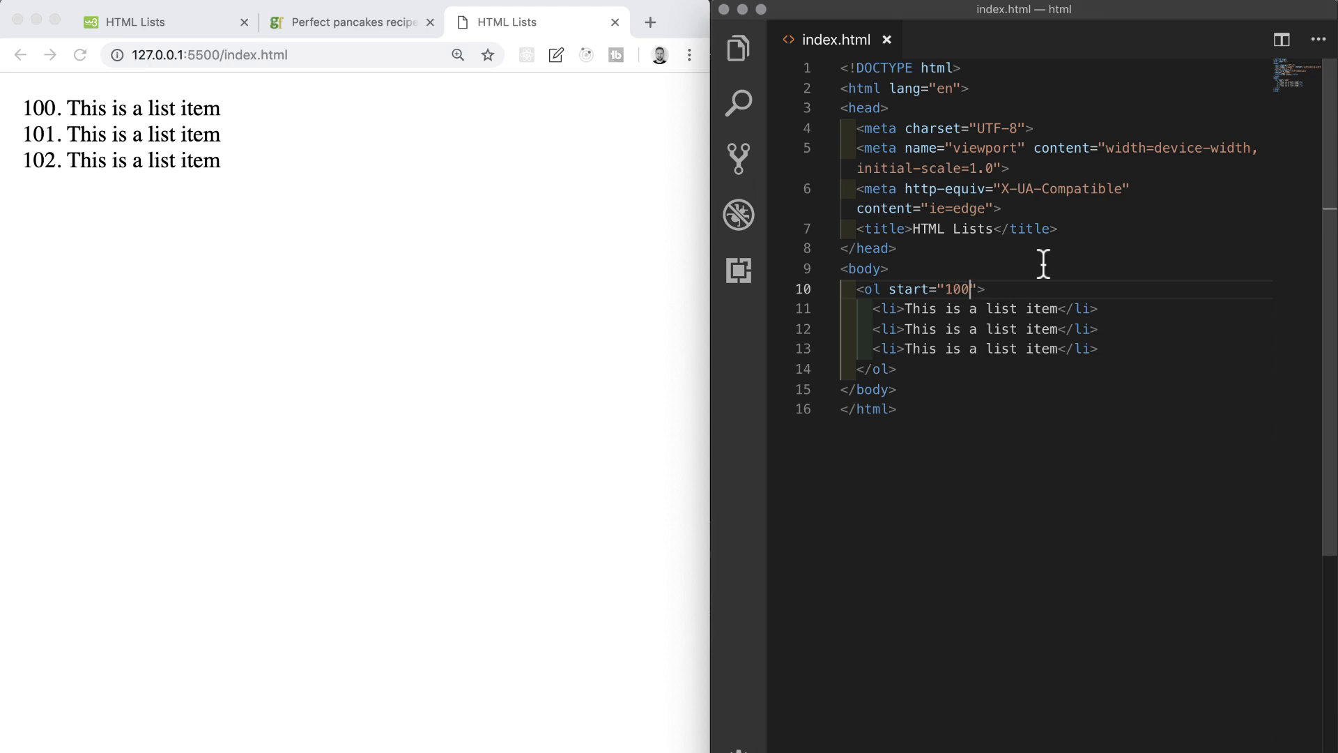
{"action": "mouse_move", "coordinate": [897, 285]}
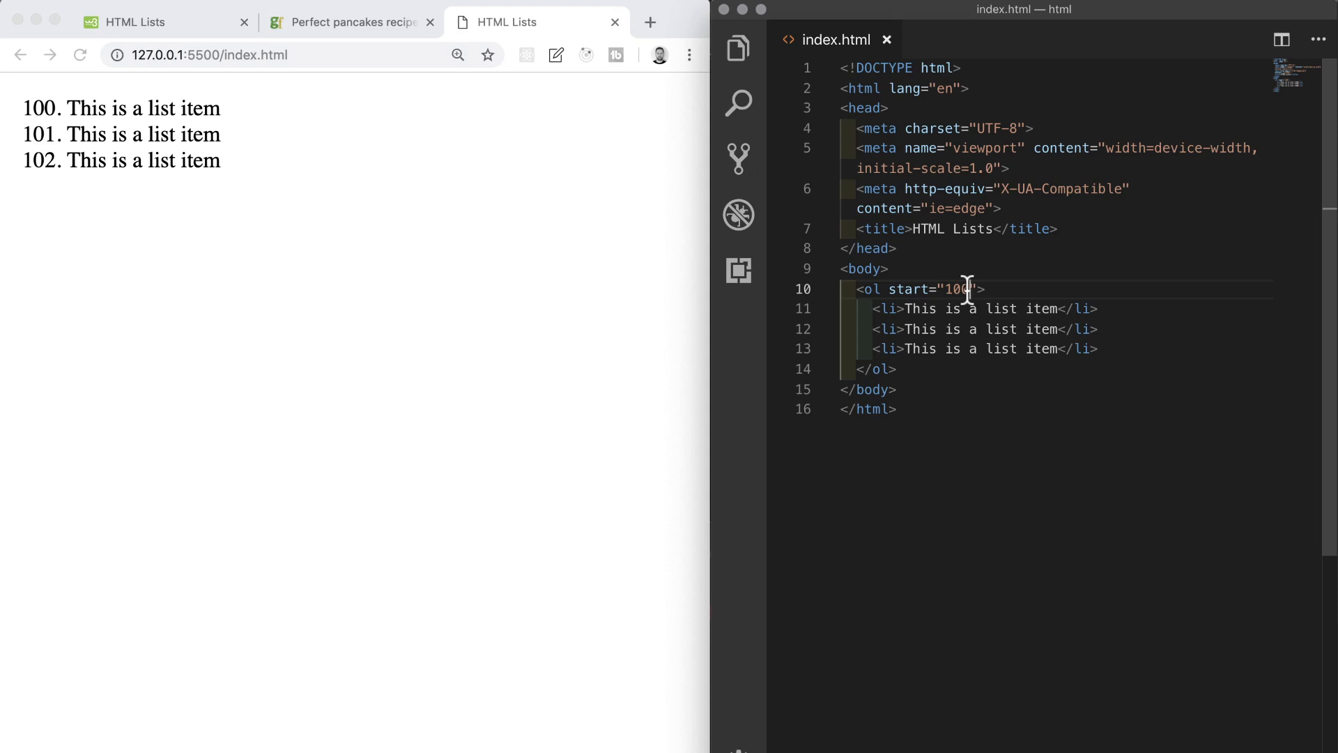
Step: Change the ol to reversed start="10" so items count down 10, 9, 8
{"action": "key", "text": "Backspace"}
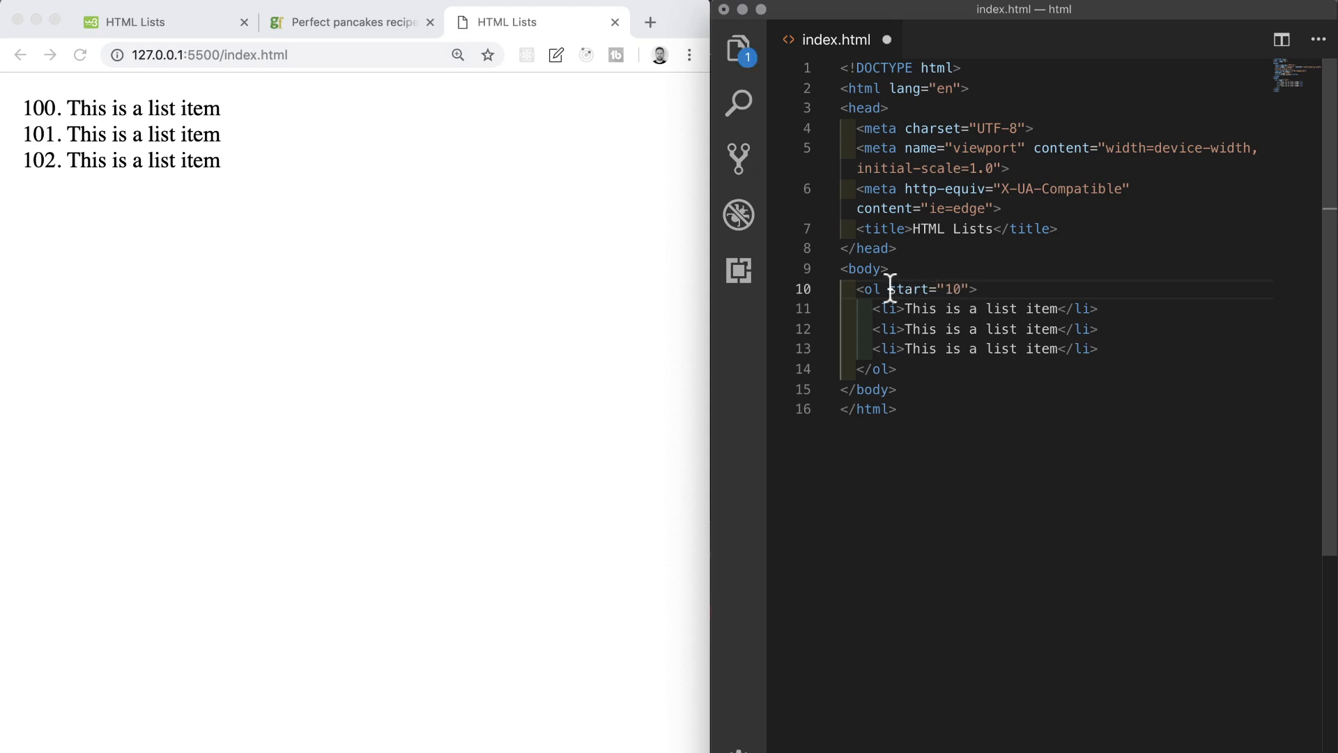
{"action": "type", "text": "reversed"}
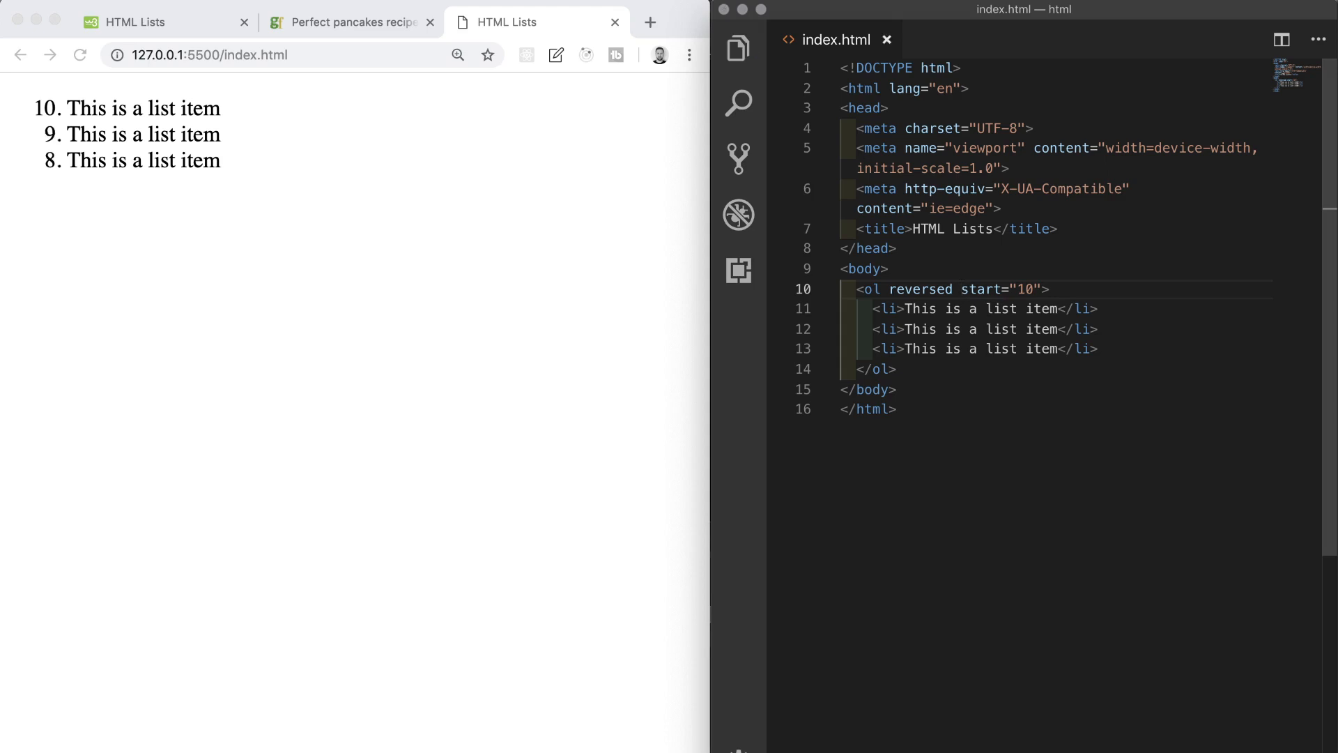
{"action": "left_click", "coordinate": [961, 288]}
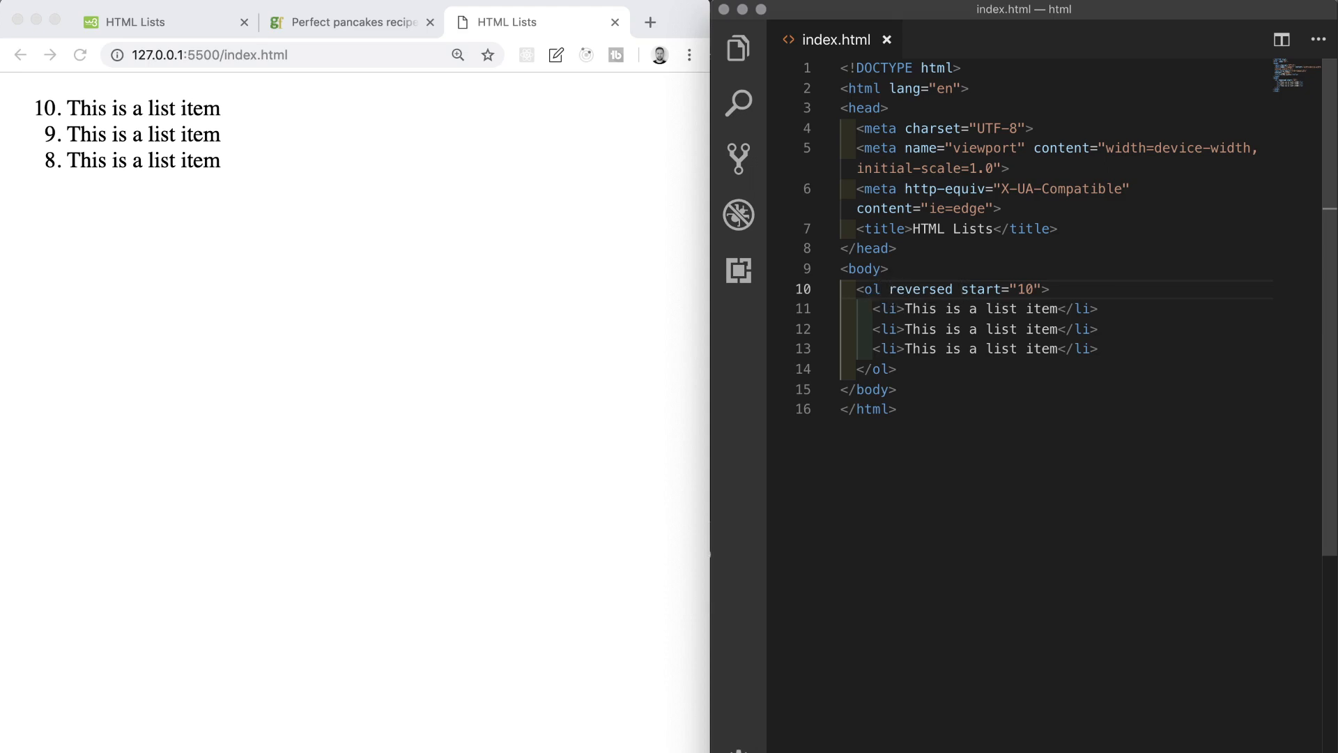
Step: Replace the countdown attributes with a type attribute, trying values 1, A, a, I and i
{"action": "type", "text": "type"}
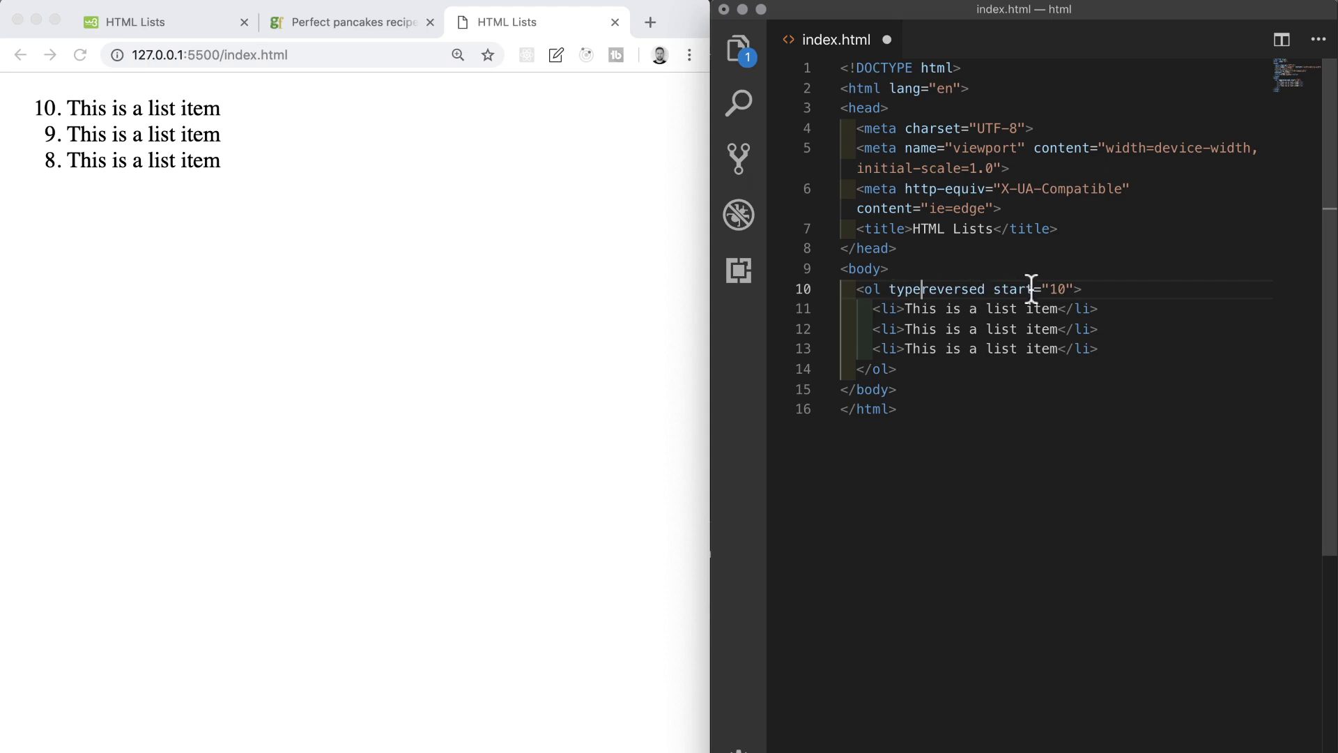
{"action": "left_click_drag", "start_coordinate": [926, 289], "coordinate": [1073, 289]}
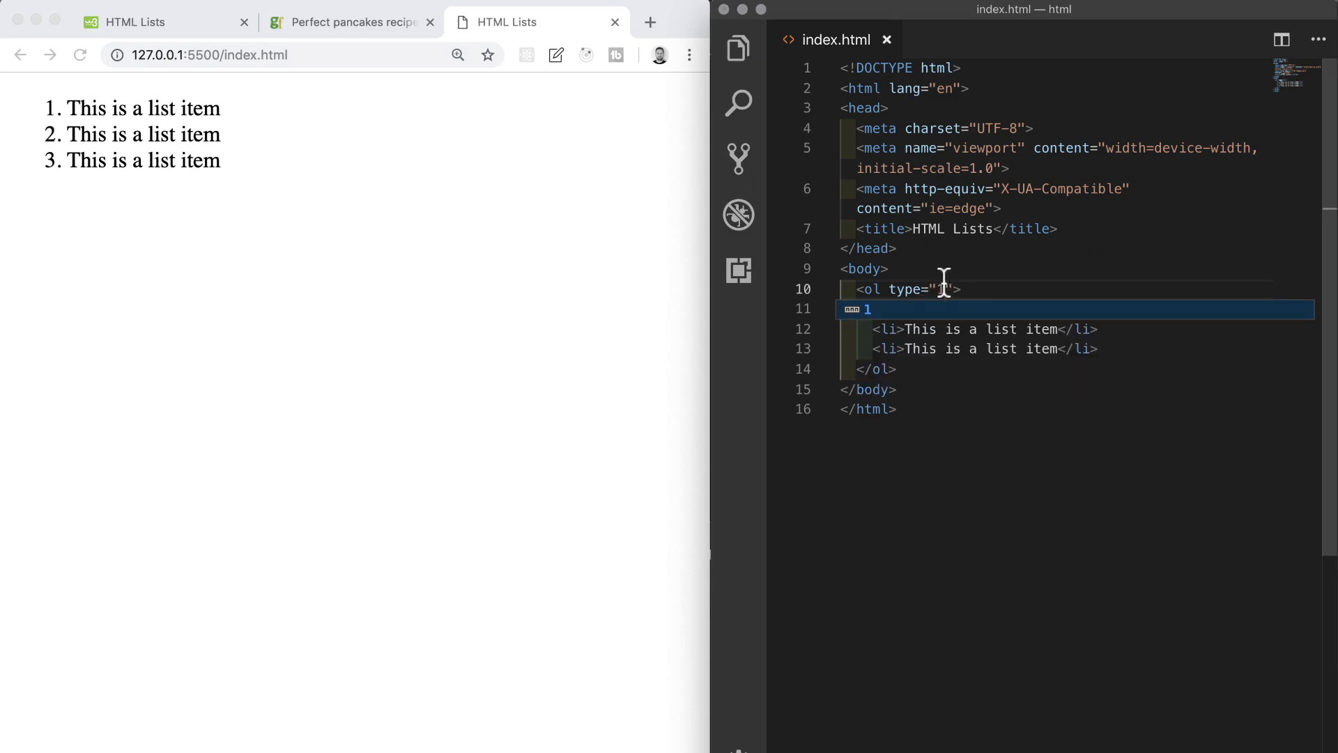
{"action": "type", "text": "1"}
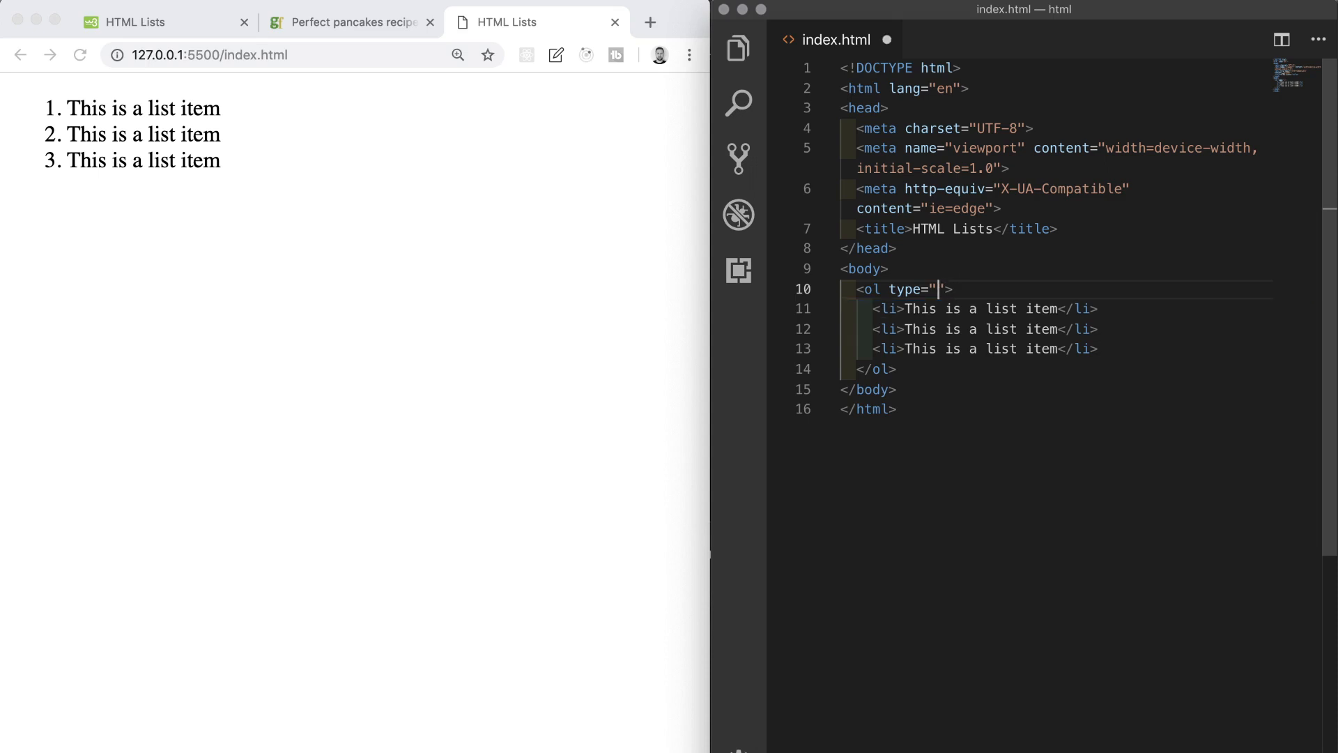
{"action": "type", "text": "A"}
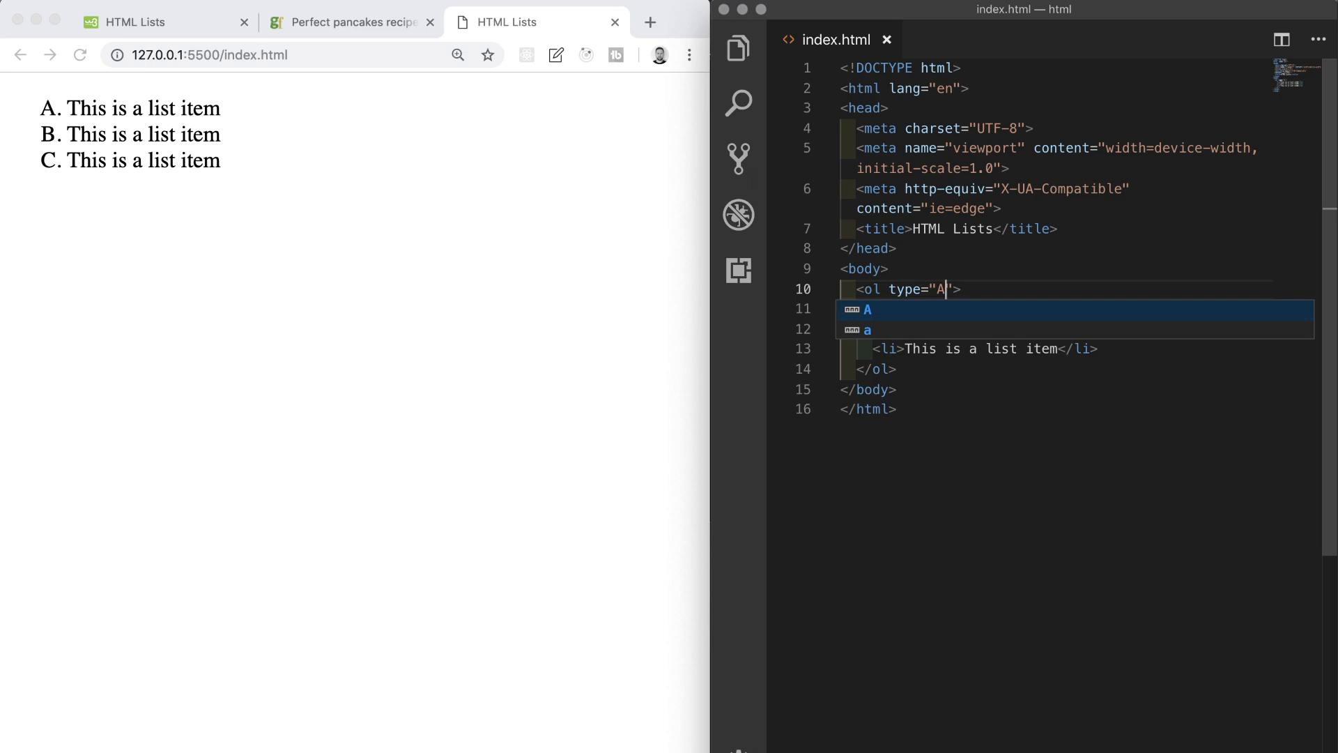
{"action": "type", "text": "a"}
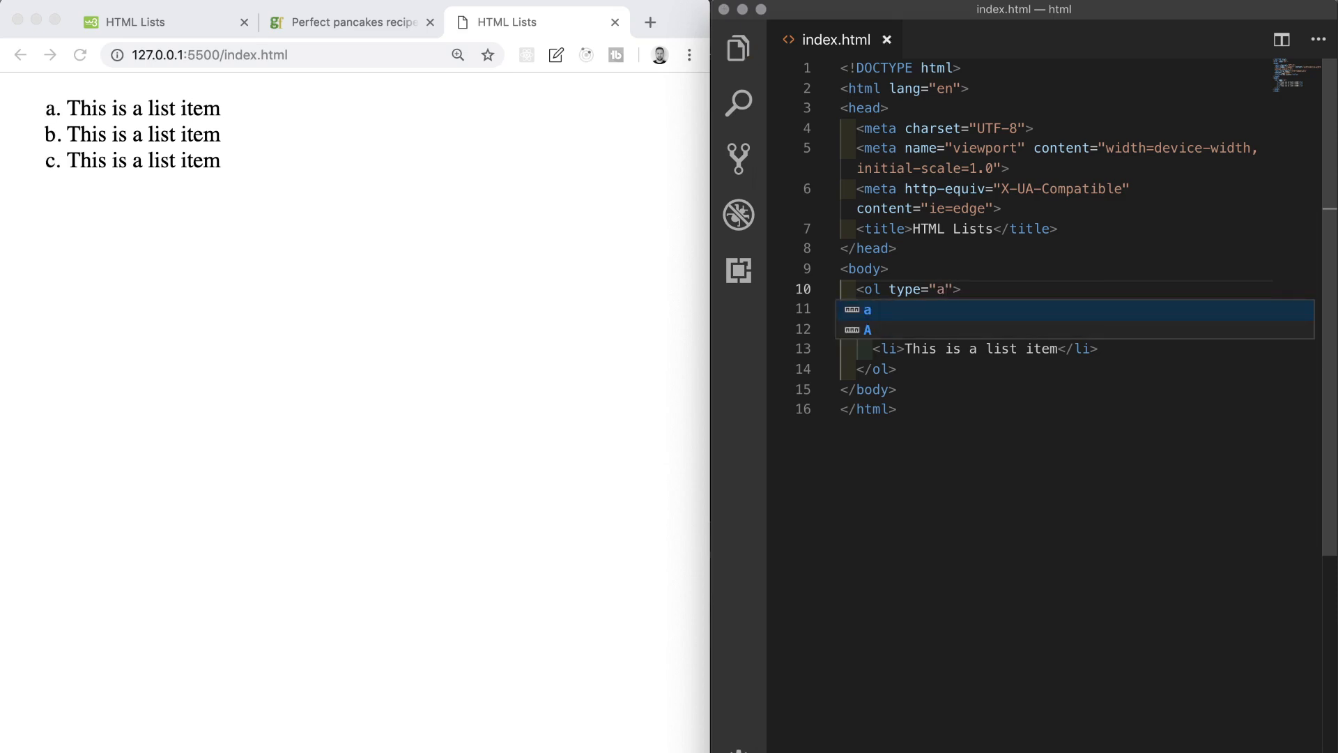
{"action": "type", "text": "I"}
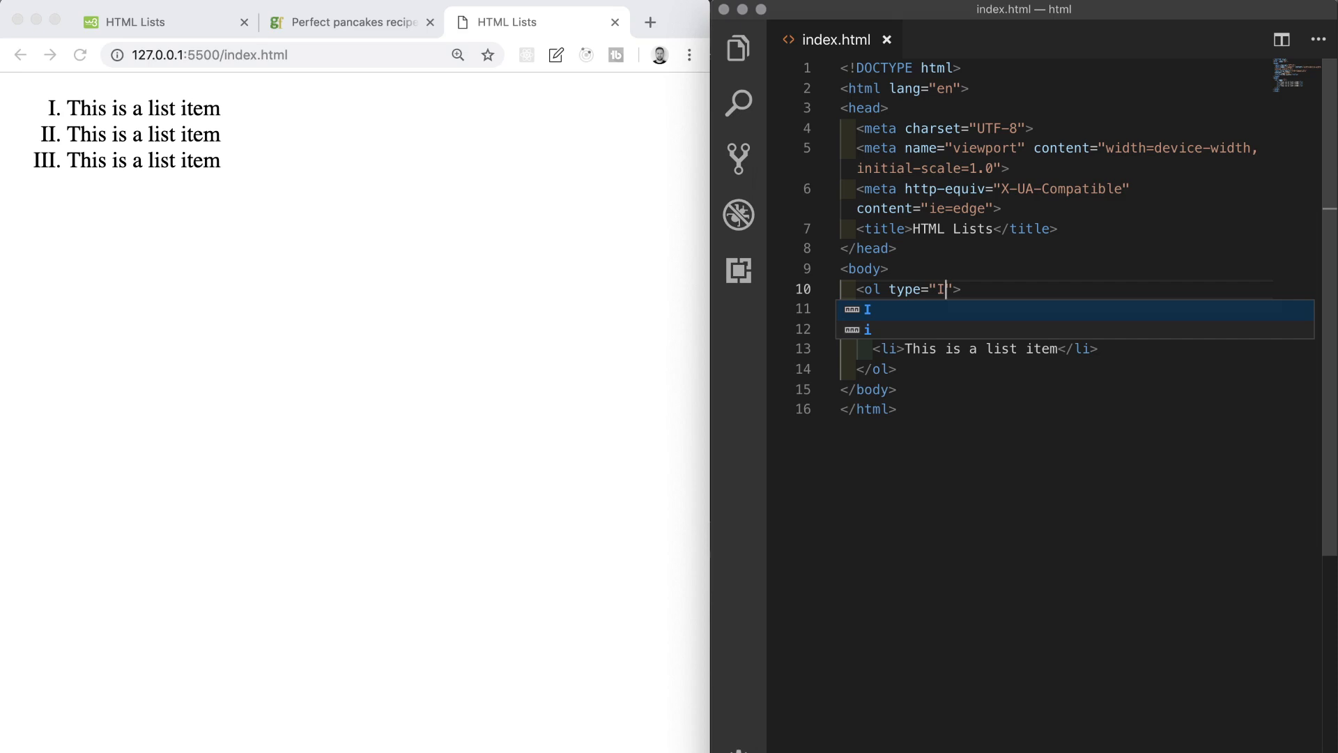
{"action": "type", "text": "i"}
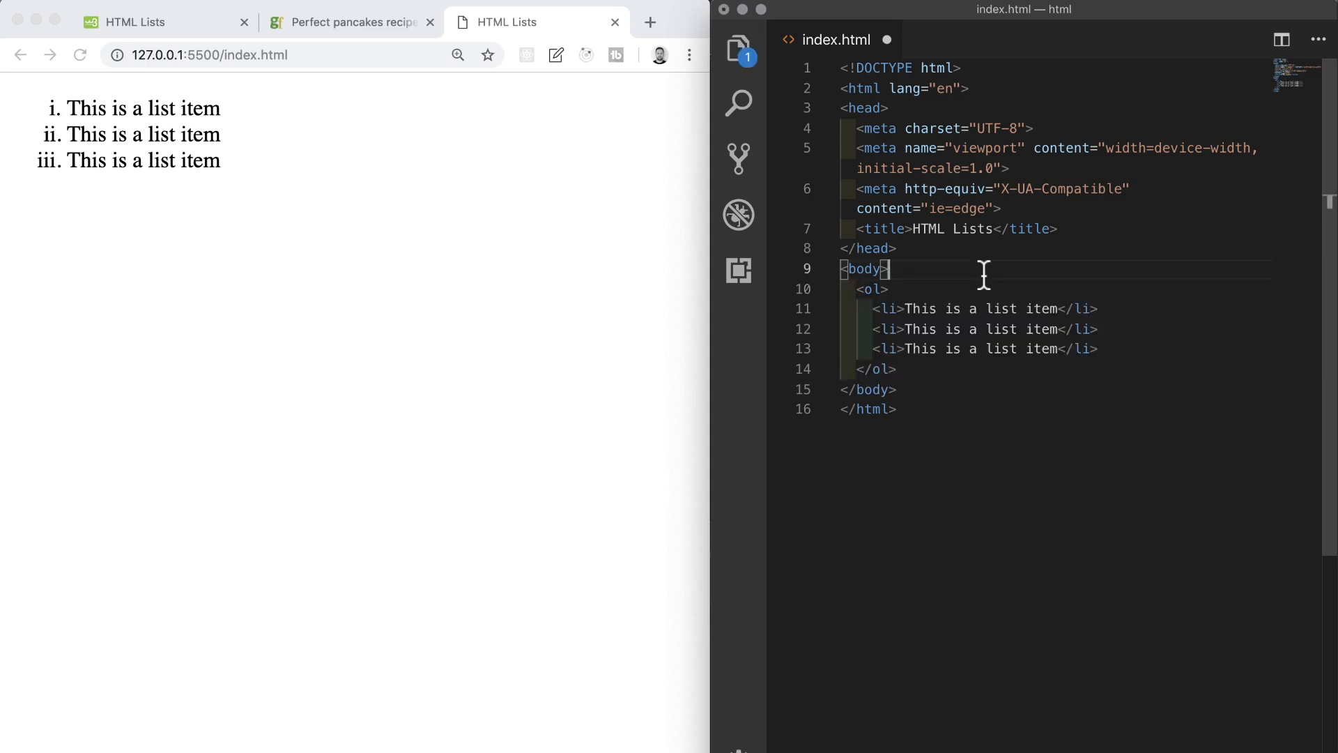
Step: Nest three 'This is a nested item' bullets in a fourth item via ul>li*3 expansion
{"action": "type", "text": "li>"}
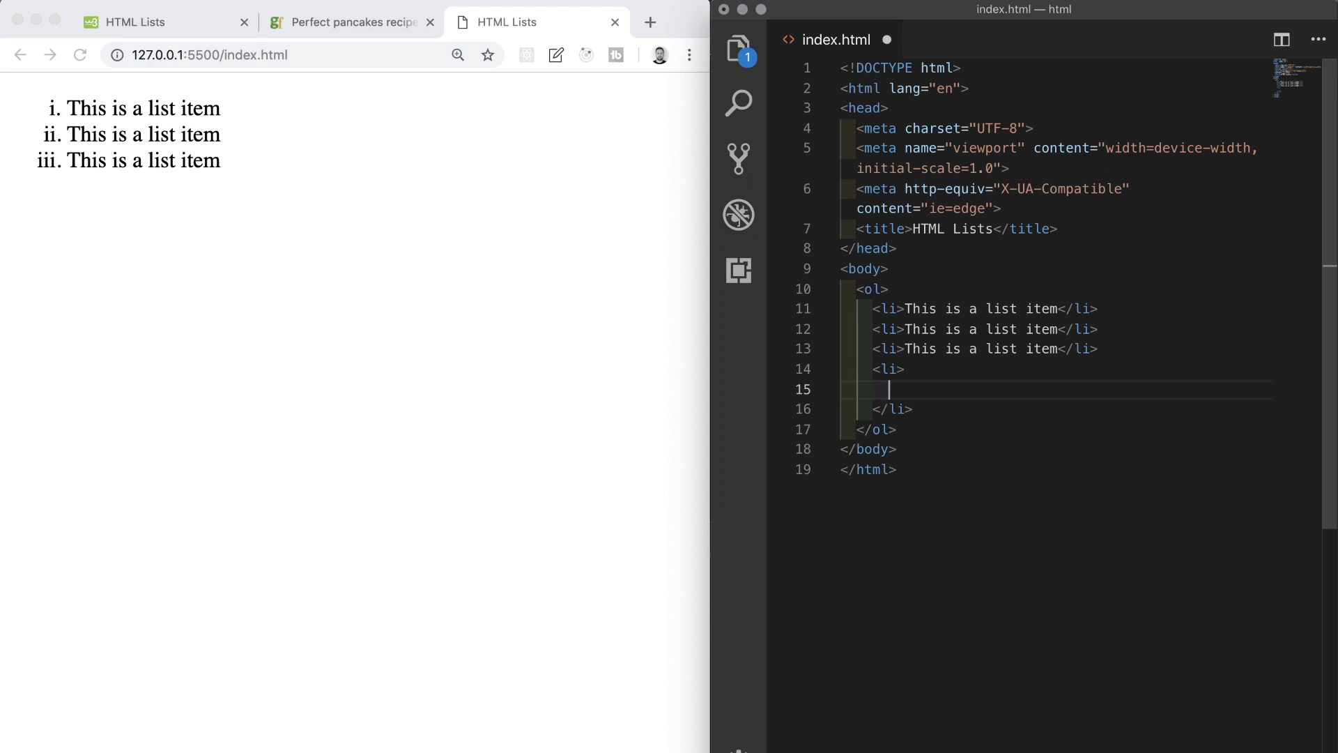
{"action": "type", "text": "u"}
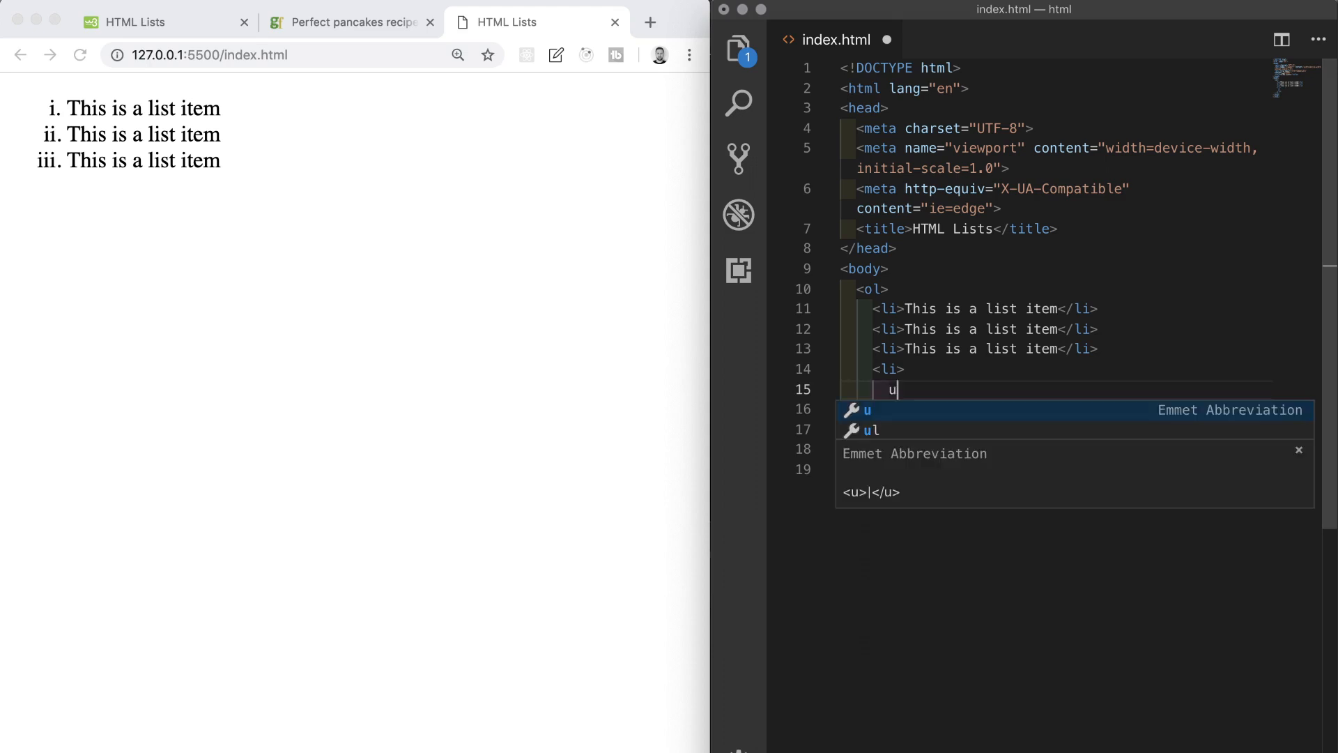
{"action": "type", "text": "l>li"}
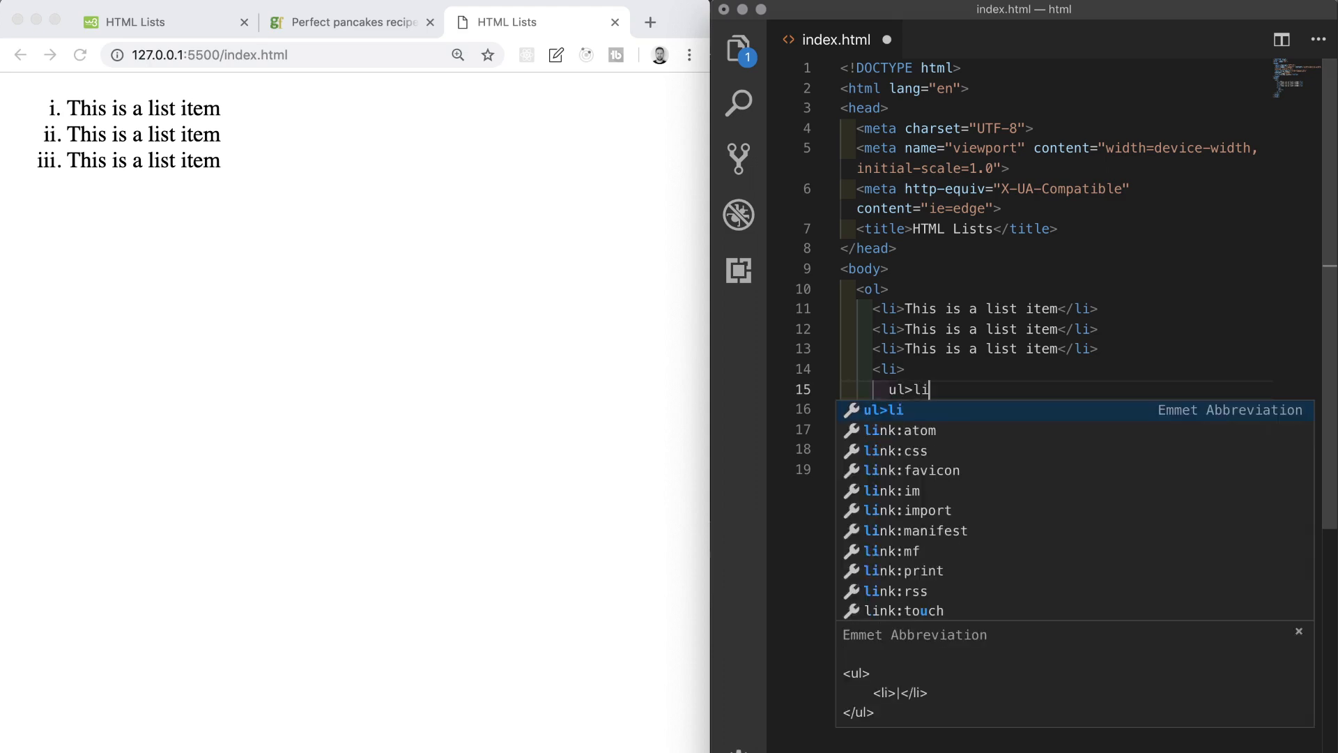
{"action": "type", "text": "*"}
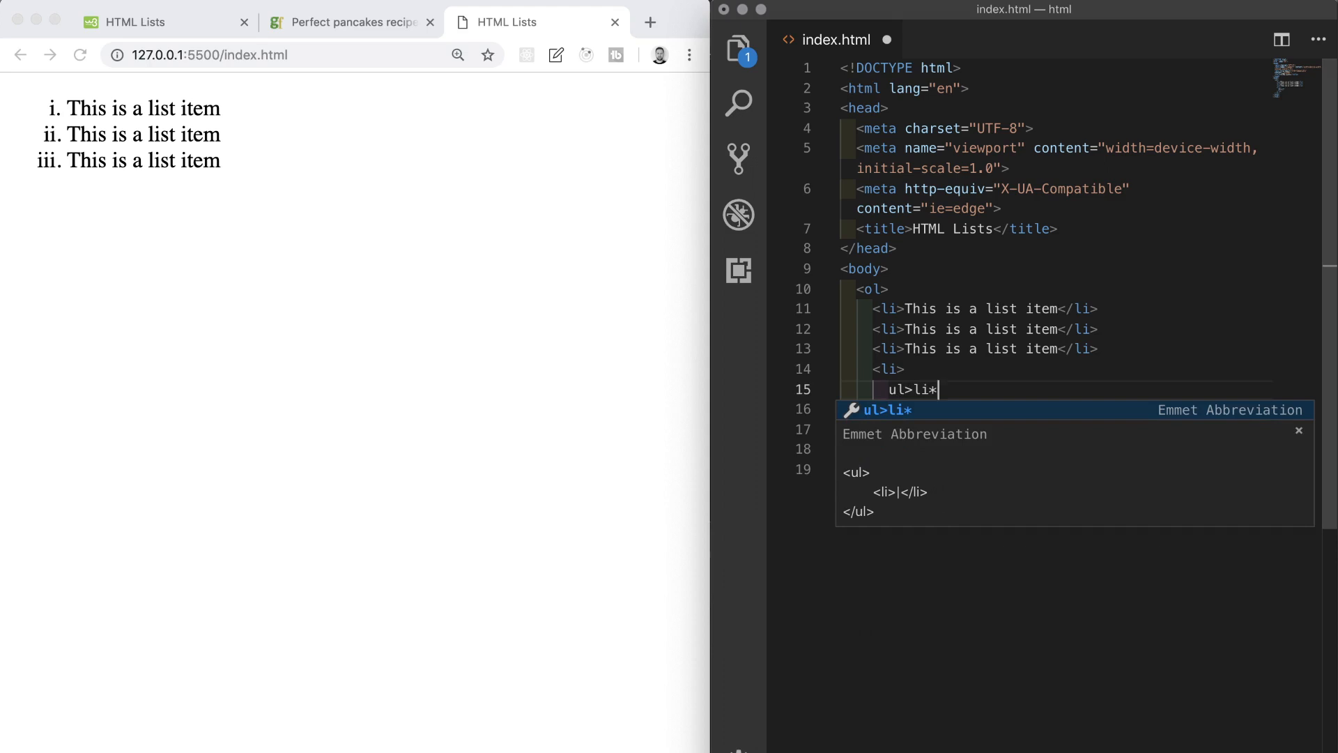
{"action": "type", "text": "3{"}
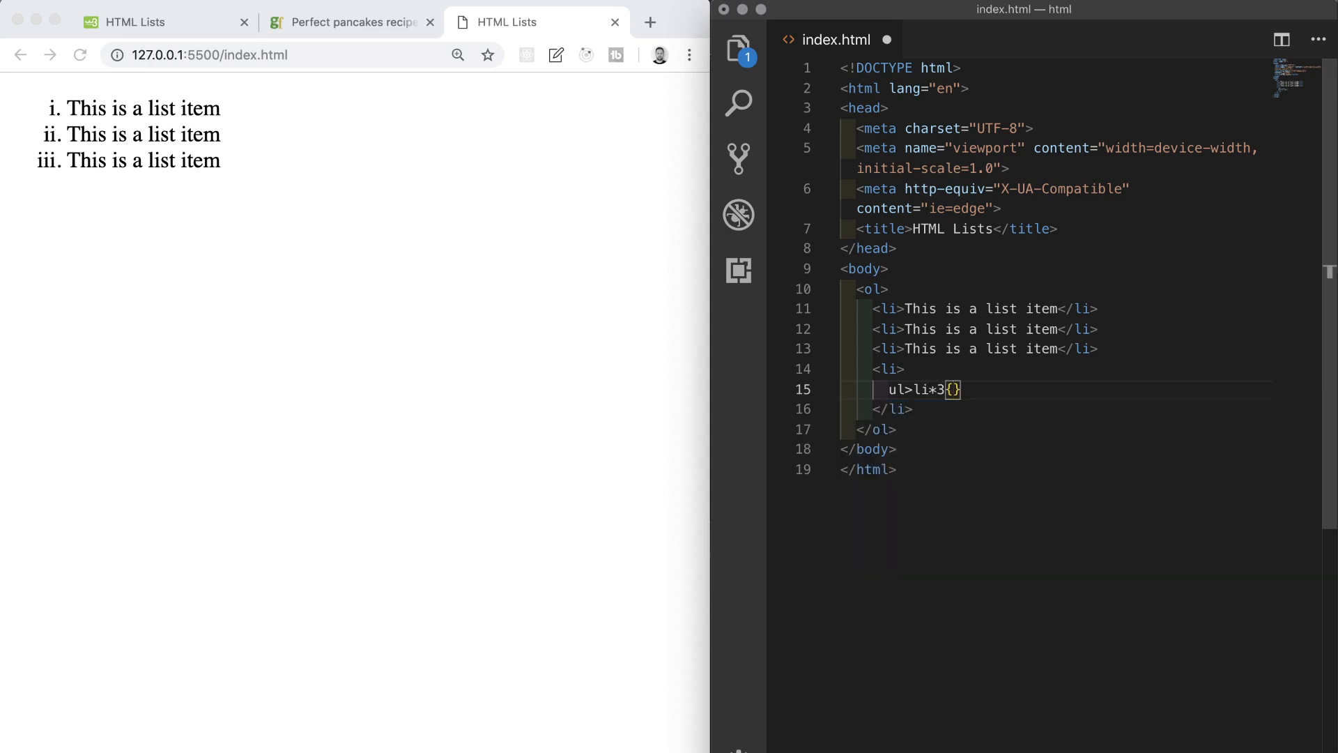
{"action": "type", "text": "This is a nested"}
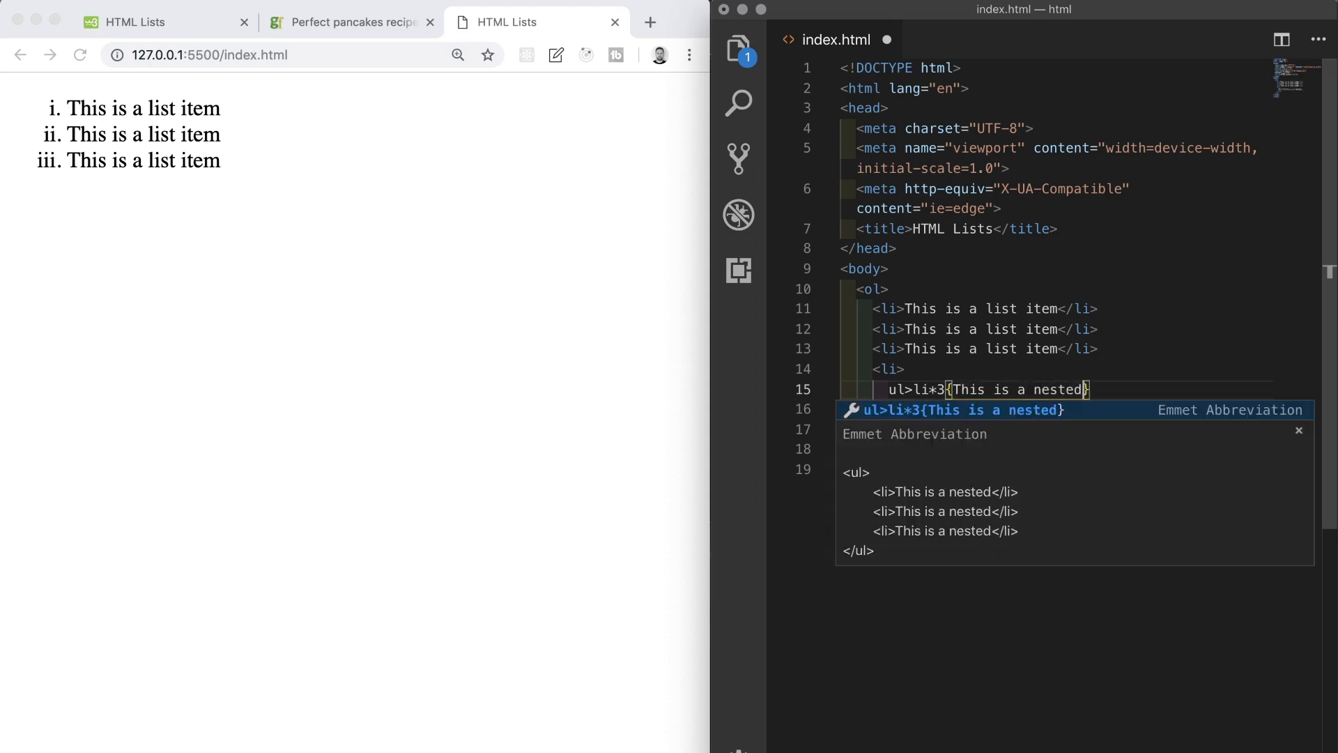
{"action": "key", "text": "Tab"}
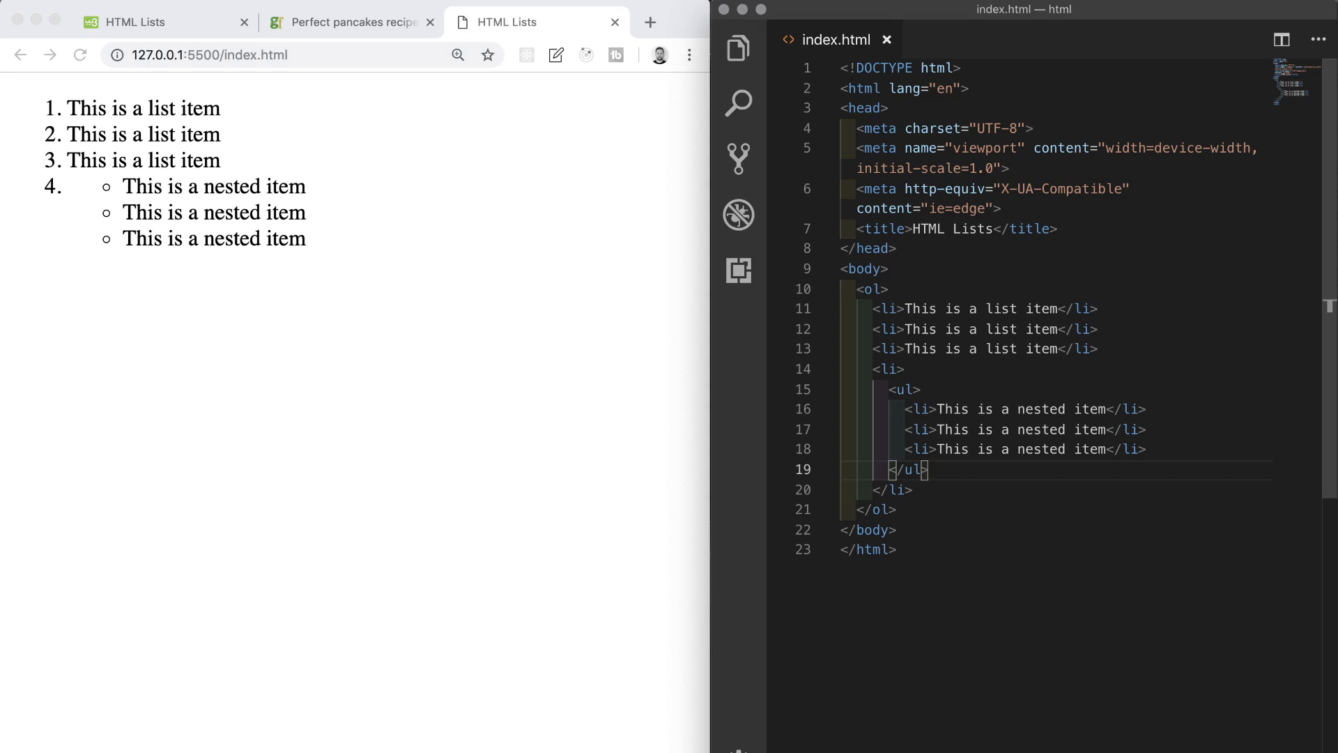
{"action": "mouse_move", "coordinate": [1021, 409]}
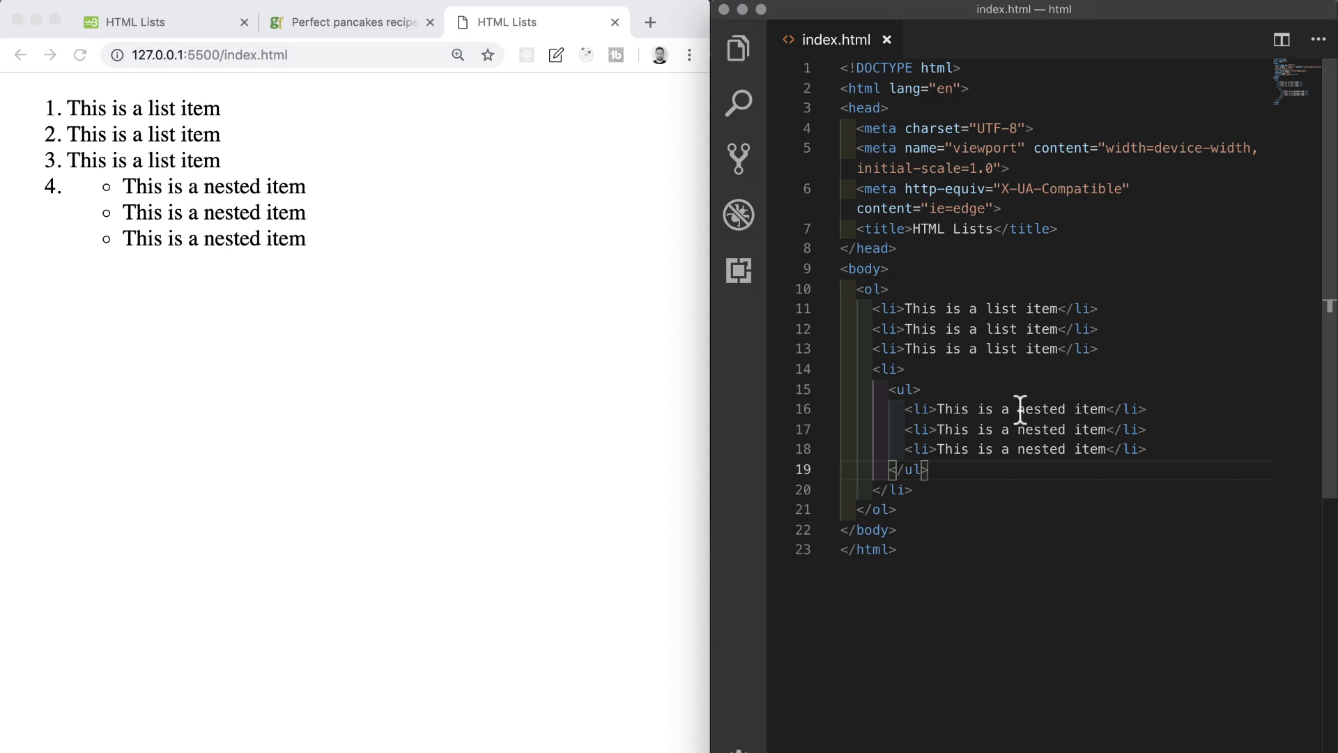
{"action": "mouse_move", "coordinate": [843, 391]}
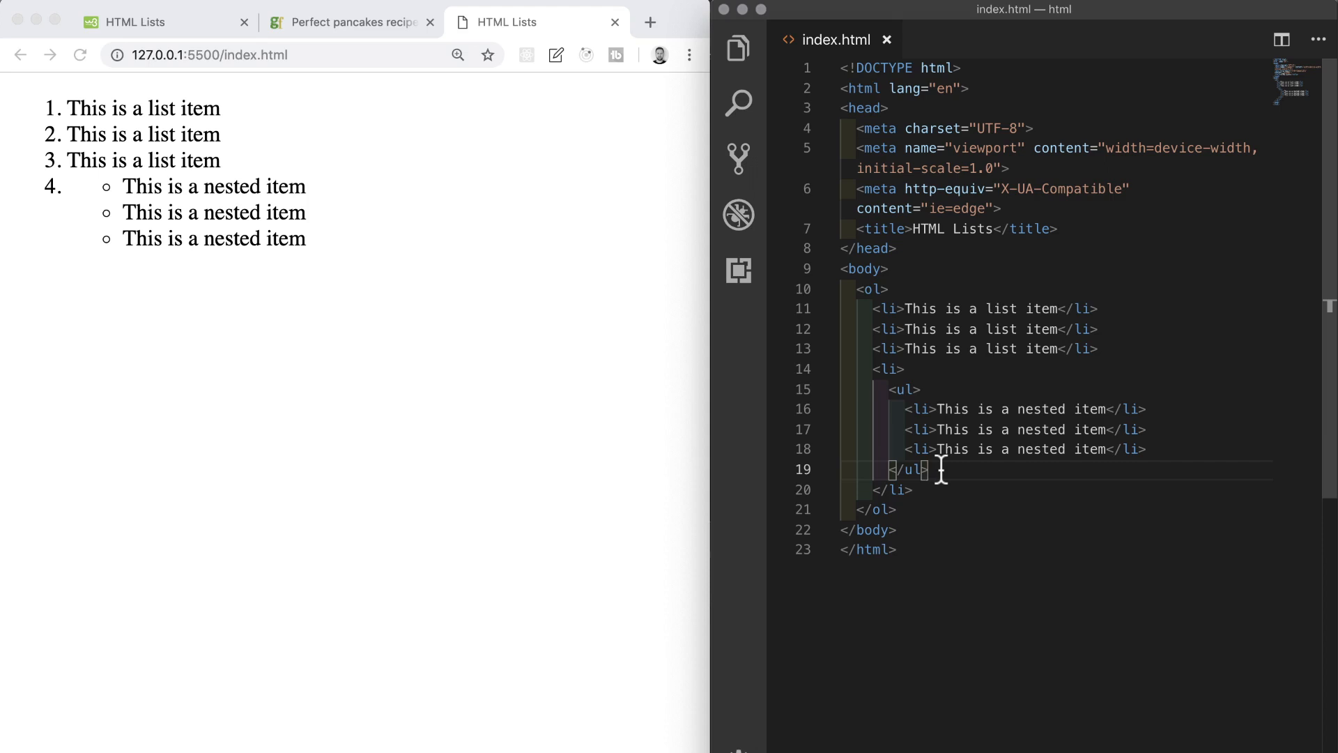
{"action": "mouse_move", "coordinate": [936, 480]}
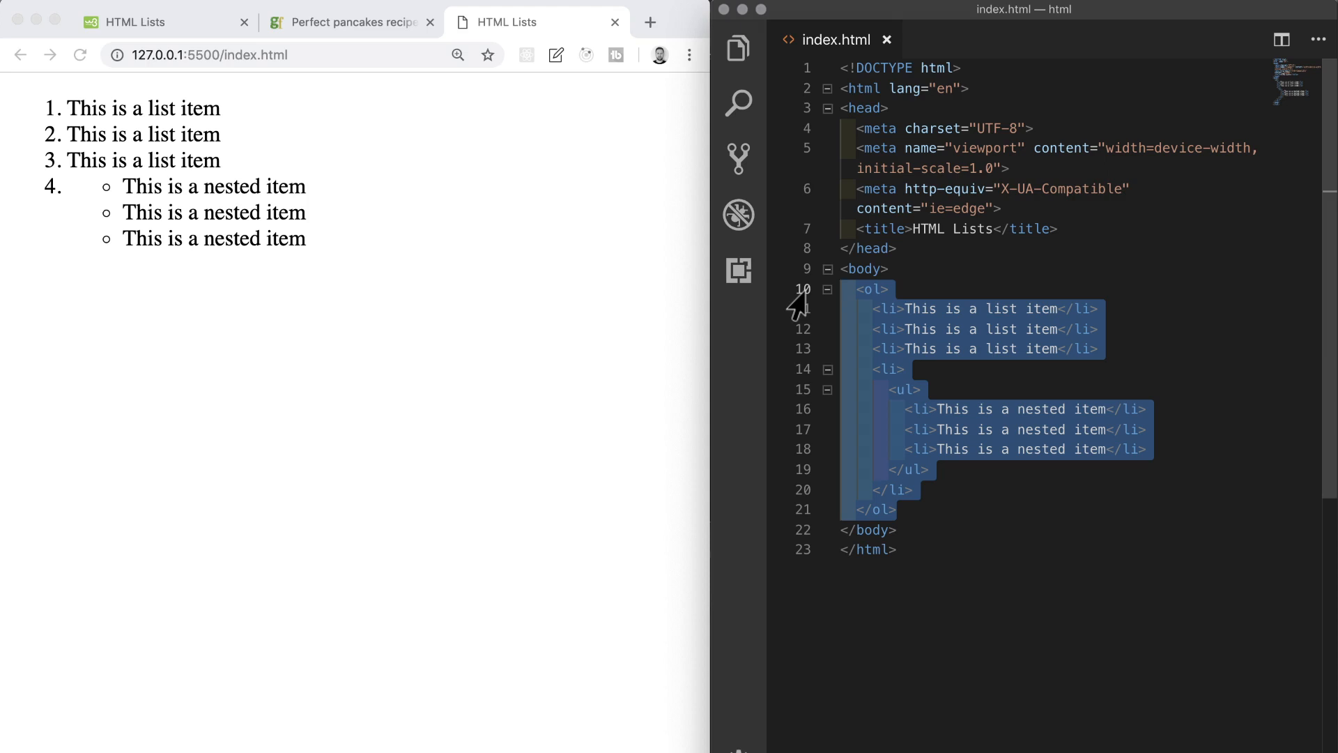
Step: Delete the selected <ol> block and place the cursor on the empty body line
{"action": "key", "text": "Delete"}
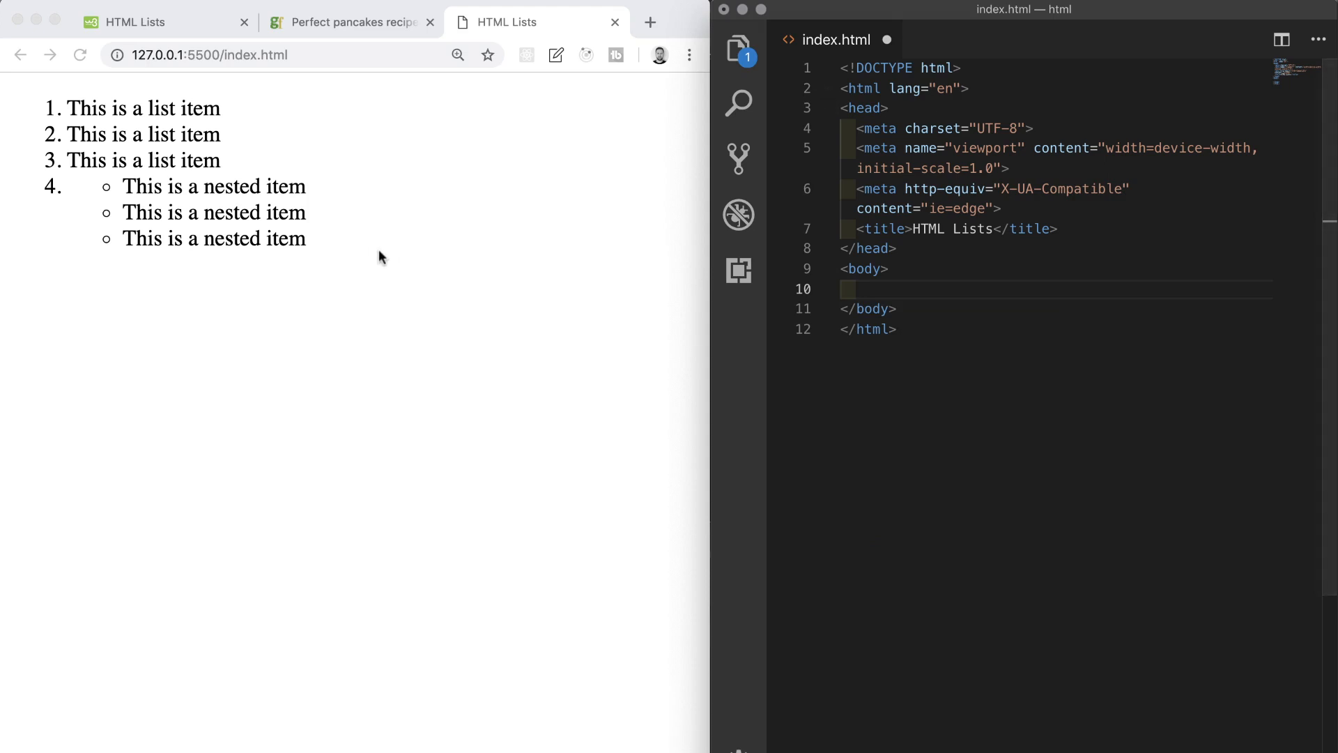
{"action": "mouse_move", "coordinate": [1094, 248]}
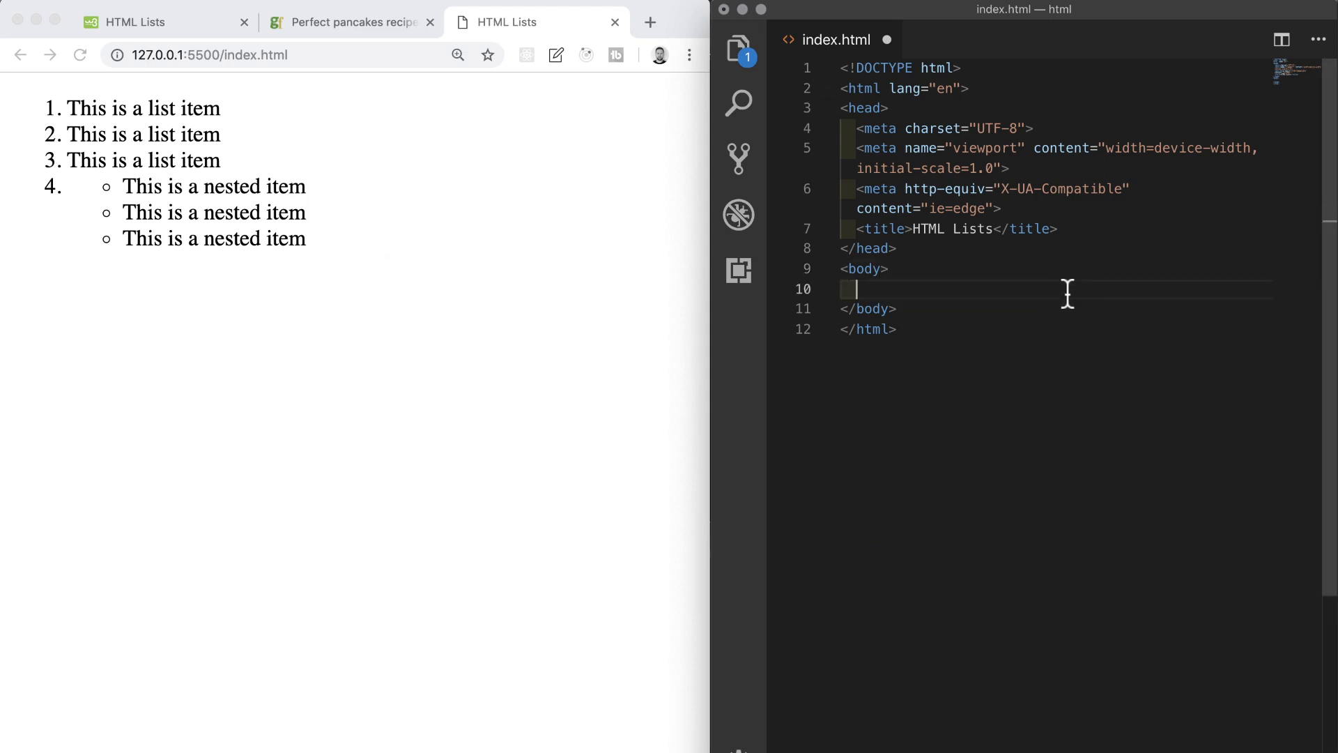
{"action": "left_click", "coordinate": [350, 22]}
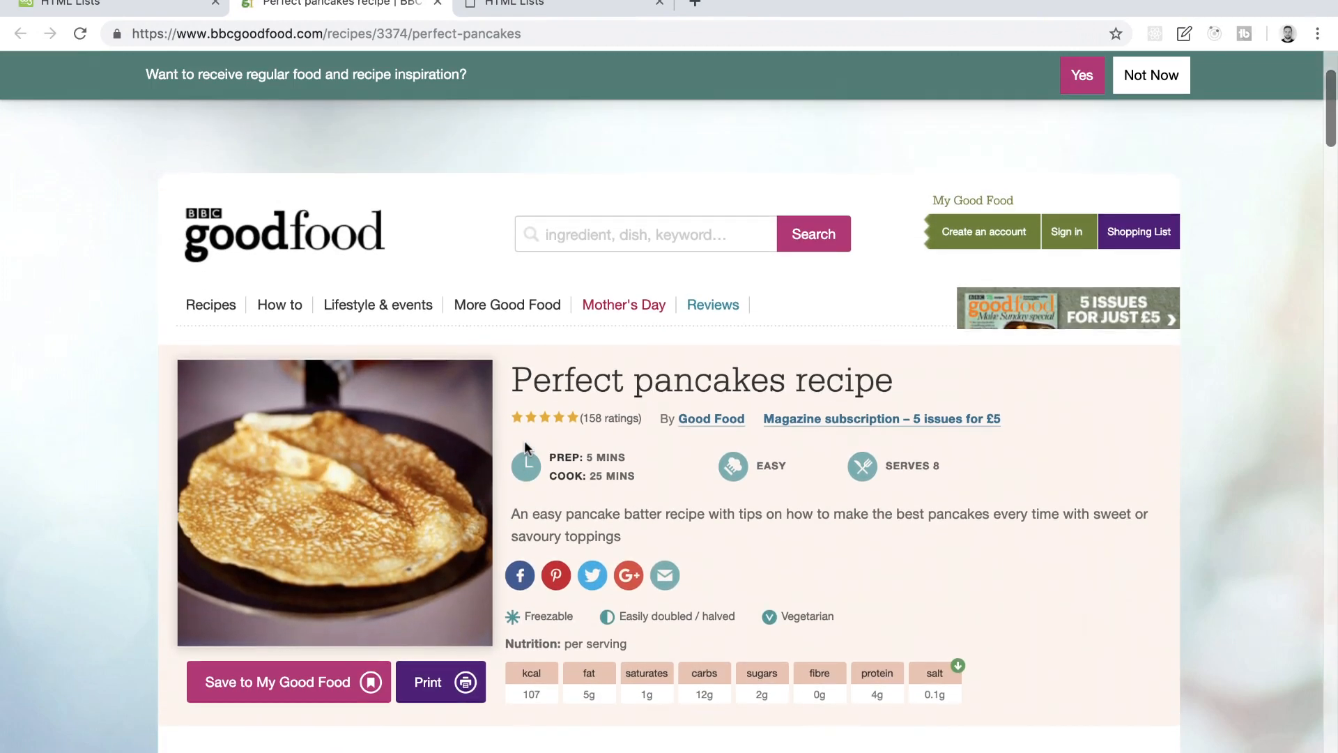
Step: Scroll the BBC Good Food pancake recipe and copy the selected ingredients and method text
{"action": "scroll", "scroll_direction": "down", "scroll_amount": 3}
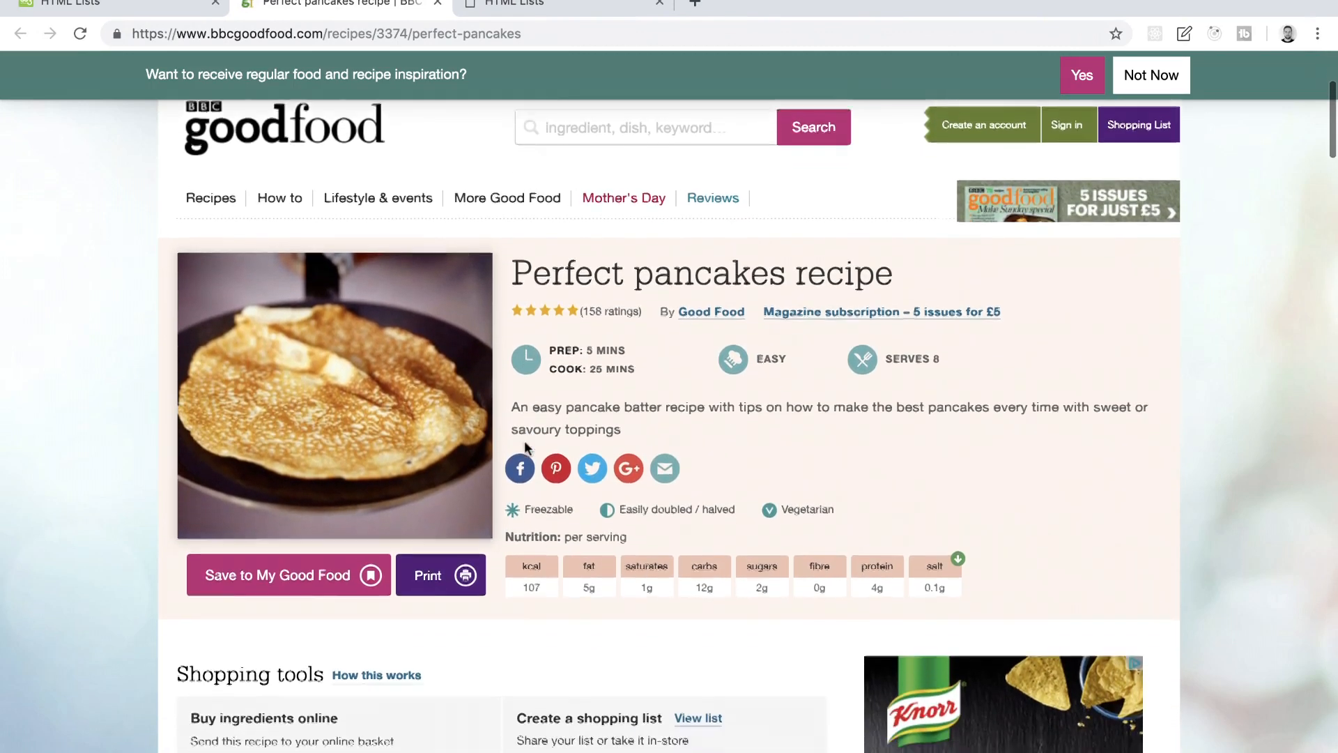
{"action": "scroll", "scroll_direction": "down", "scroll_amount": 3}
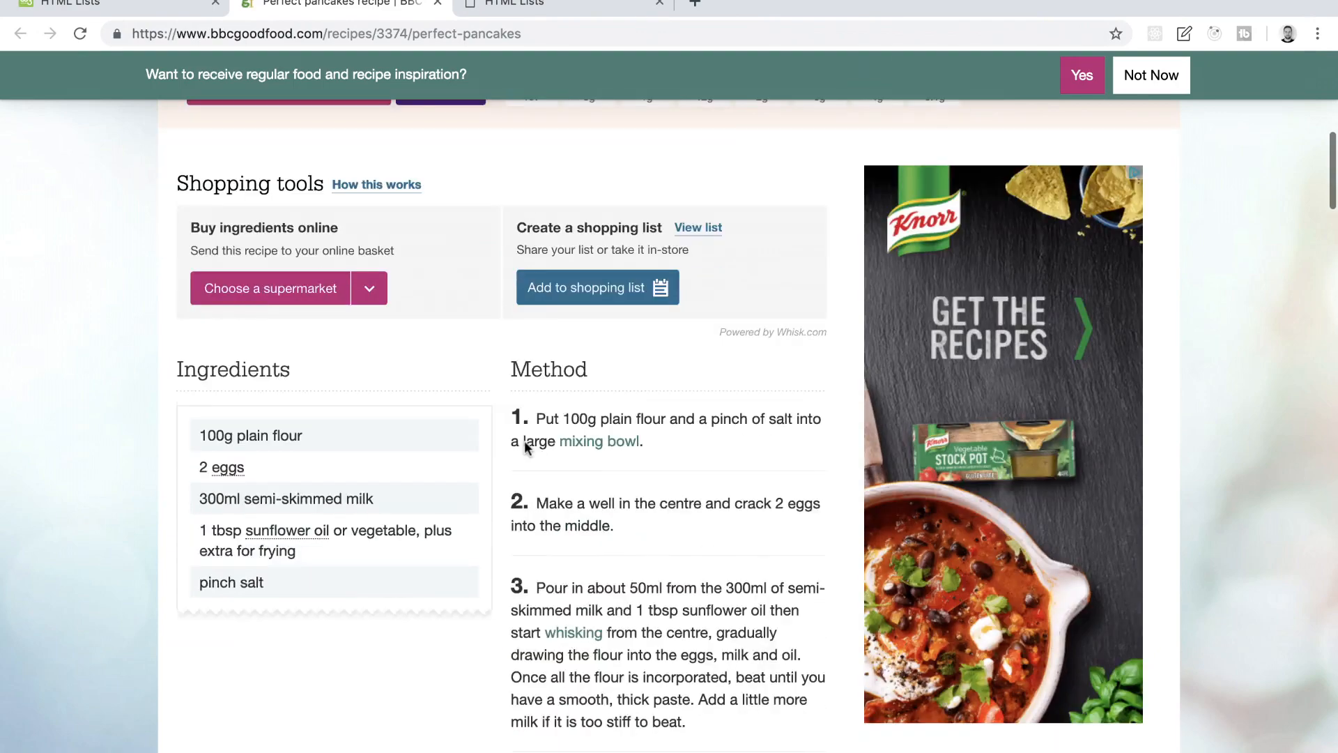
{"action": "scroll", "scroll_direction": "down", "scroll_amount": 3}
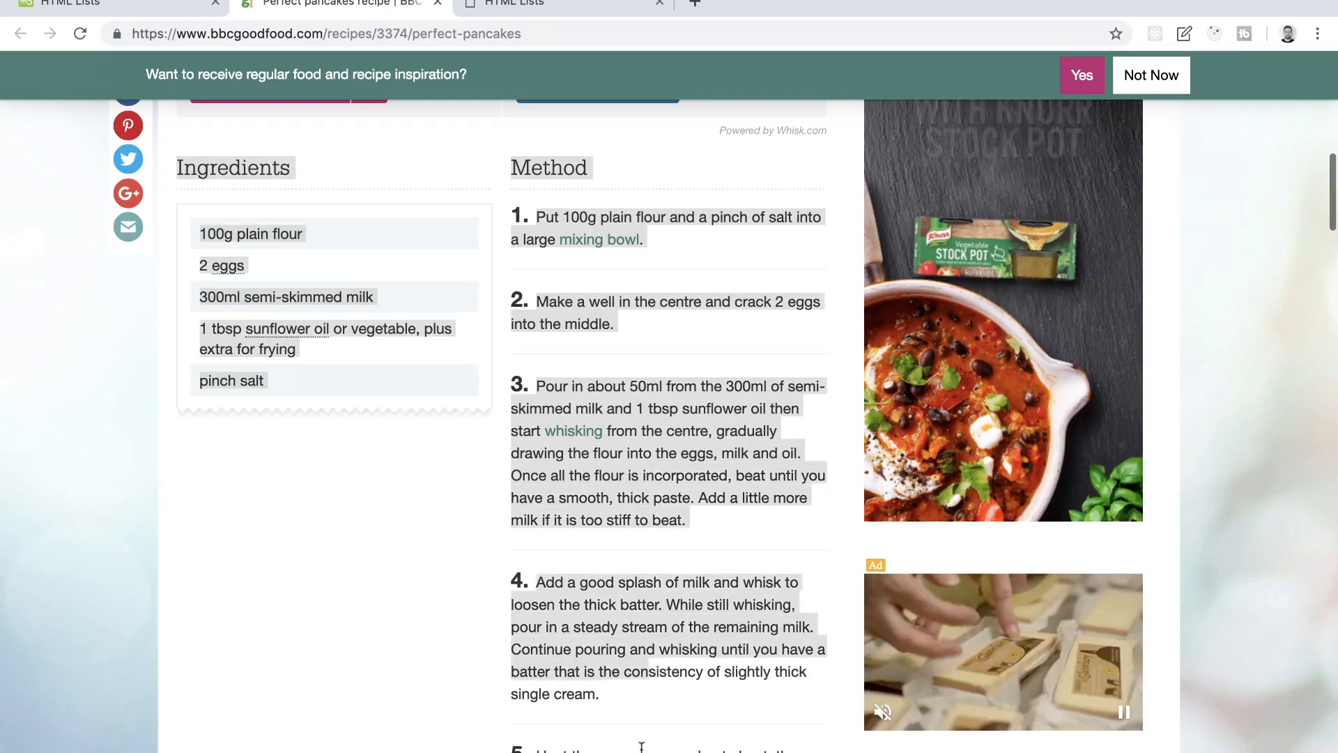
{"action": "scroll", "scroll_direction": "down", "scroll_amount": 3}
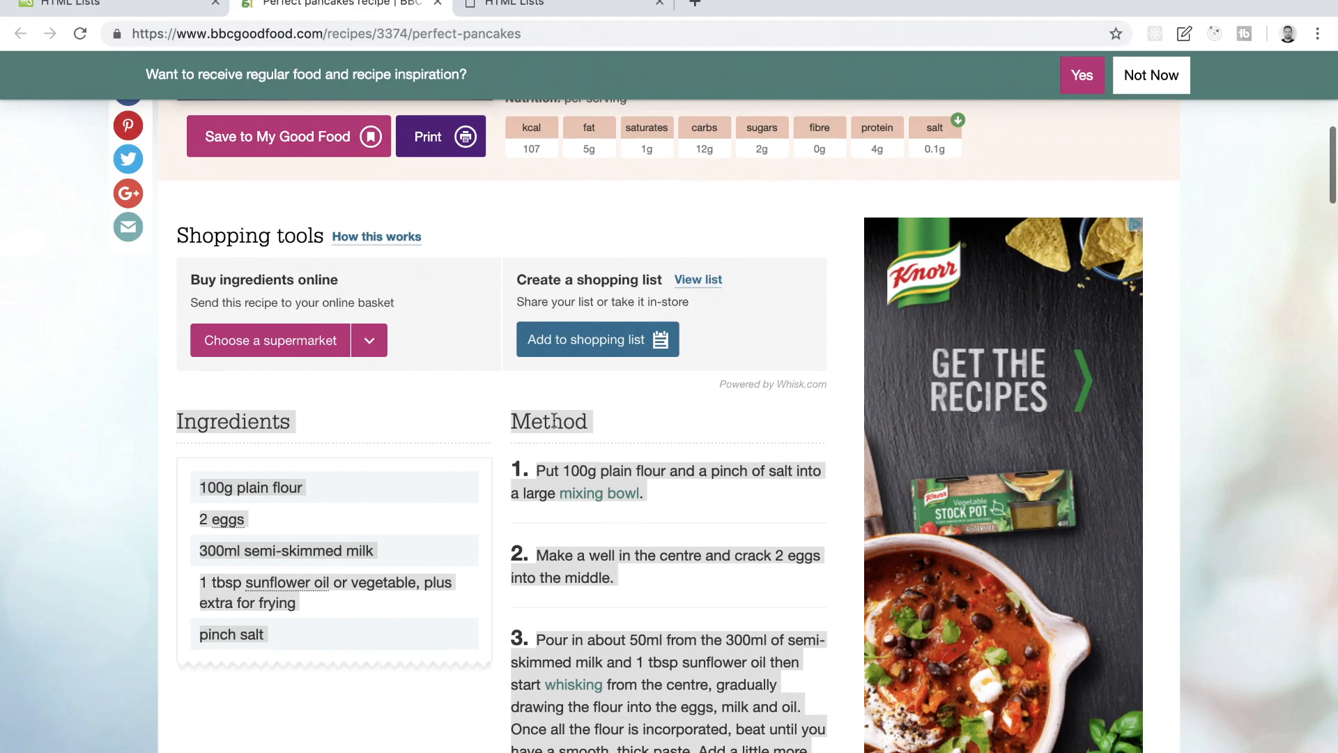
{"action": "right_click", "coordinate": [598, 424]}
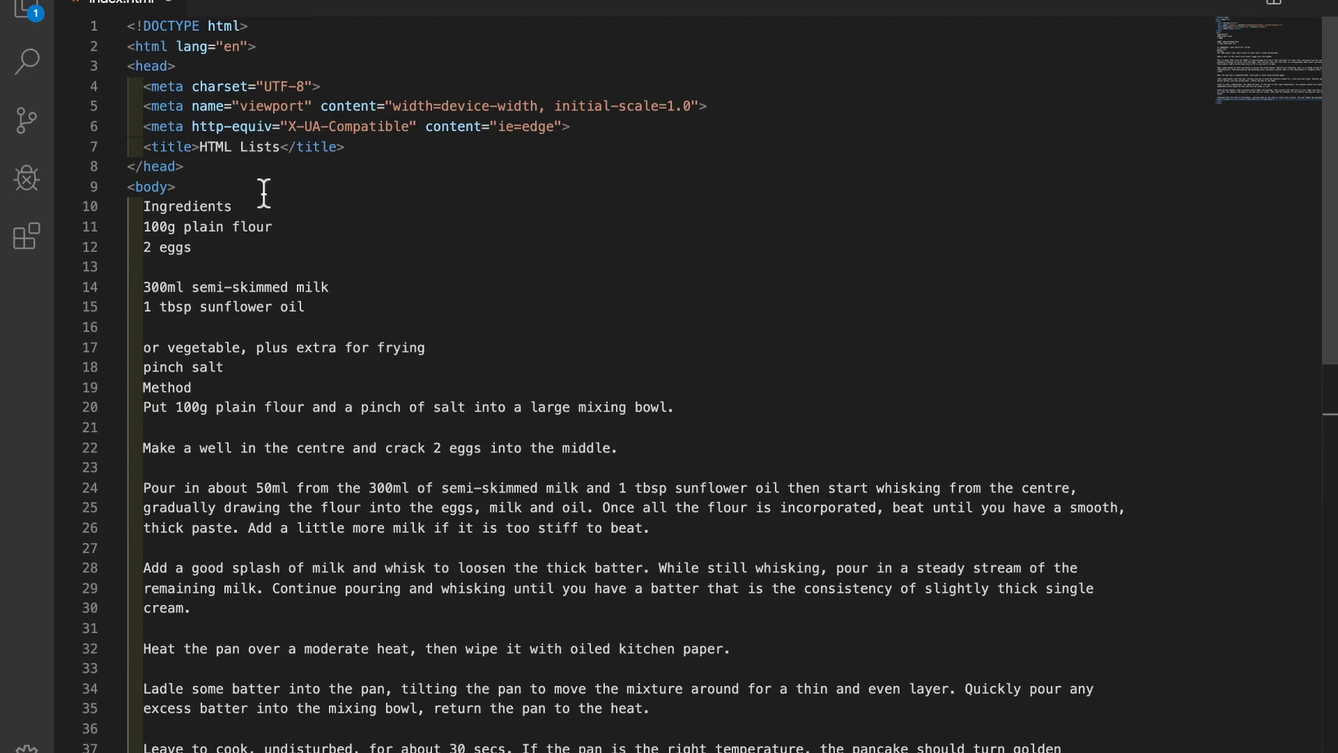
Step: Add an h1 titled 'Perfect Pancake' via the h1 abbreviation
{"action": "type", "text": "h1"}
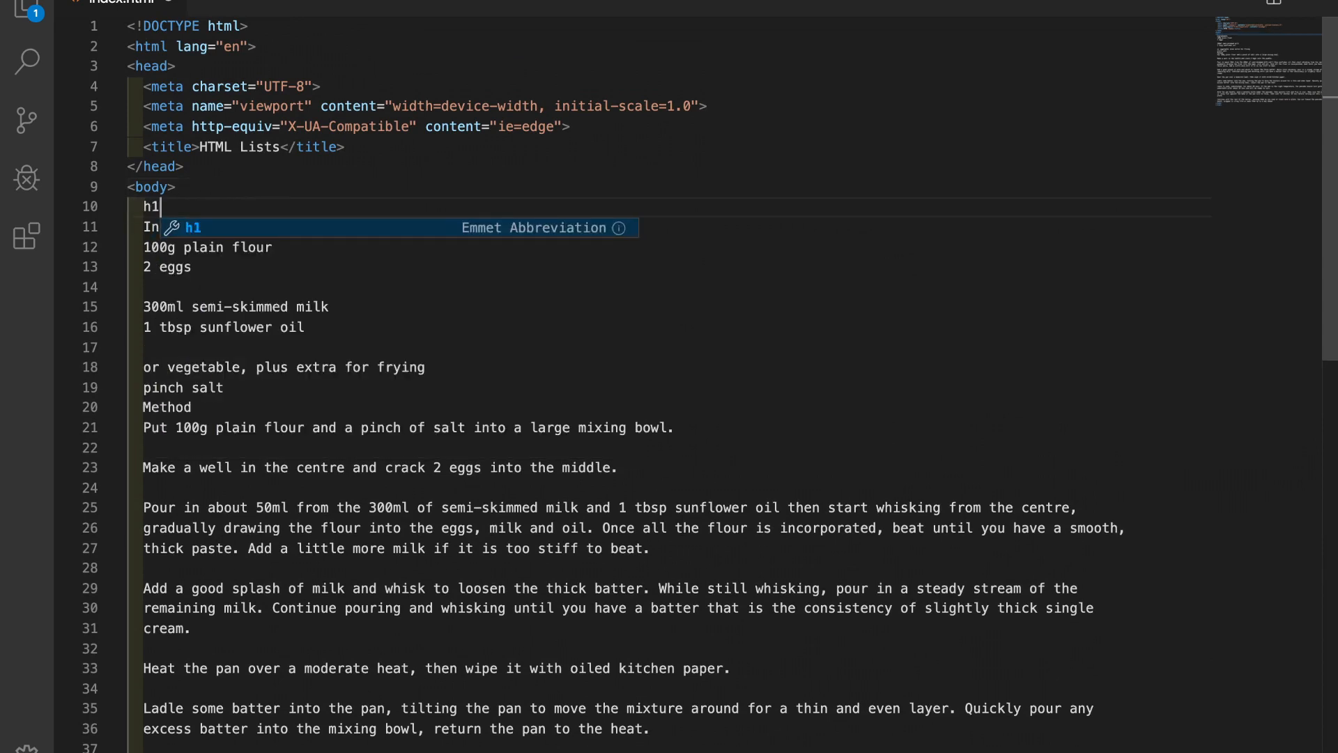
{"action": "key", "text": "Tab"}
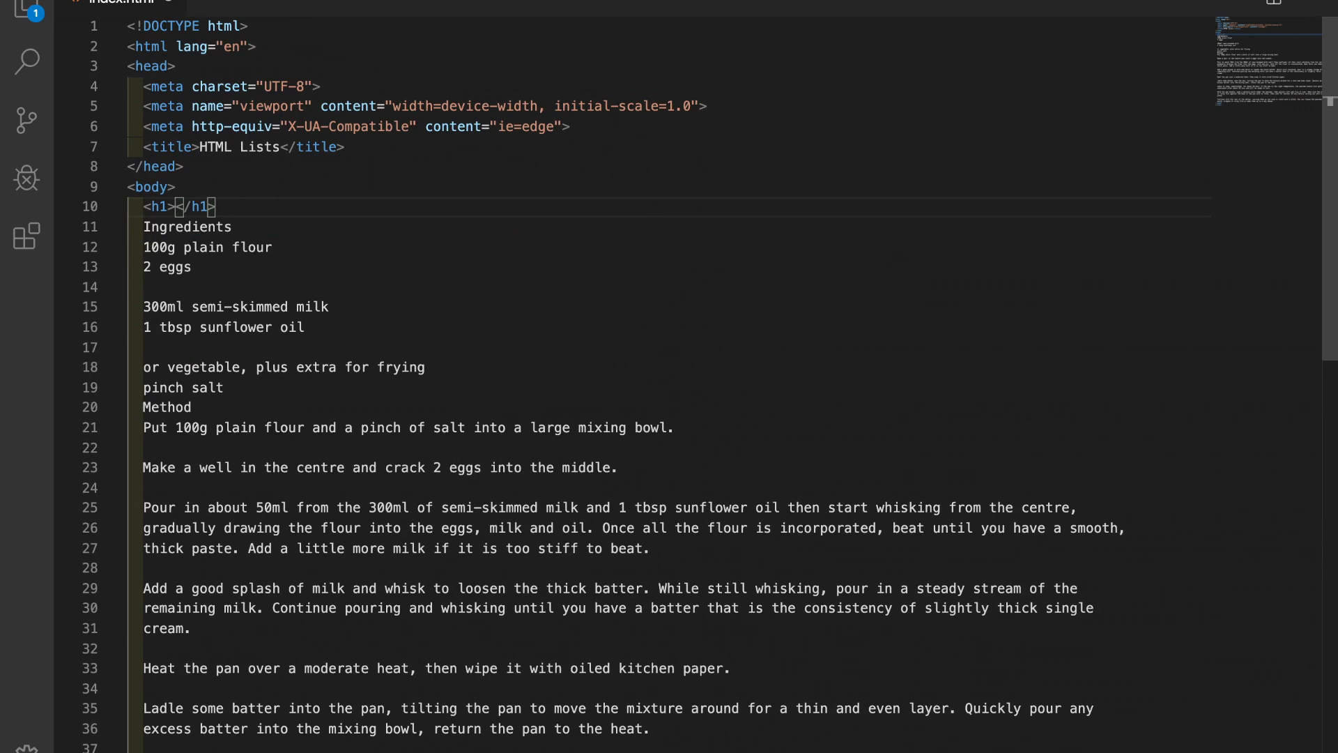
{"action": "type", "text": "Perfect"}
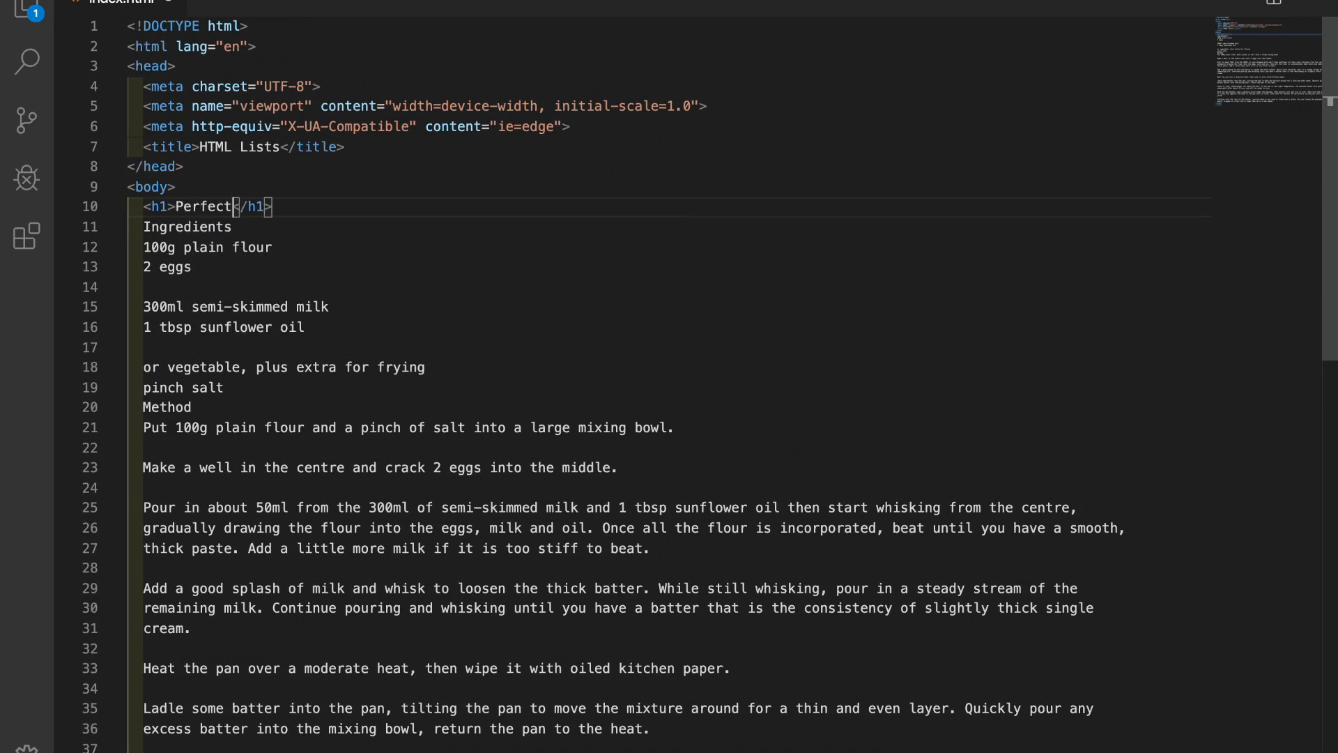
{"action": "type", "text": "Pancakes"}
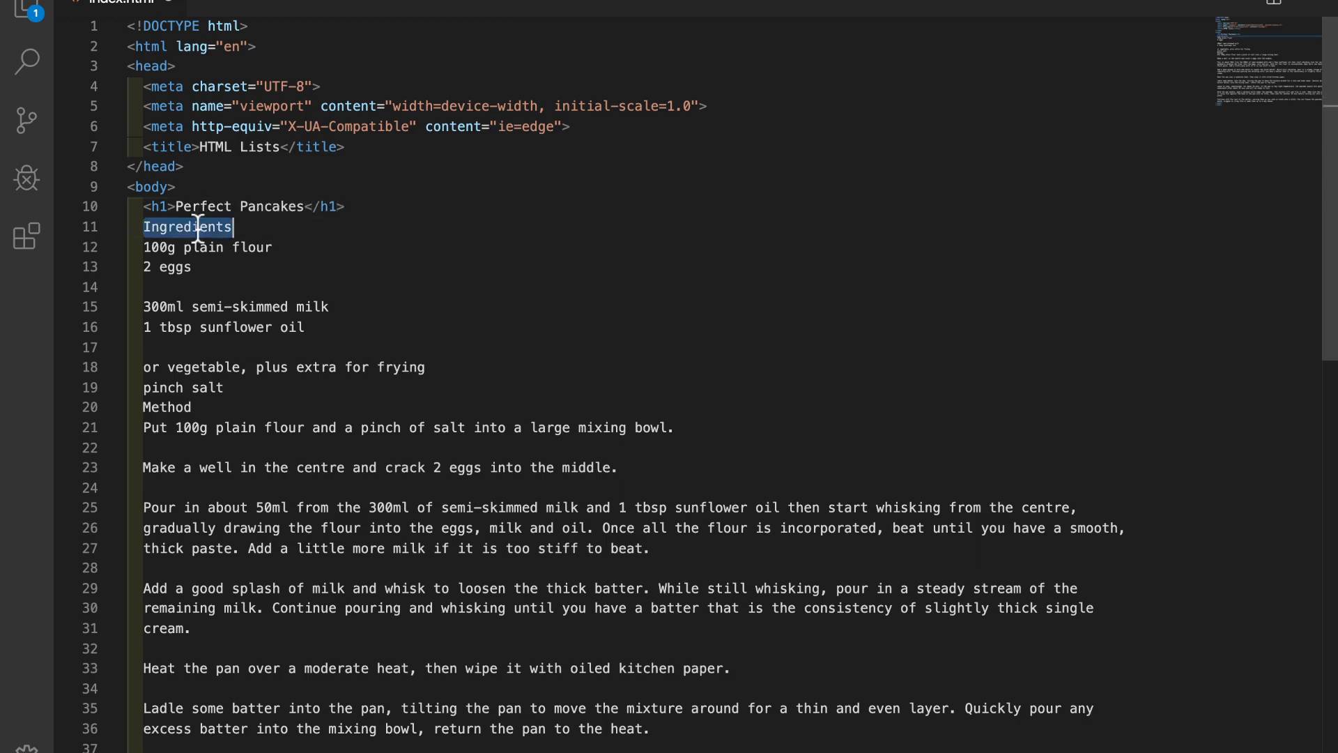
Step: Replace the Ingredients line with an h2 Ingredients heading
{"action": "double_click", "coordinate": [167, 407]}
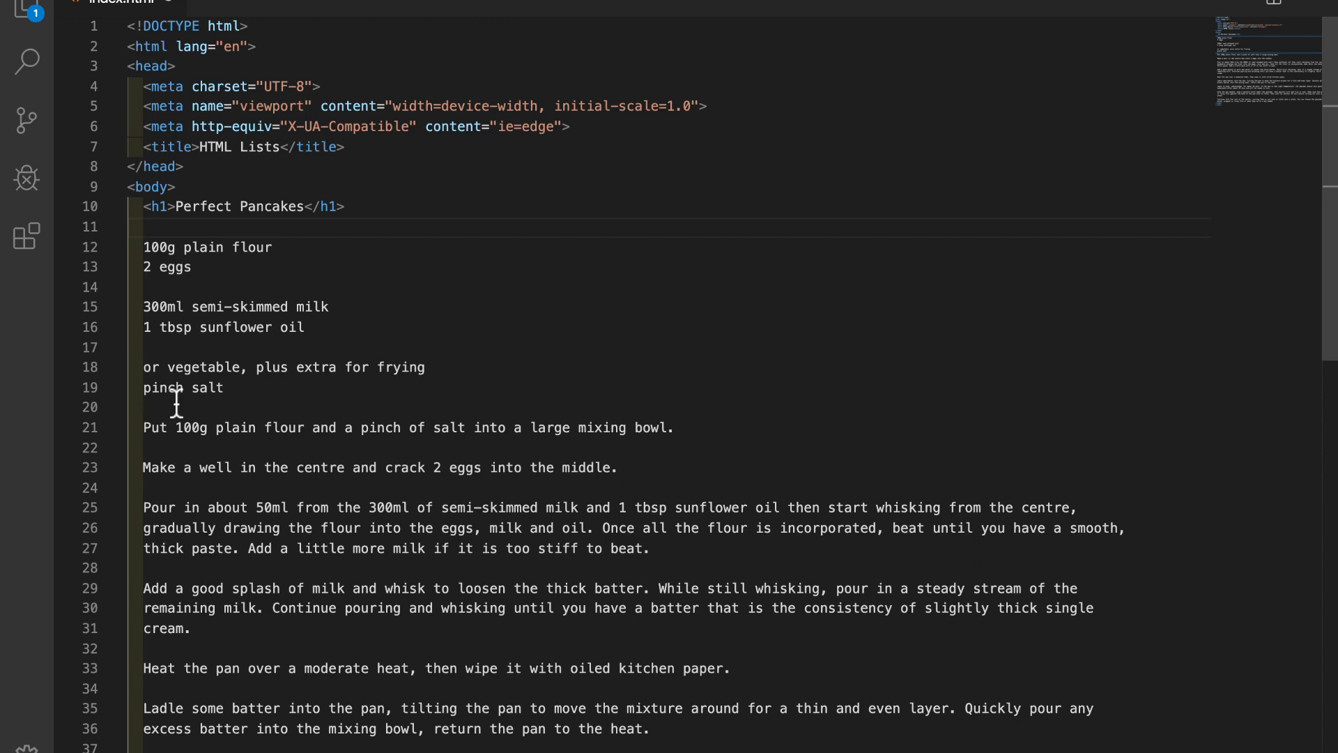
{"action": "type", "text": "h2></h2>"}
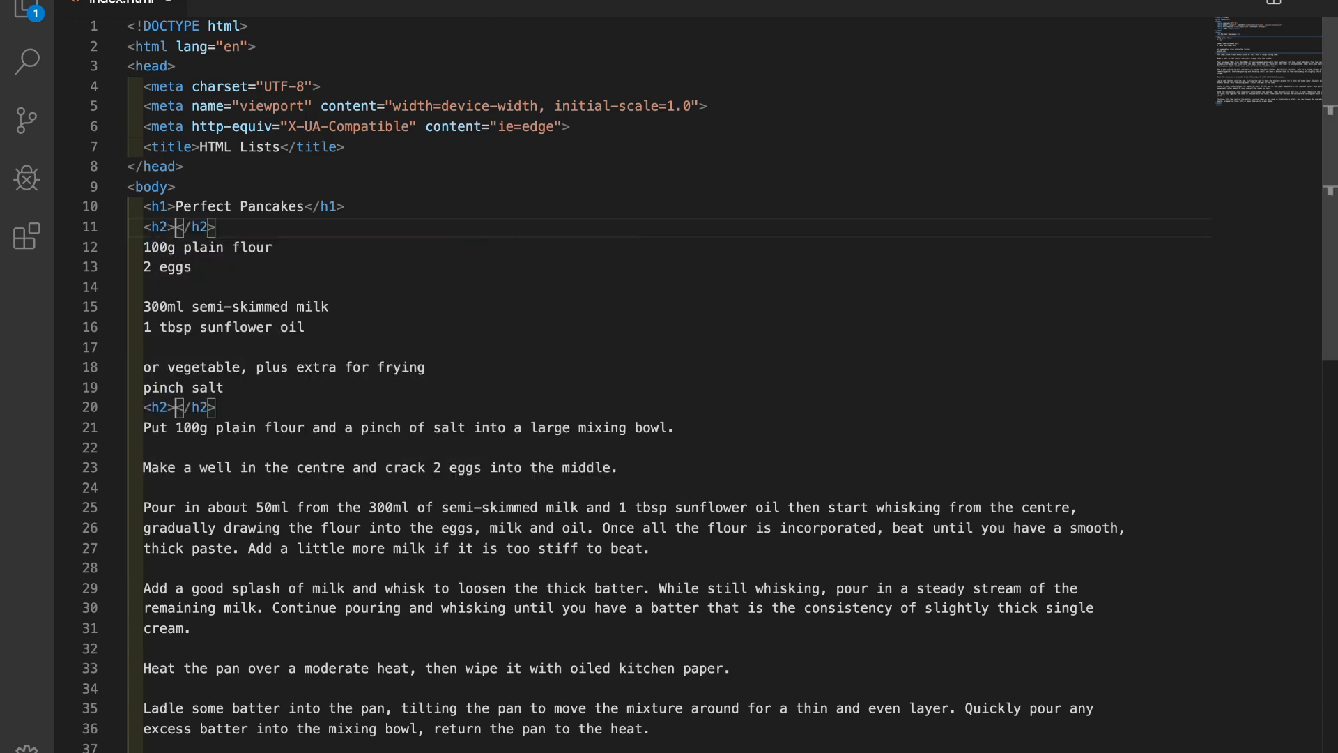
{"action": "type", "text": "Ingredients"}
{"action": "type", "text": "Method"}
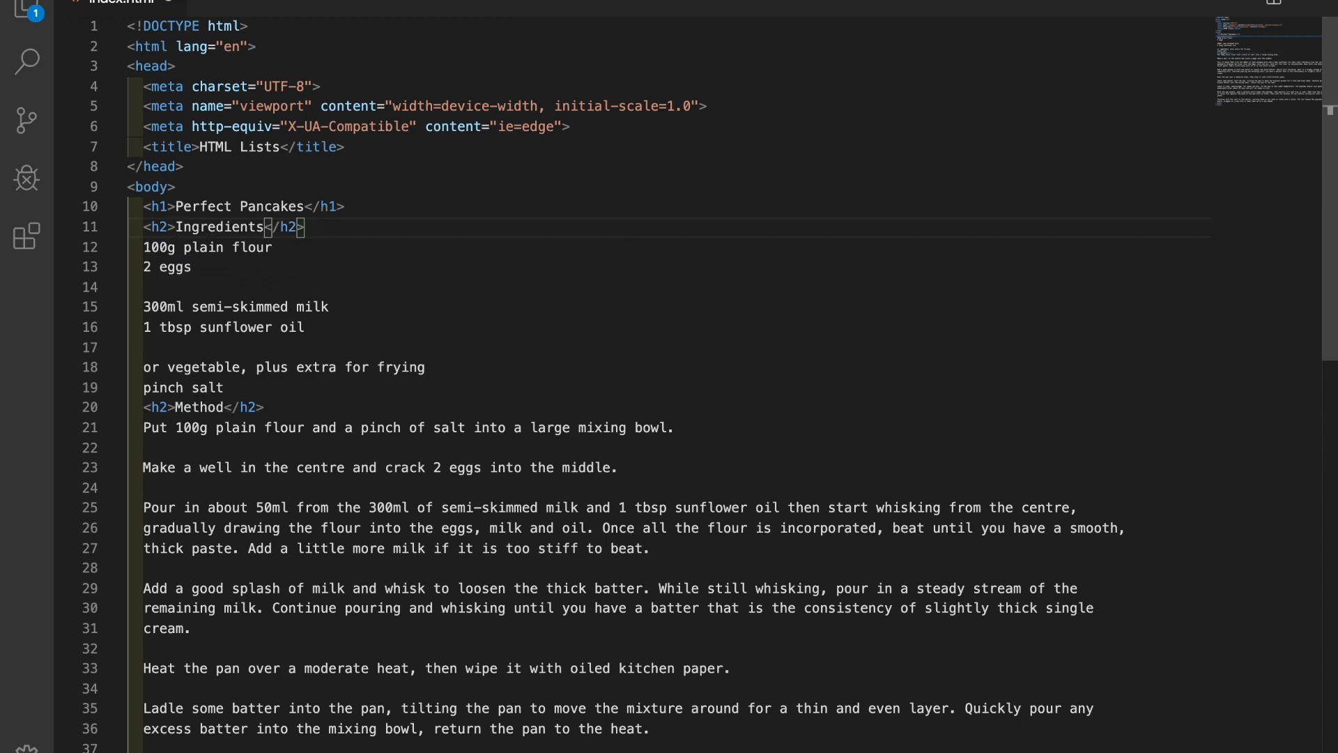
{"action": "type", "text": "ul"}
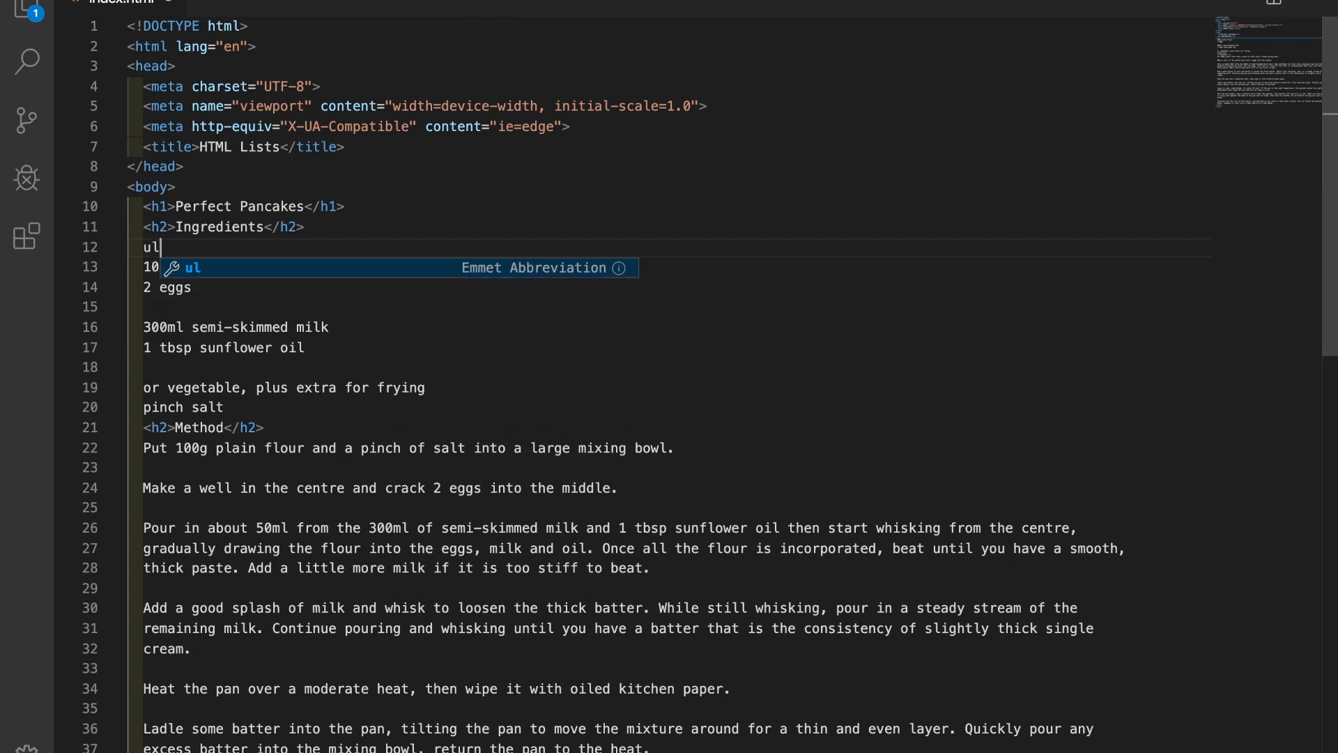
Step: Expand ul>li*5 into an unordered list with five ingredient items
{"action": "type", "text": ">li"}
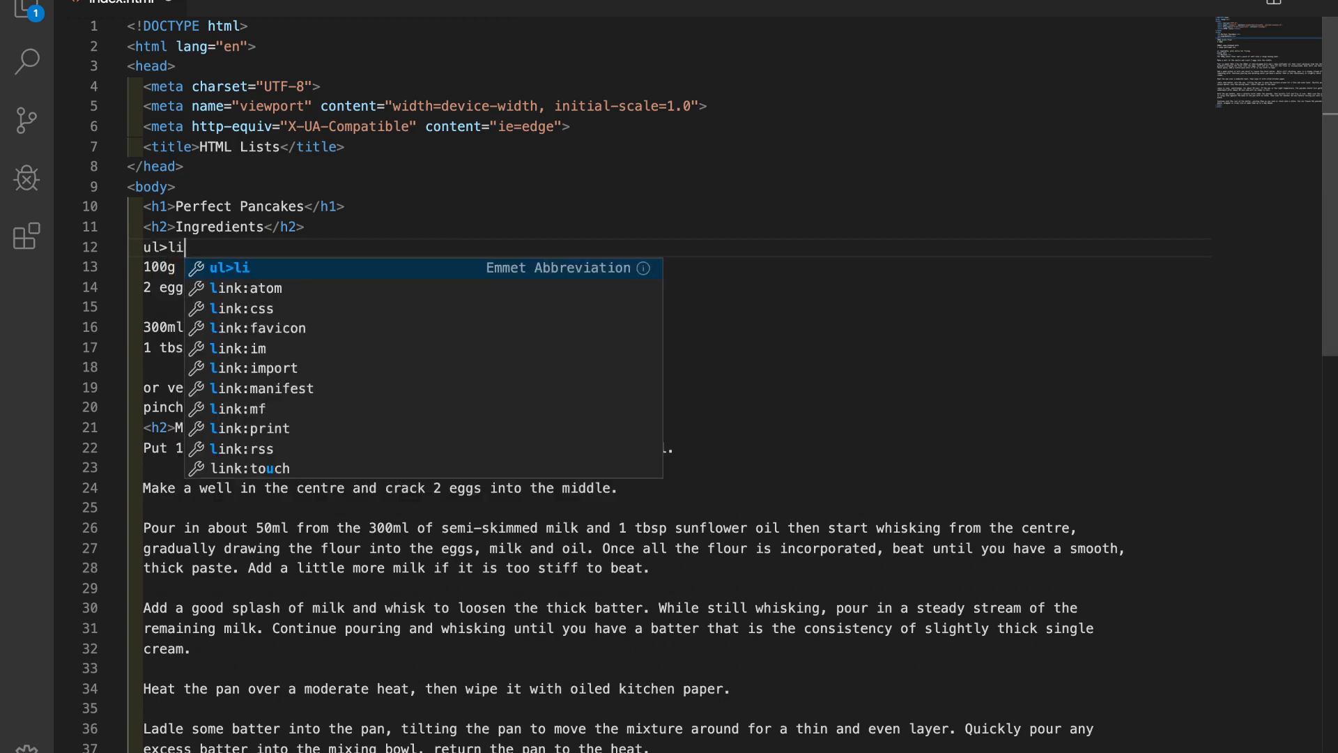
{"action": "type", "text": "*5"}
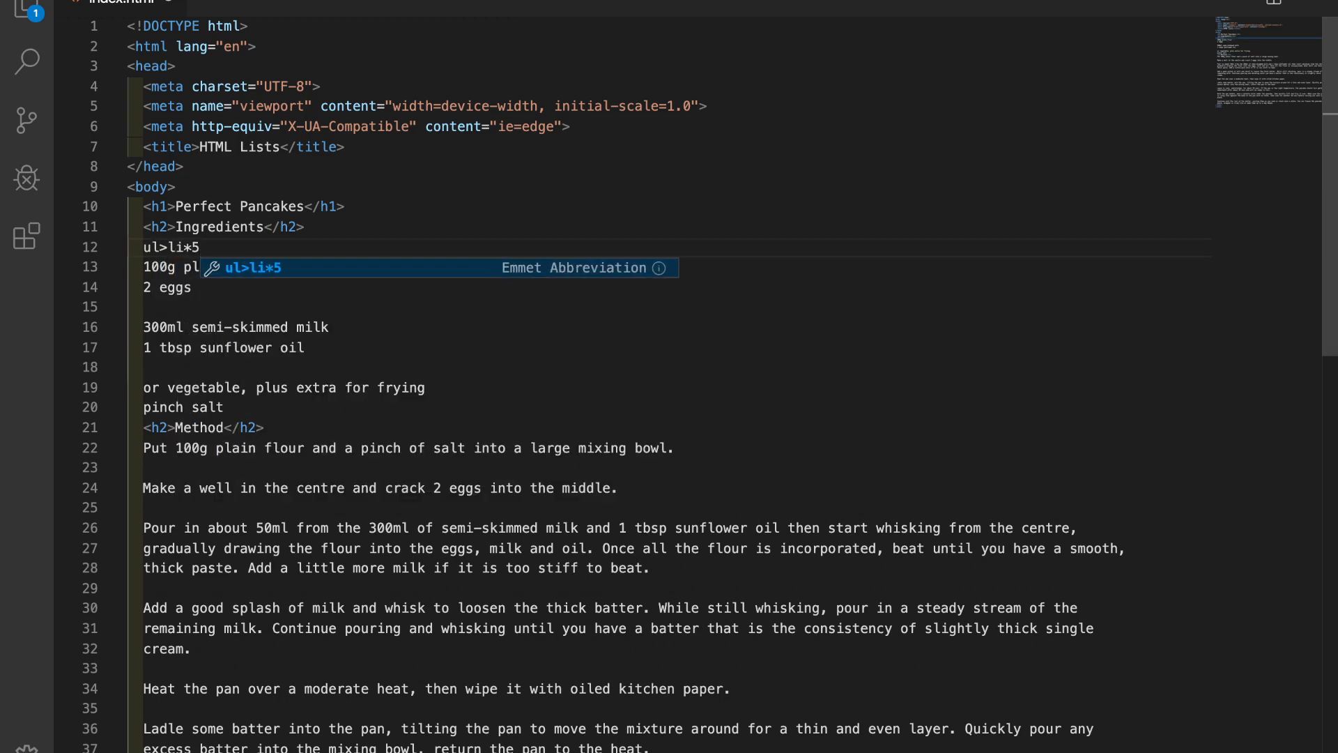
{"action": "key", "text": "Tab"}
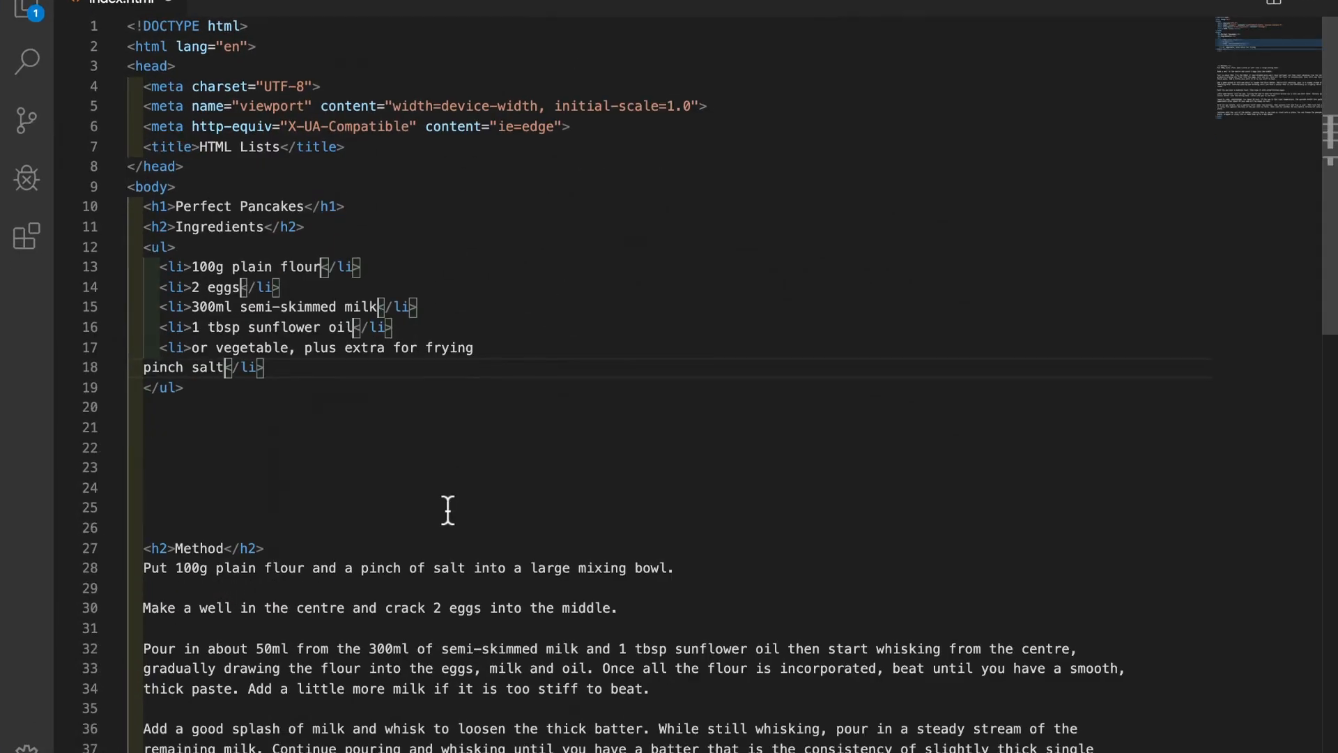
Step: Select every method paragraph below the Method heading and remove them
{"action": "scroll", "scroll_direction": "down", "scroll_amount": 3}
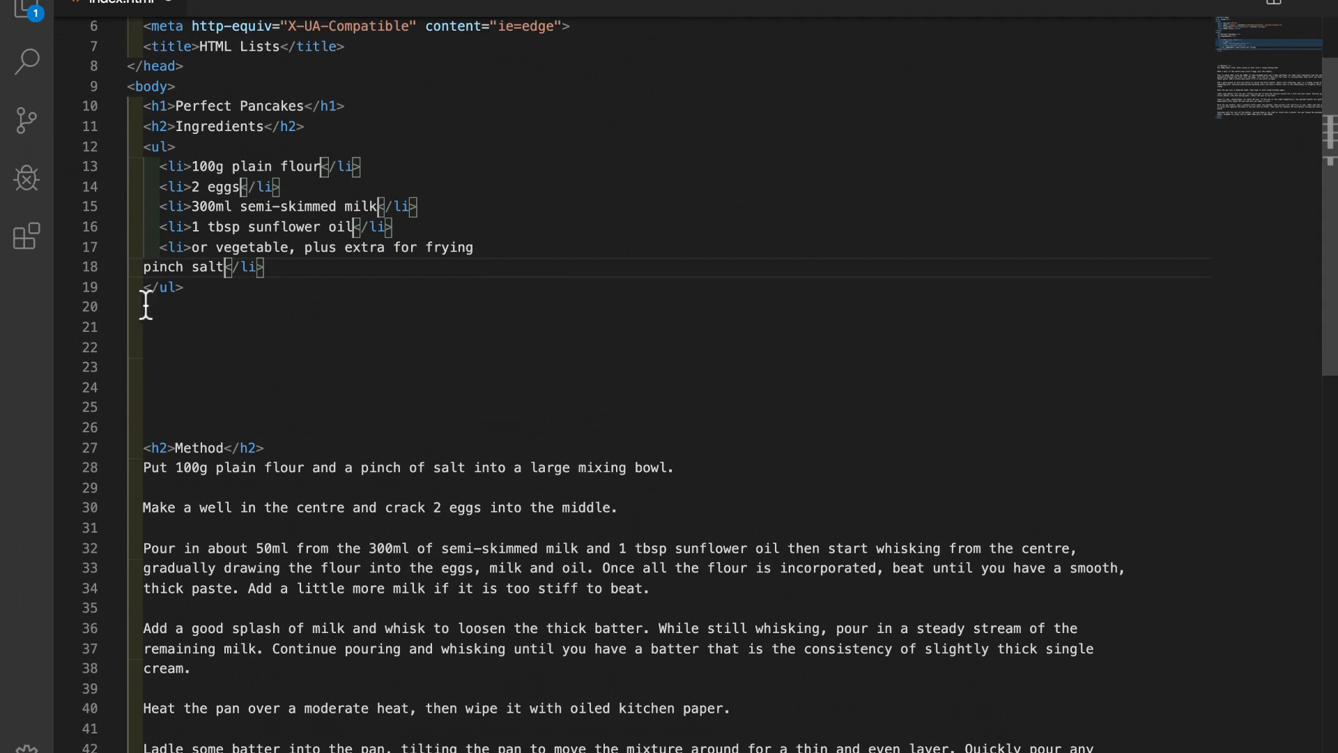
{"action": "scroll", "scroll_direction": "down", "scroll_amount": 3}
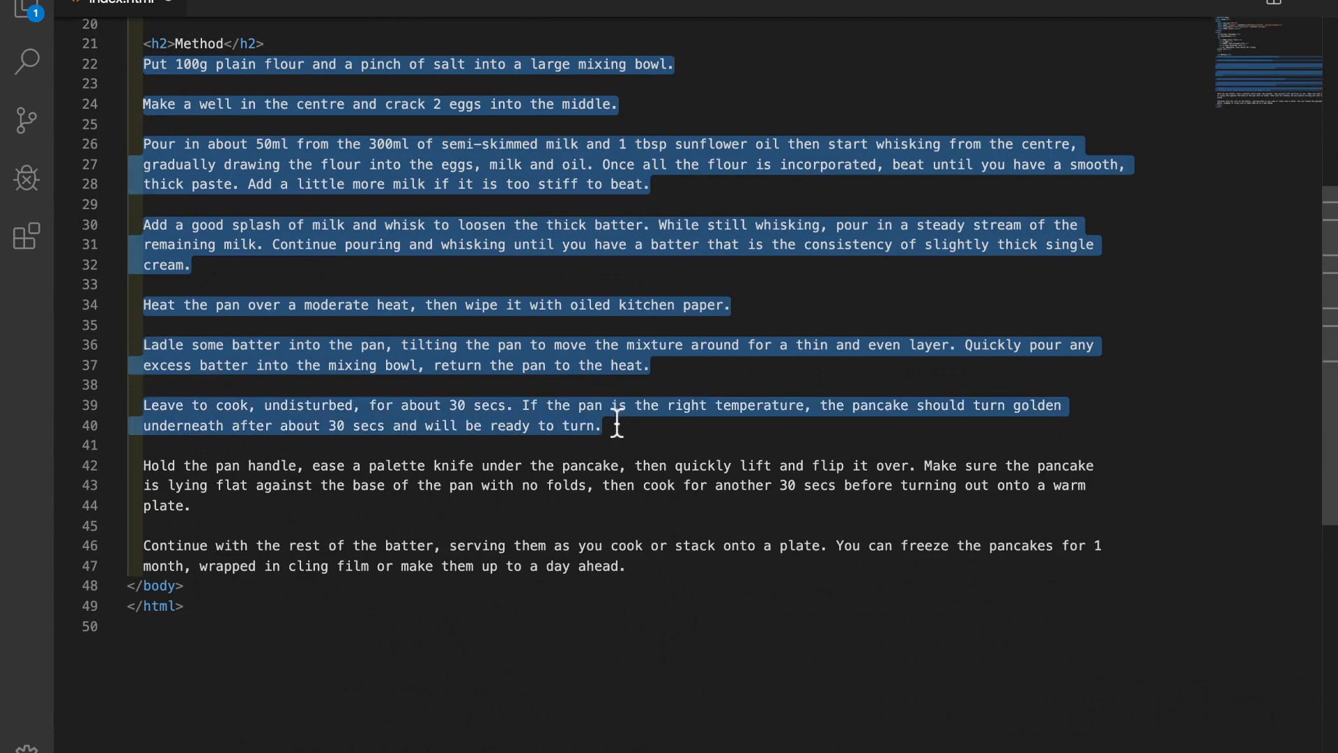
{"action": "left_click", "coordinate": [376, 545]}
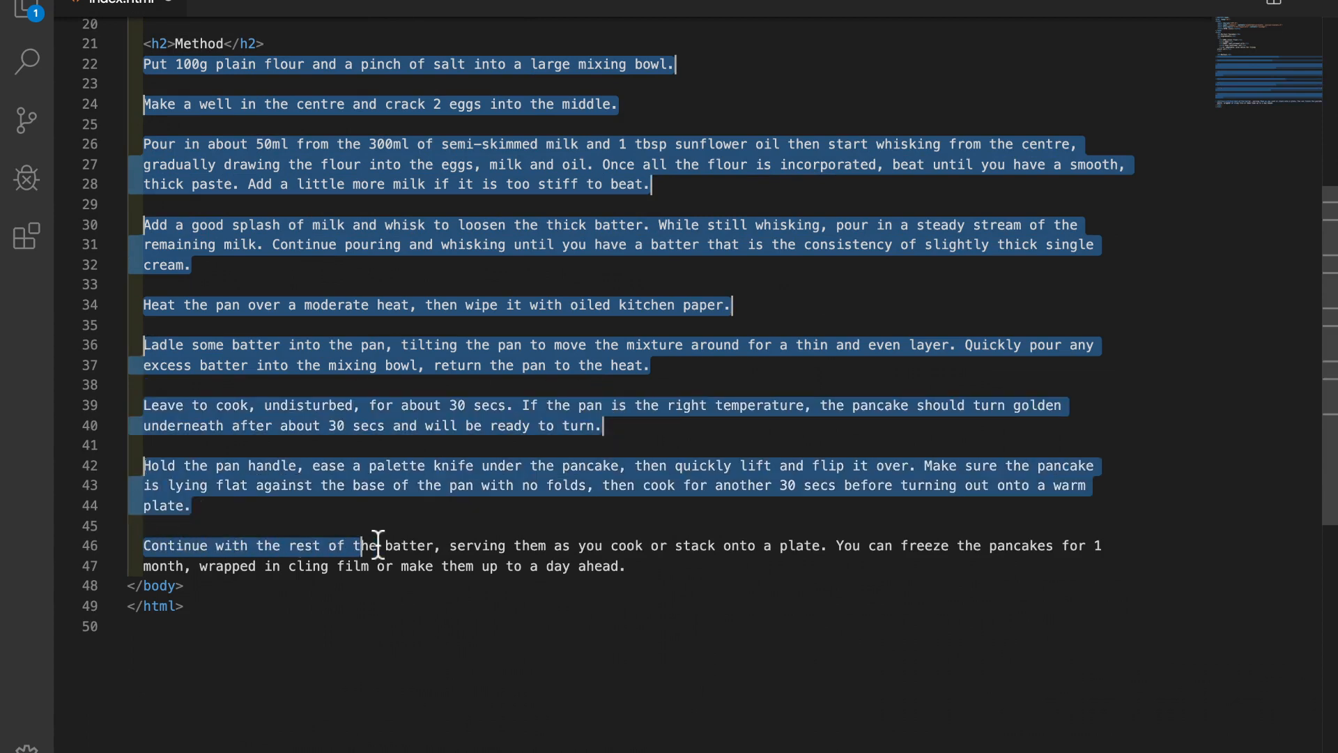
{"action": "key", "text": "Delete"}
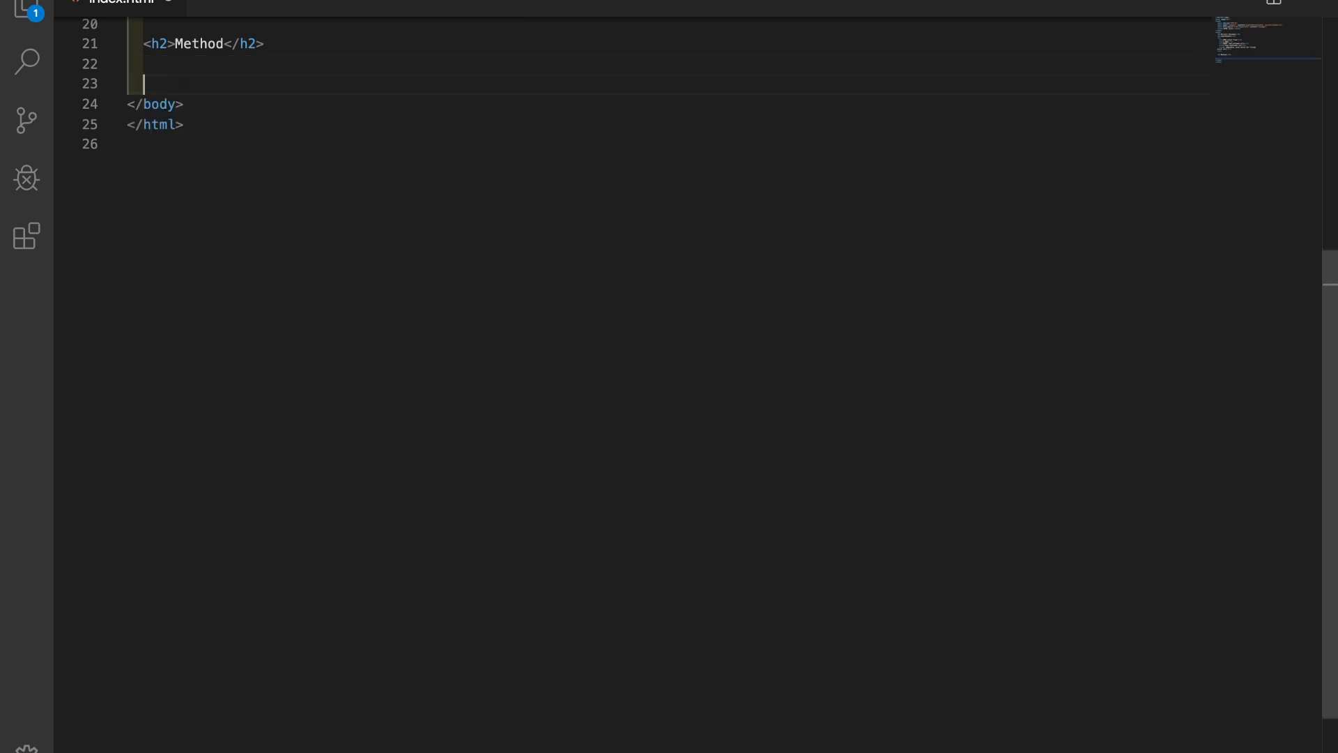
Step: Remove the leftover blank line and expand an ol abbreviation into nine method list items
{"action": "key", "text": "Backspace"}
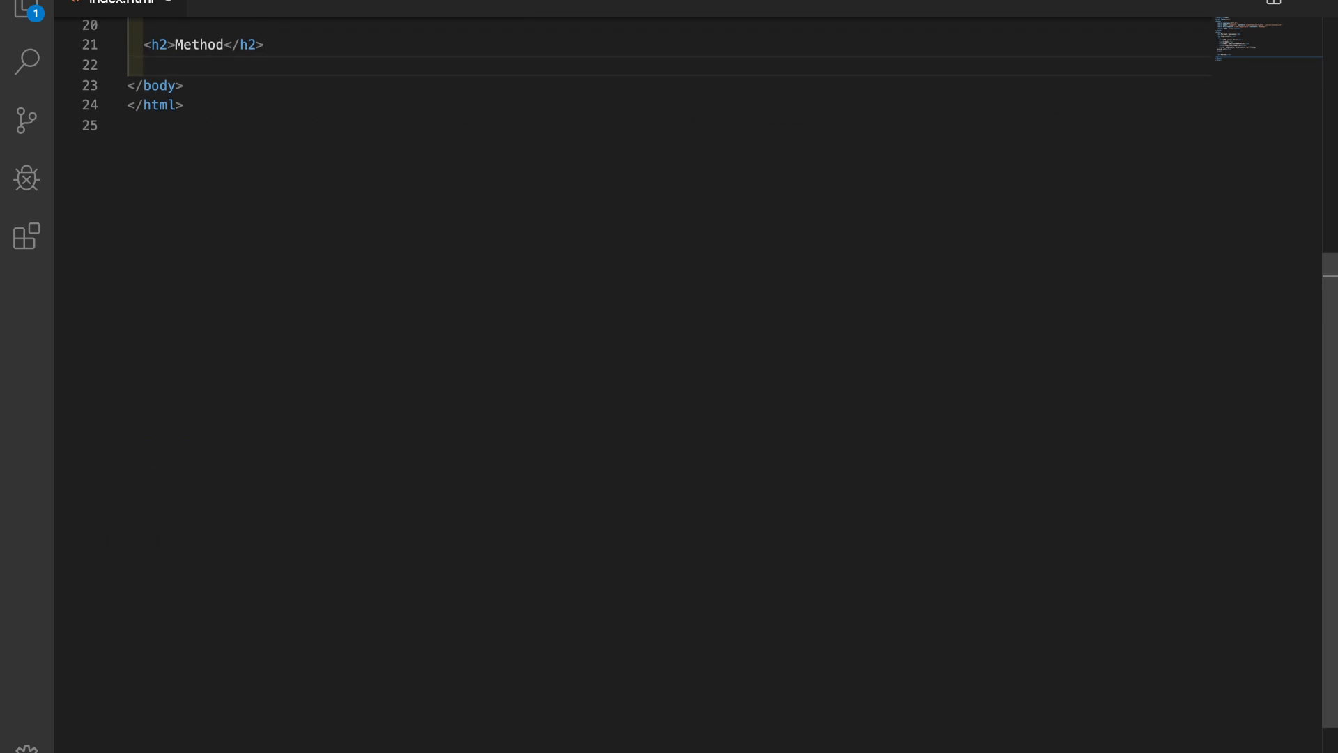
{"action": "type", "text": "ol>li*9"}
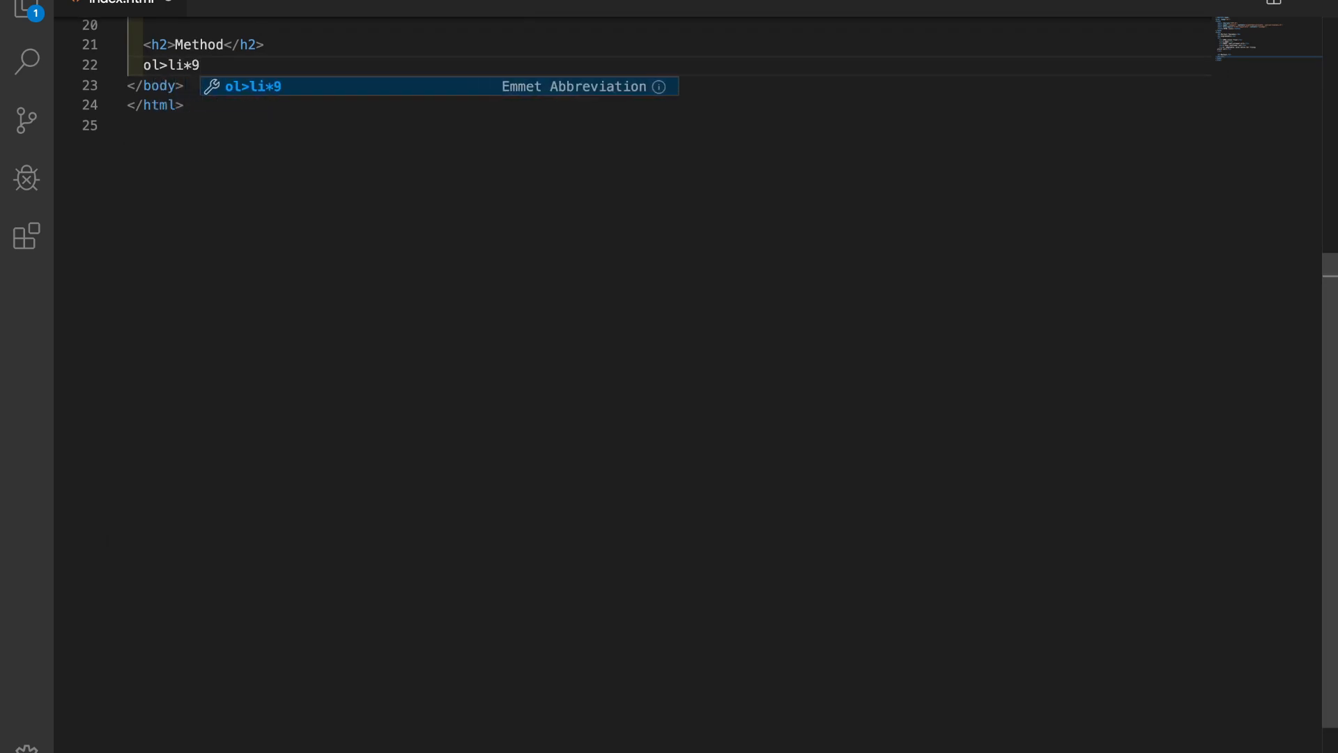
{"action": "key", "text": "Tab"}
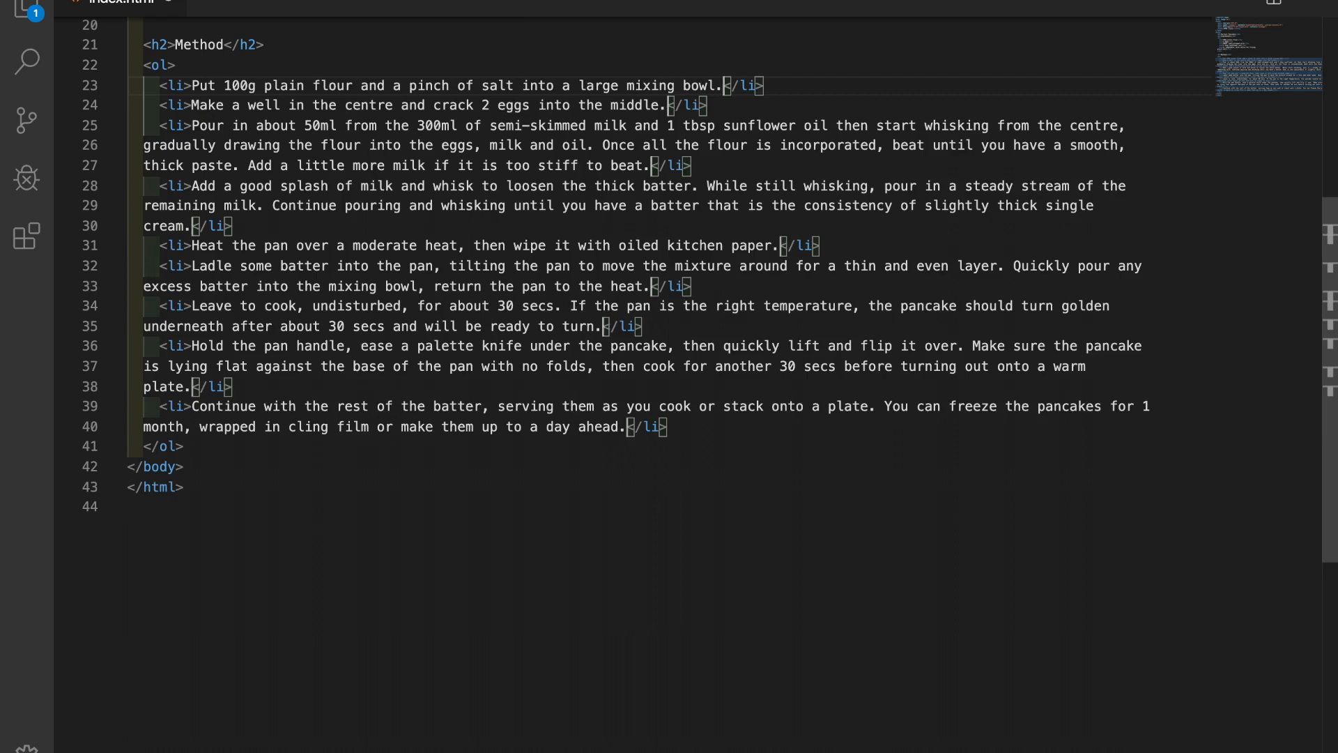
{"action": "mouse_move", "coordinate": [282, 373]}
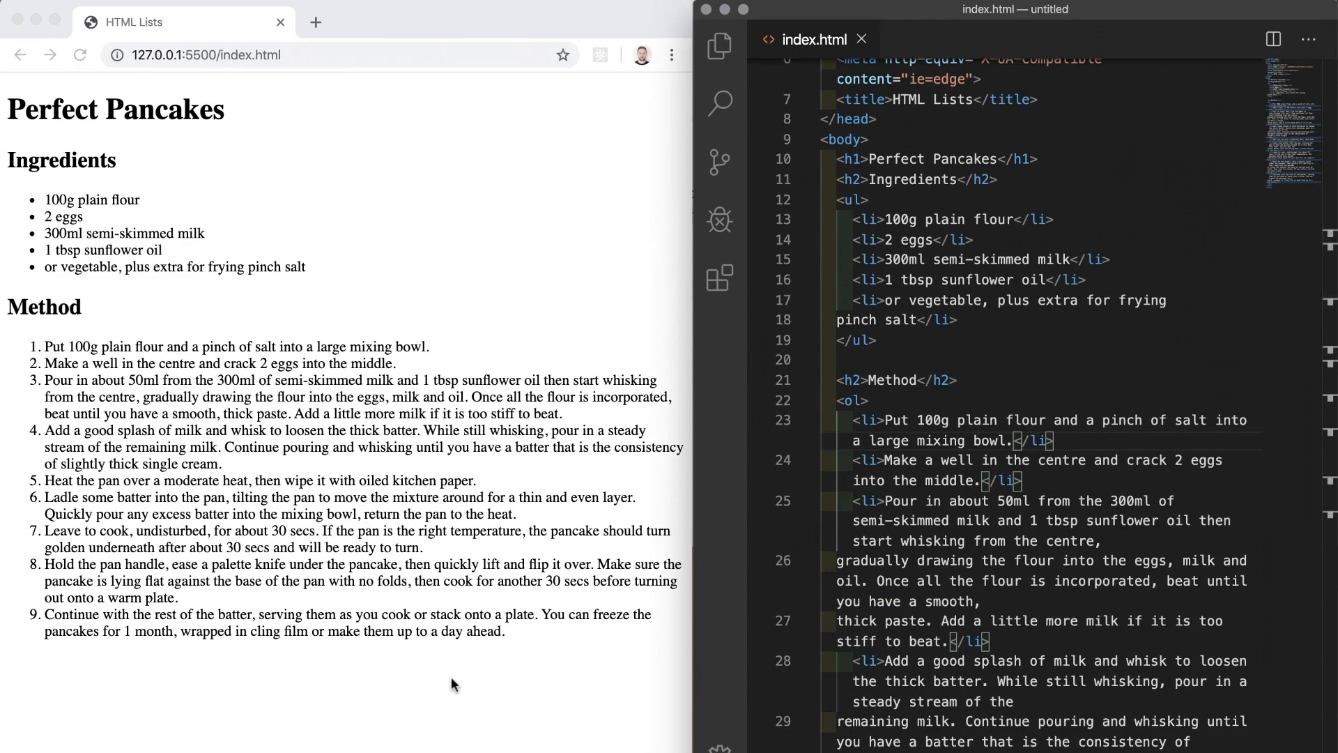
{"action": "mouse_move", "coordinate": [435, 553]}
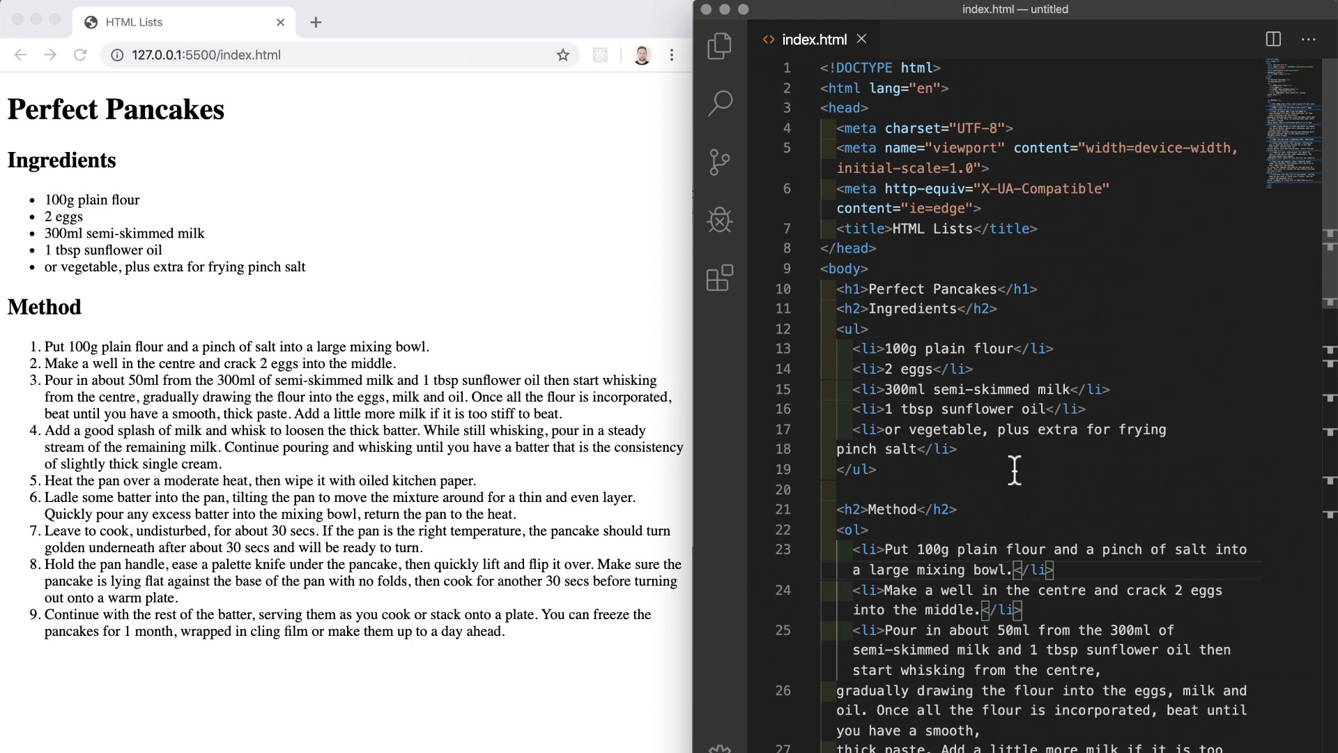
Step: Scroll through the code while the rendered Perfect Pancakes page shows alongside
{"action": "scroll", "scroll_direction": "down", "scroll_amount": 3}
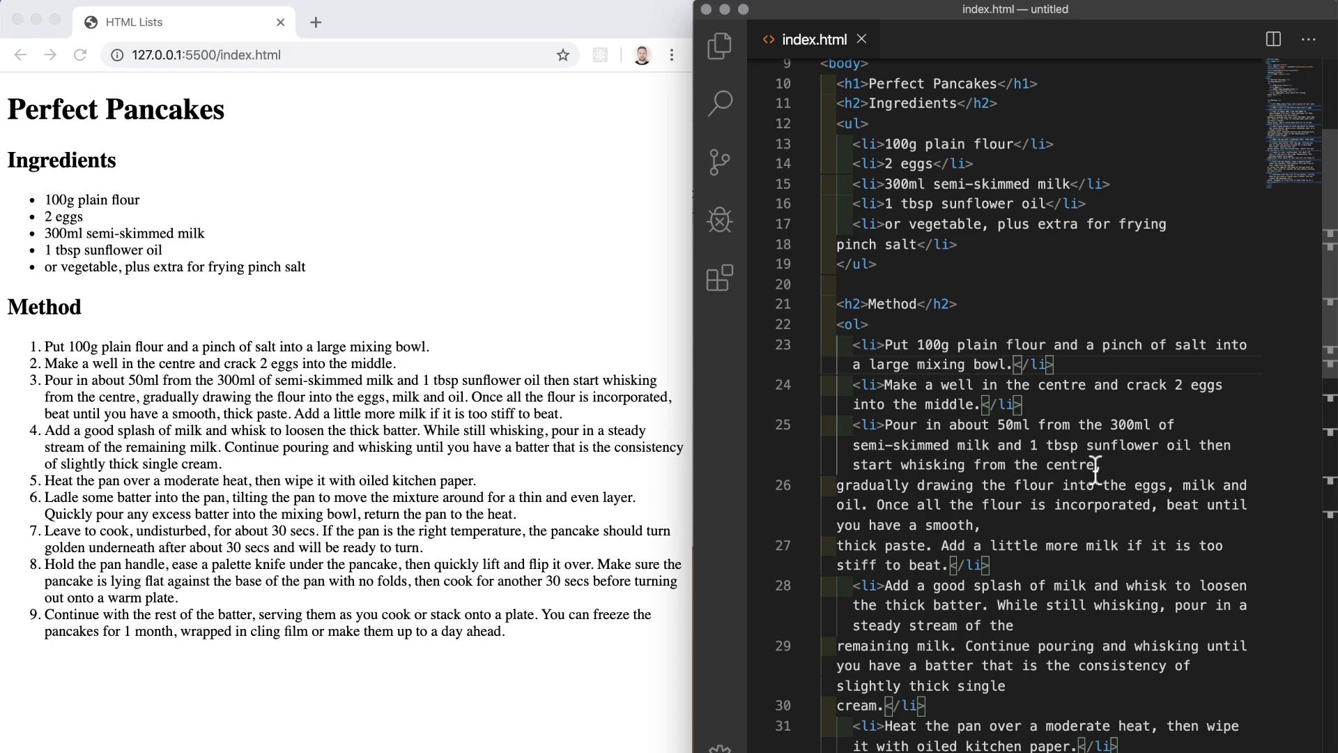
{"action": "mouse_move", "coordinate": [1135, 312]}
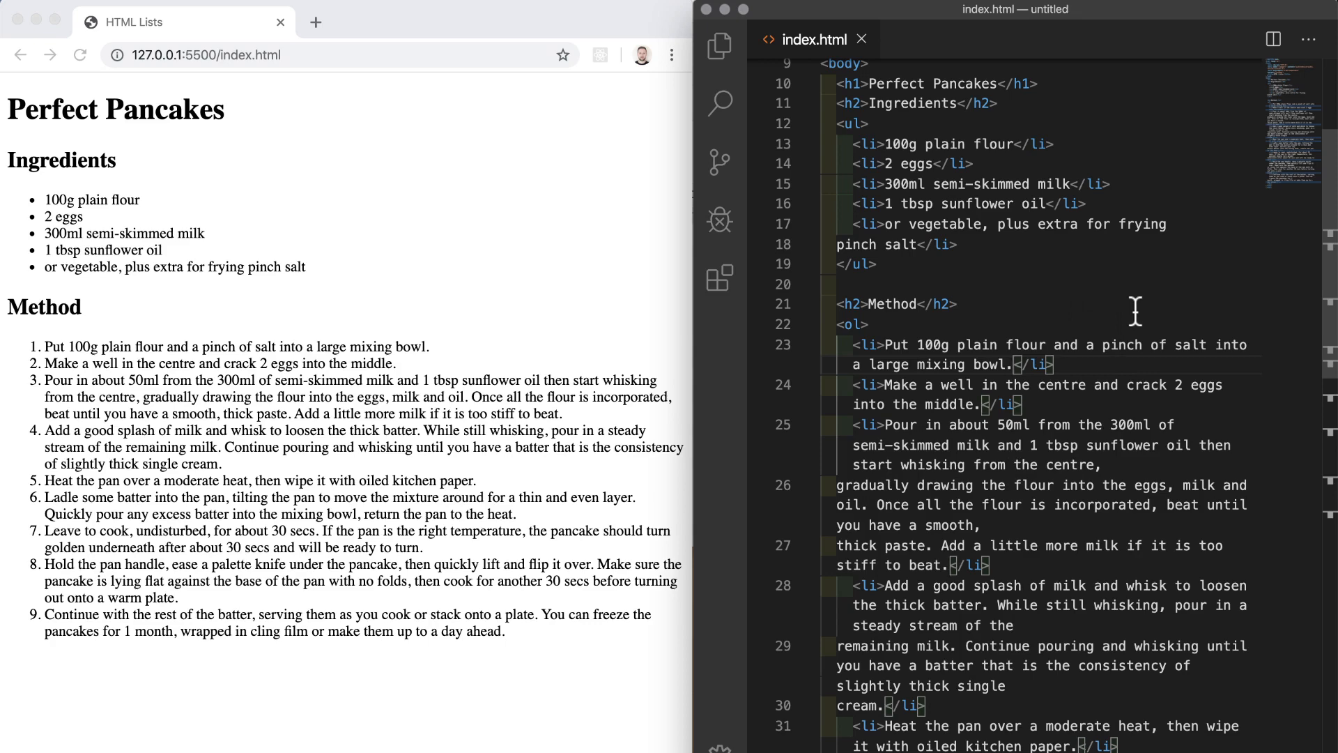
{"action": "scroll", "scroll_direction": "down", "scroll_amount": 3}
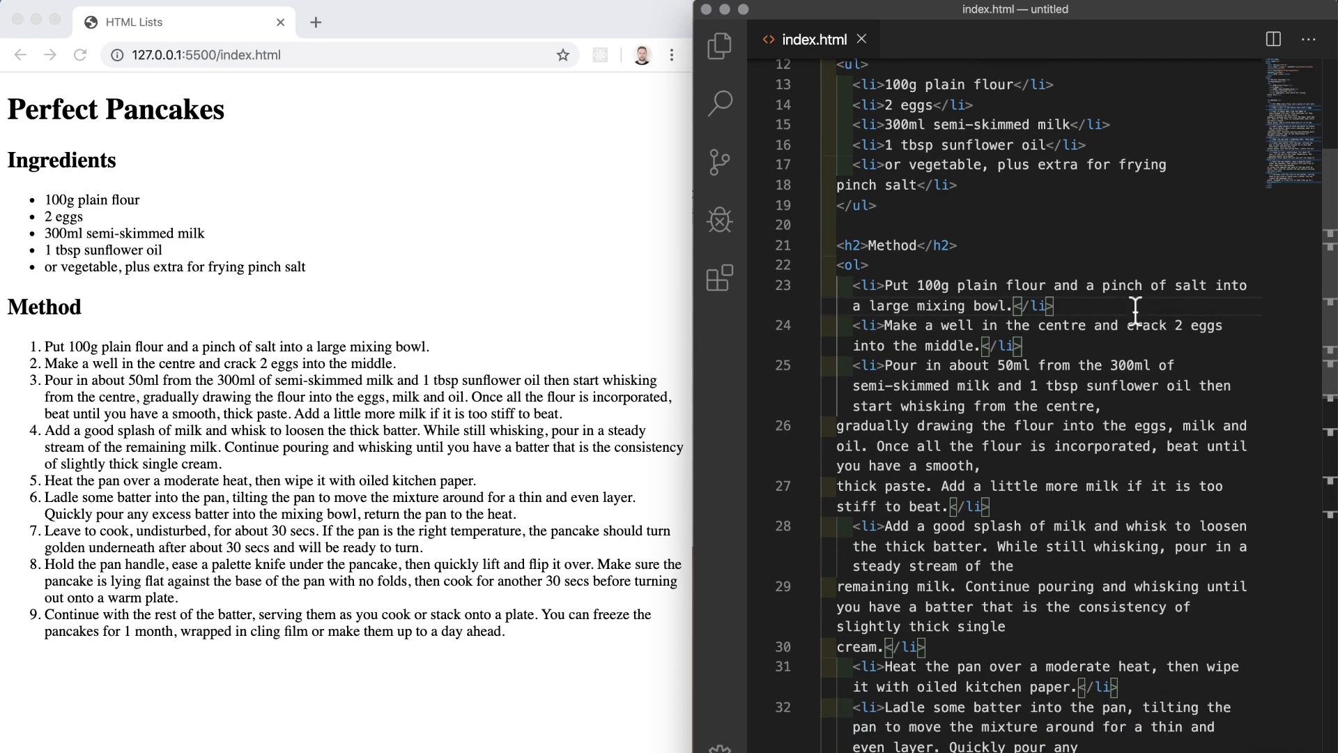